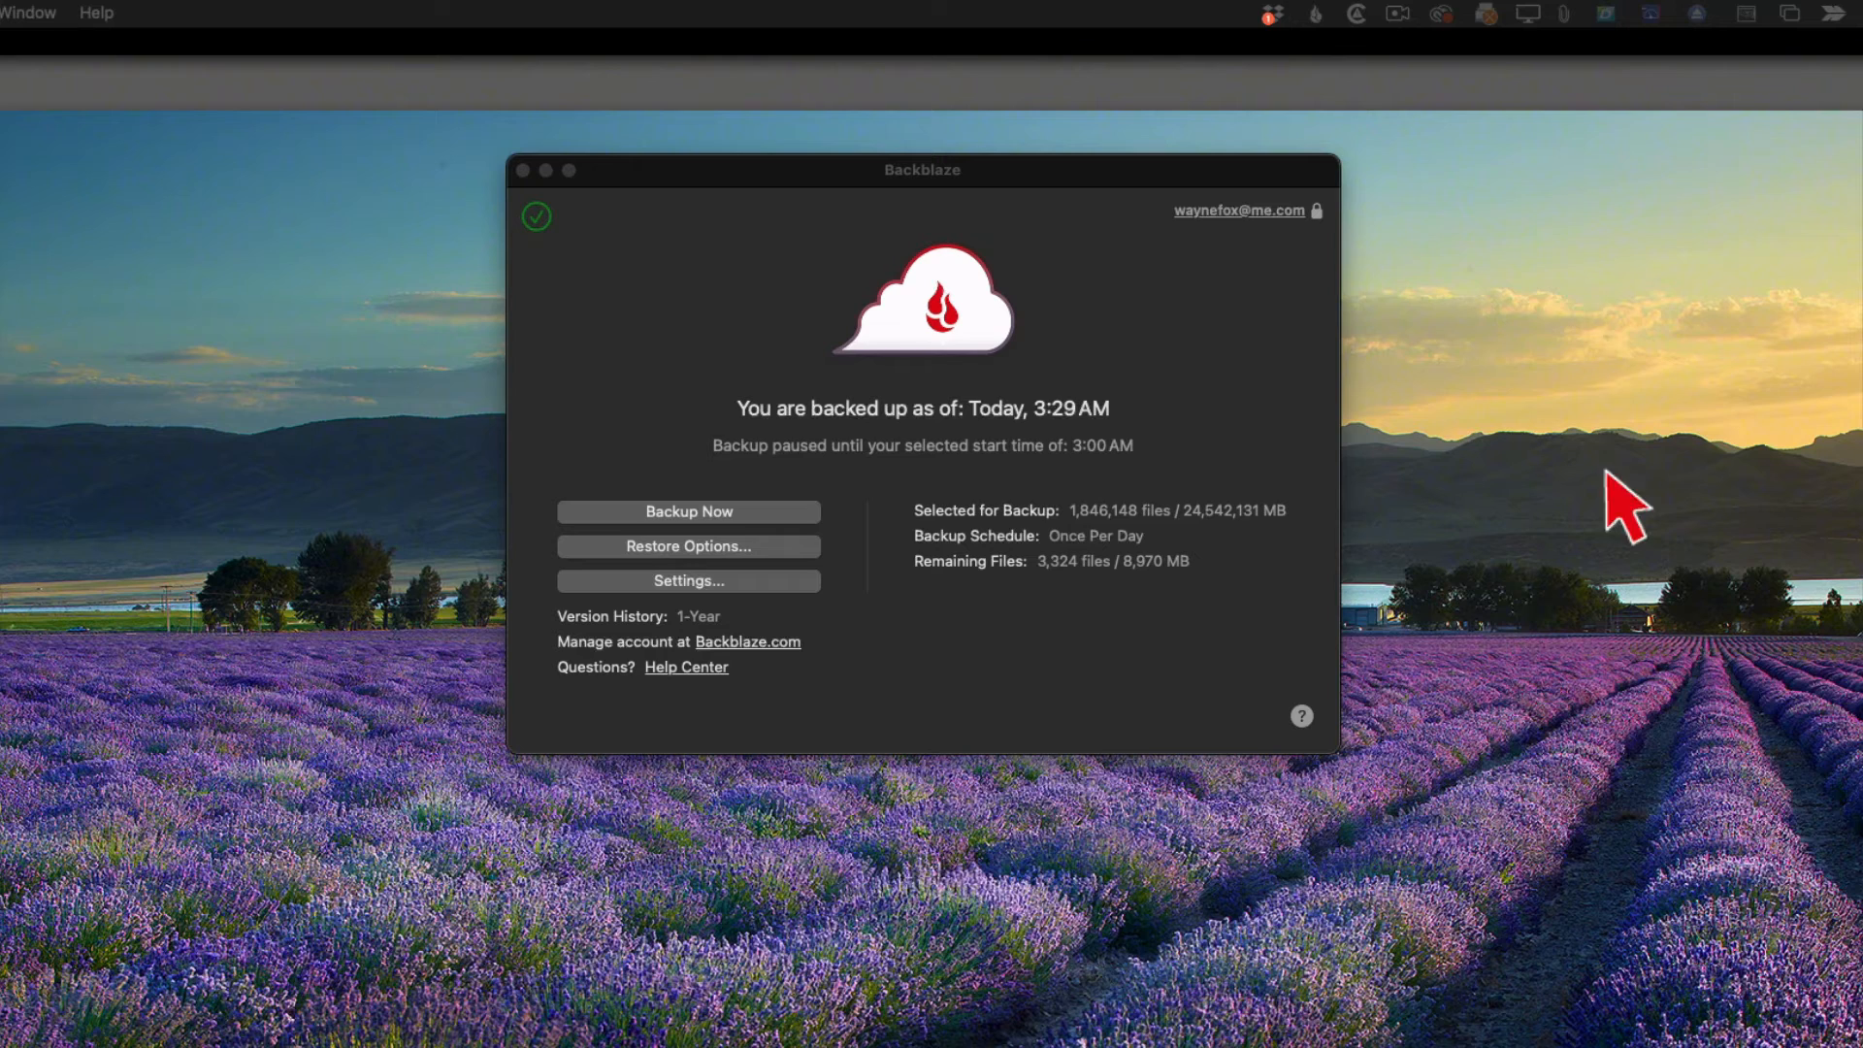
Show Backblaze's restore choices: Restore App, Zip Bundle, USB Drive via FedEx, Mobile App.
click(1313, 12)
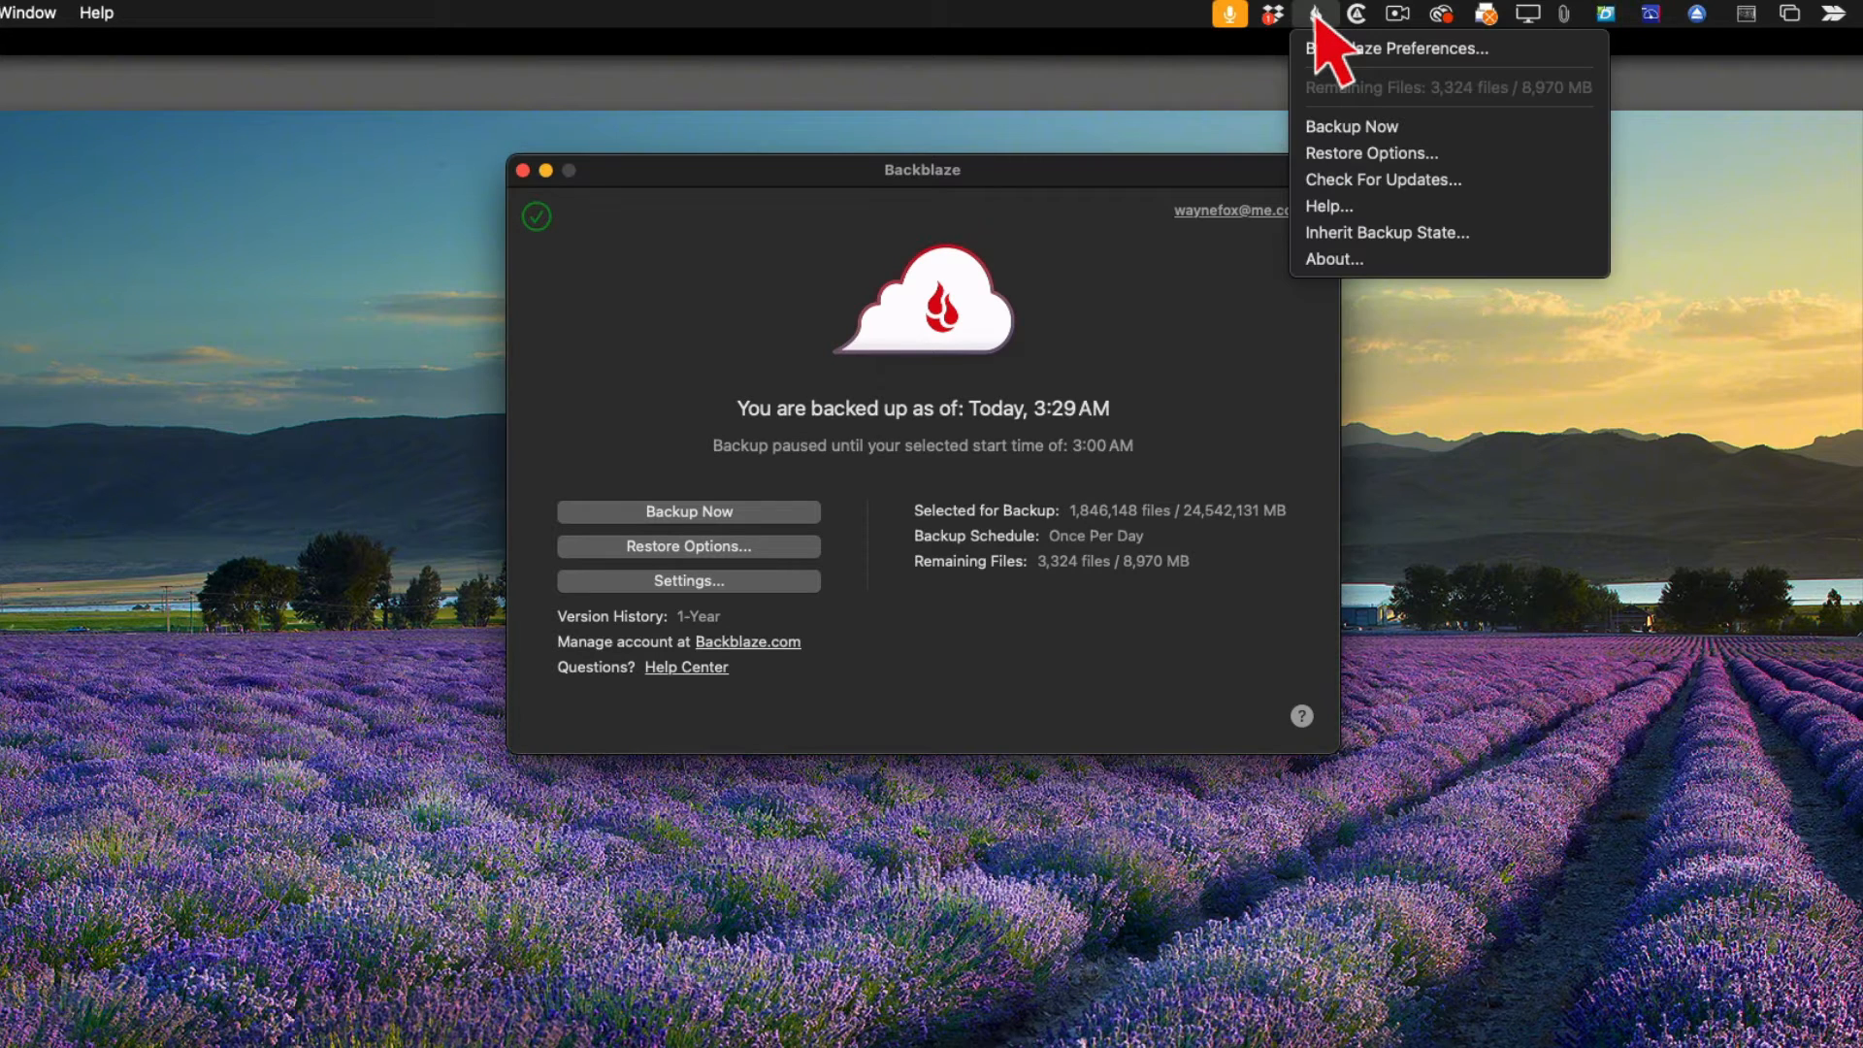
click(1317, 13)
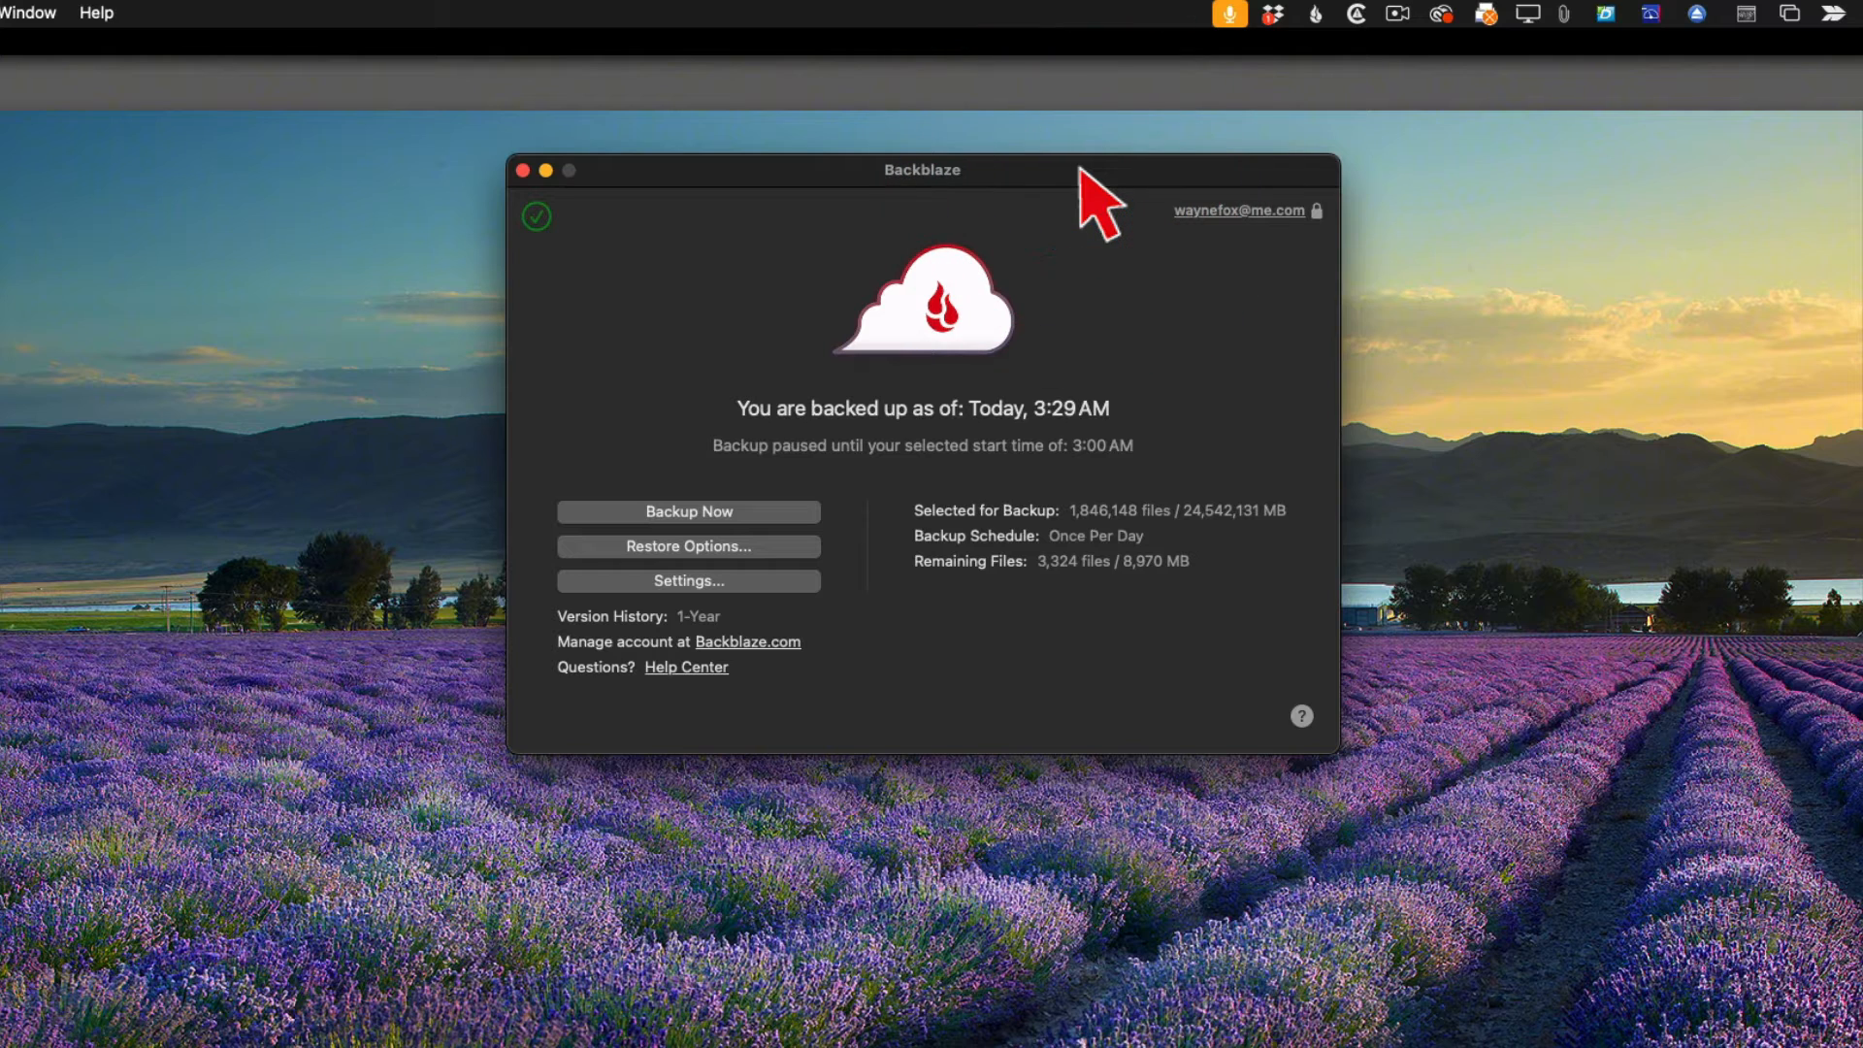
mouse_move(688, 511)
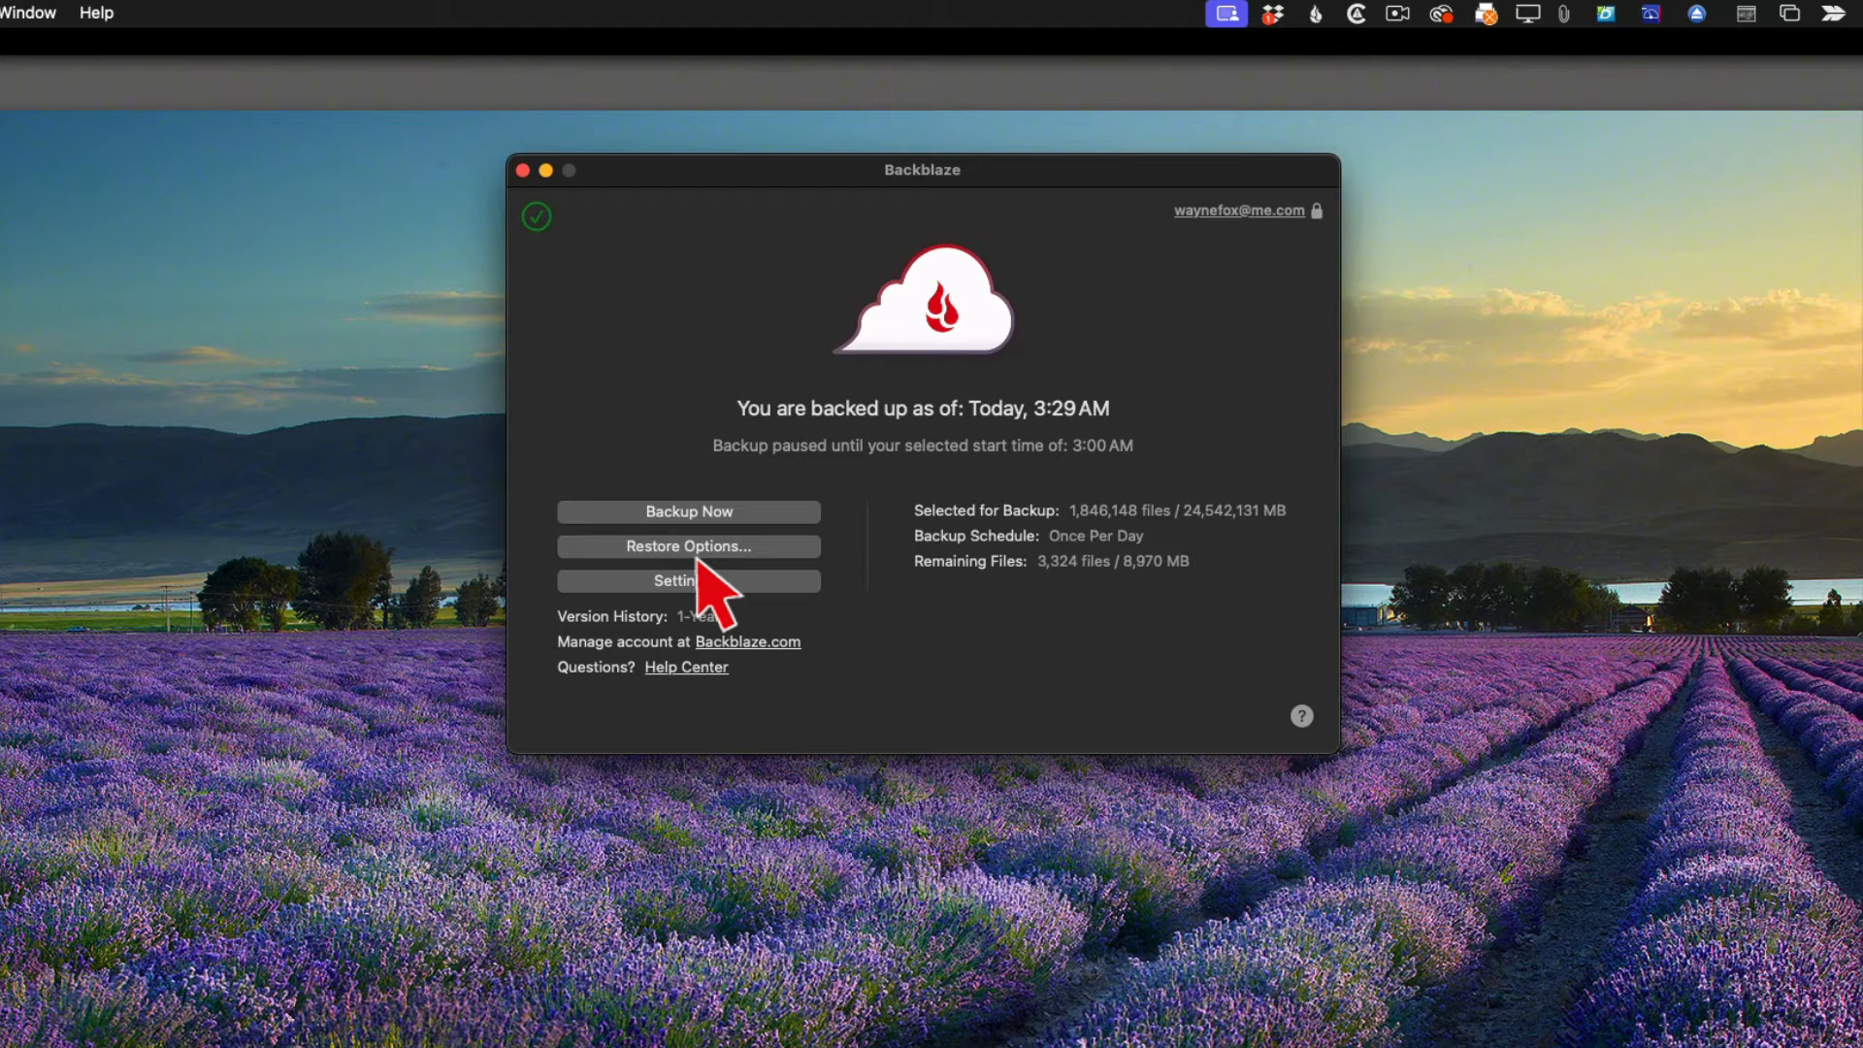
click(688, 547)
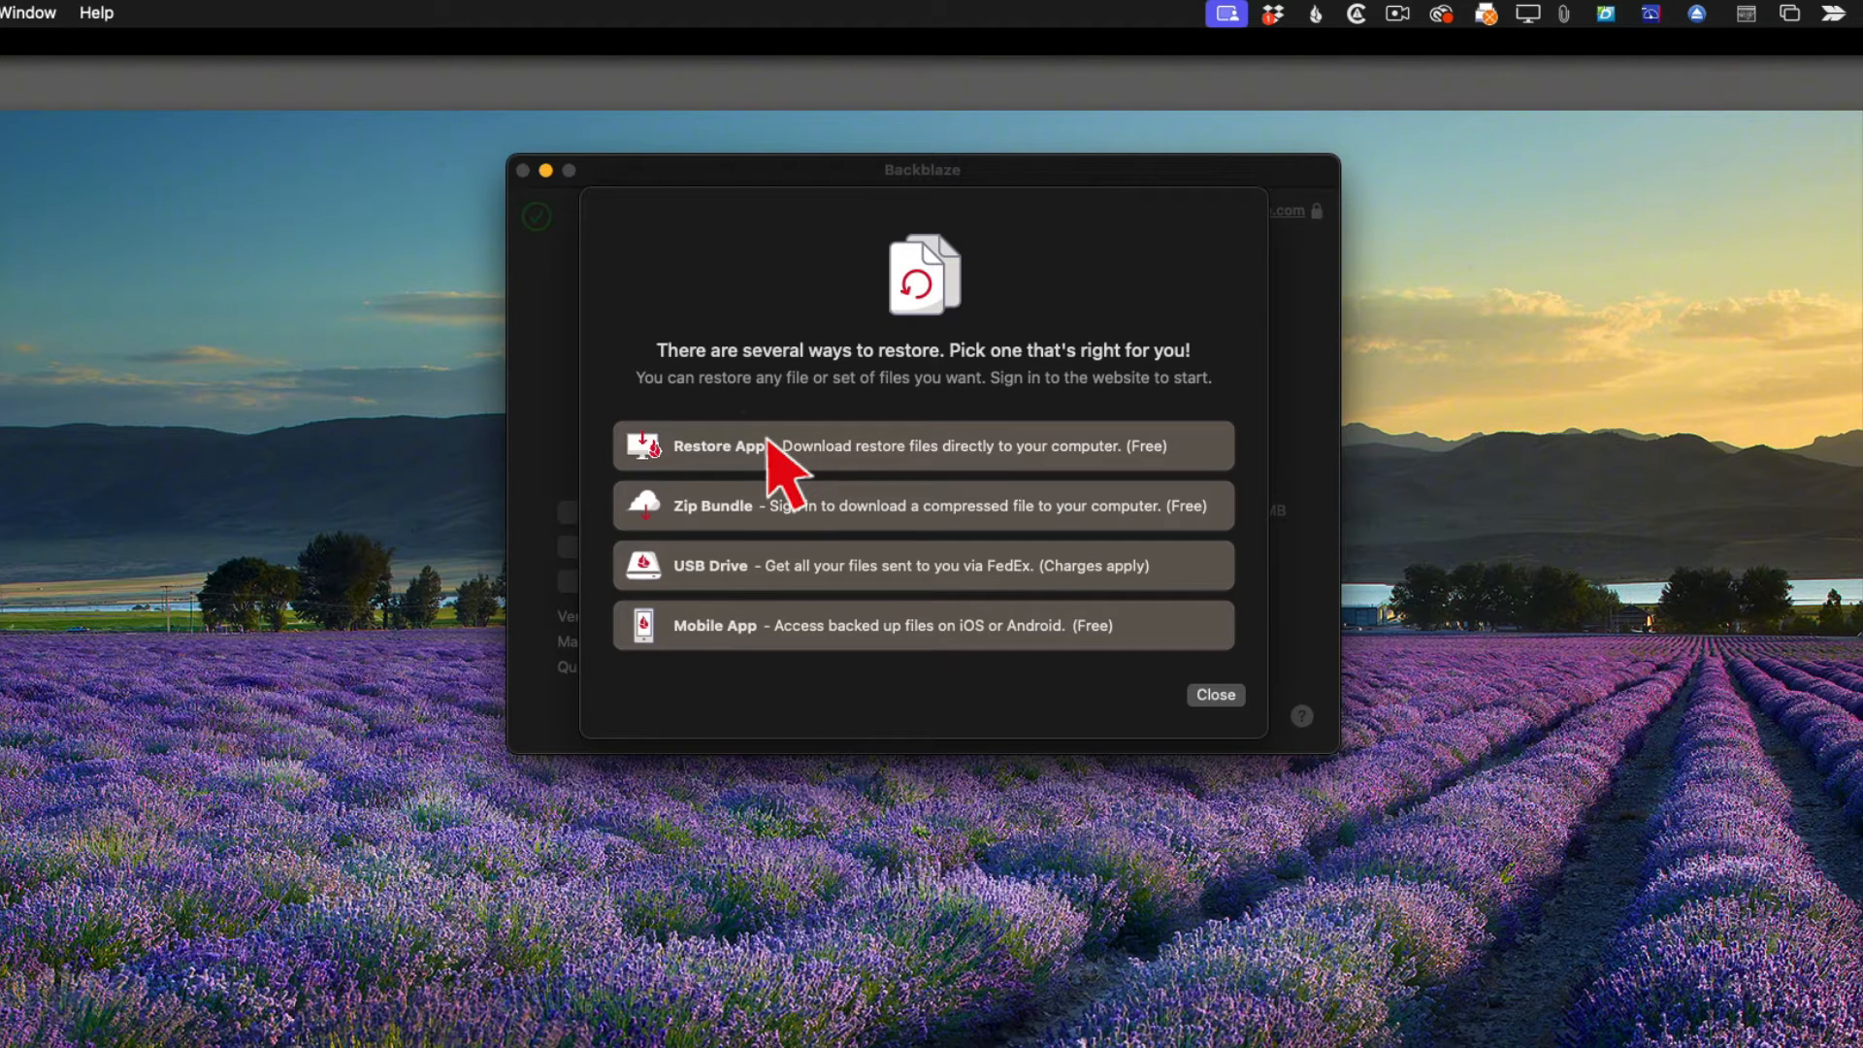
mouse_move(1005, 600)
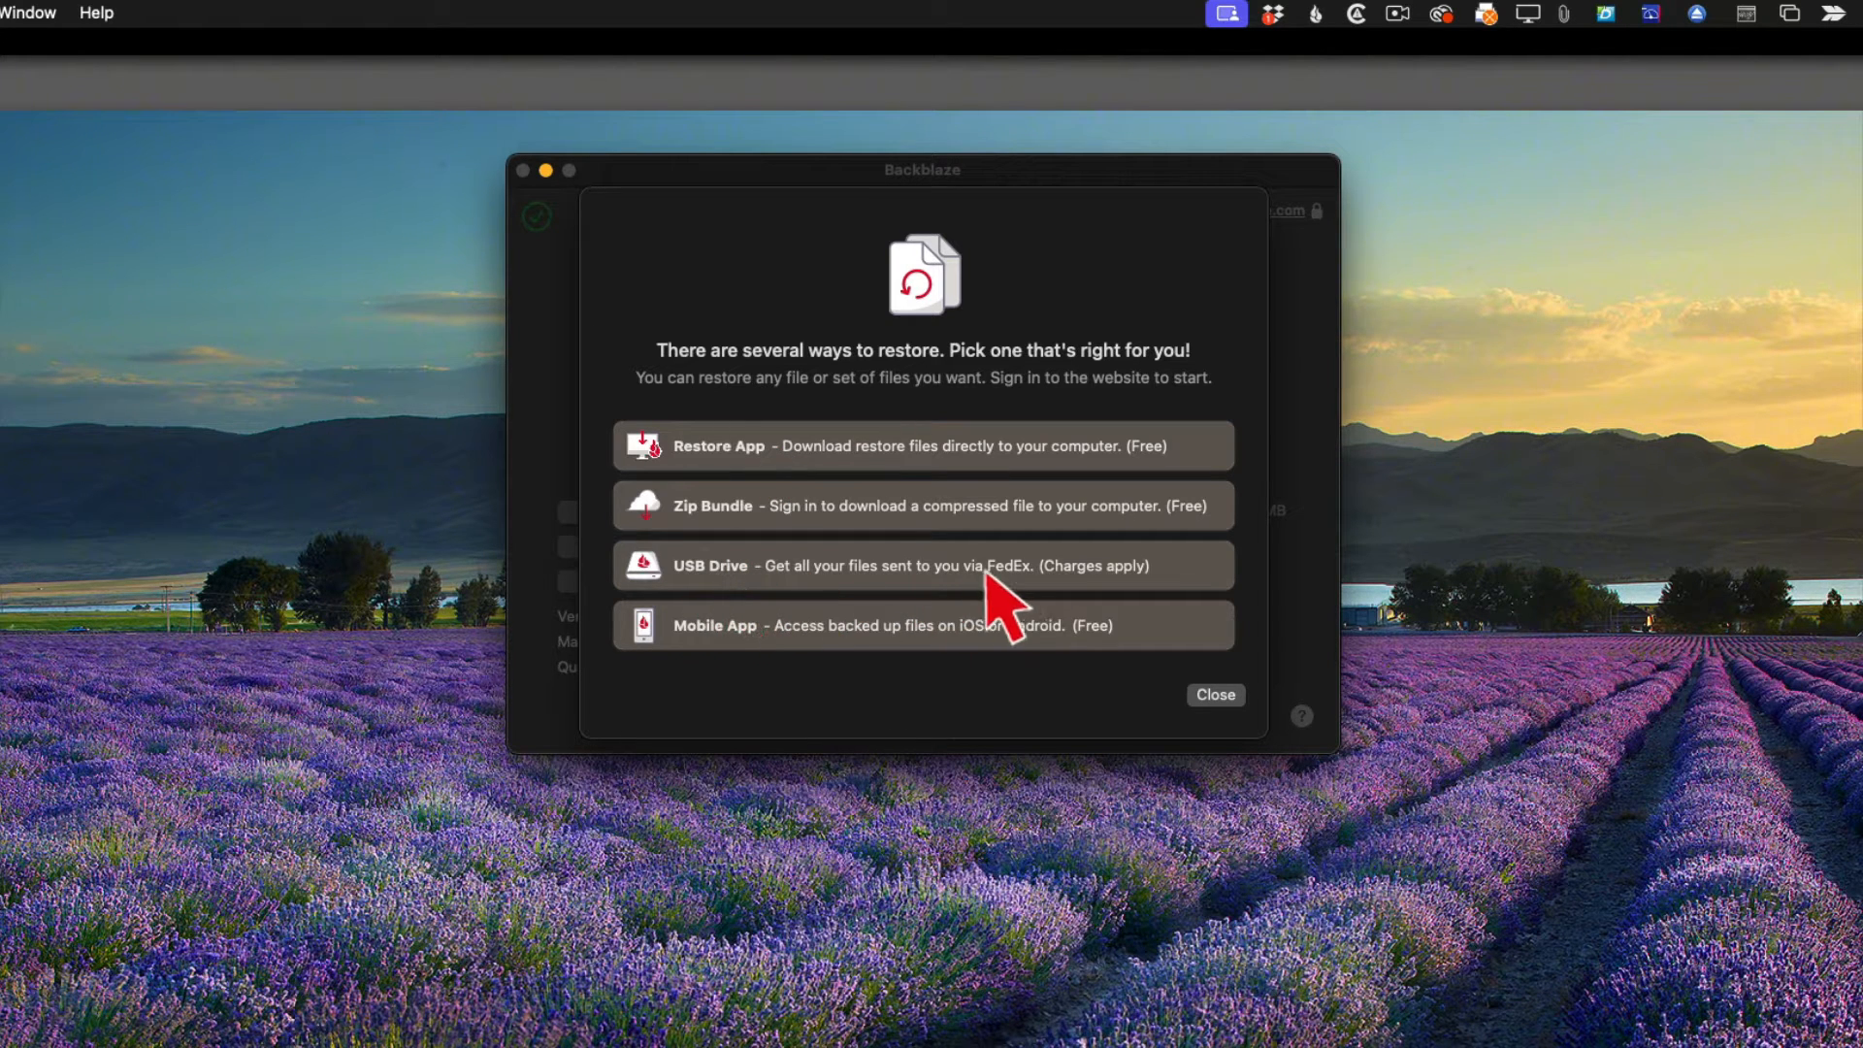
mouse_move(1022, 594)
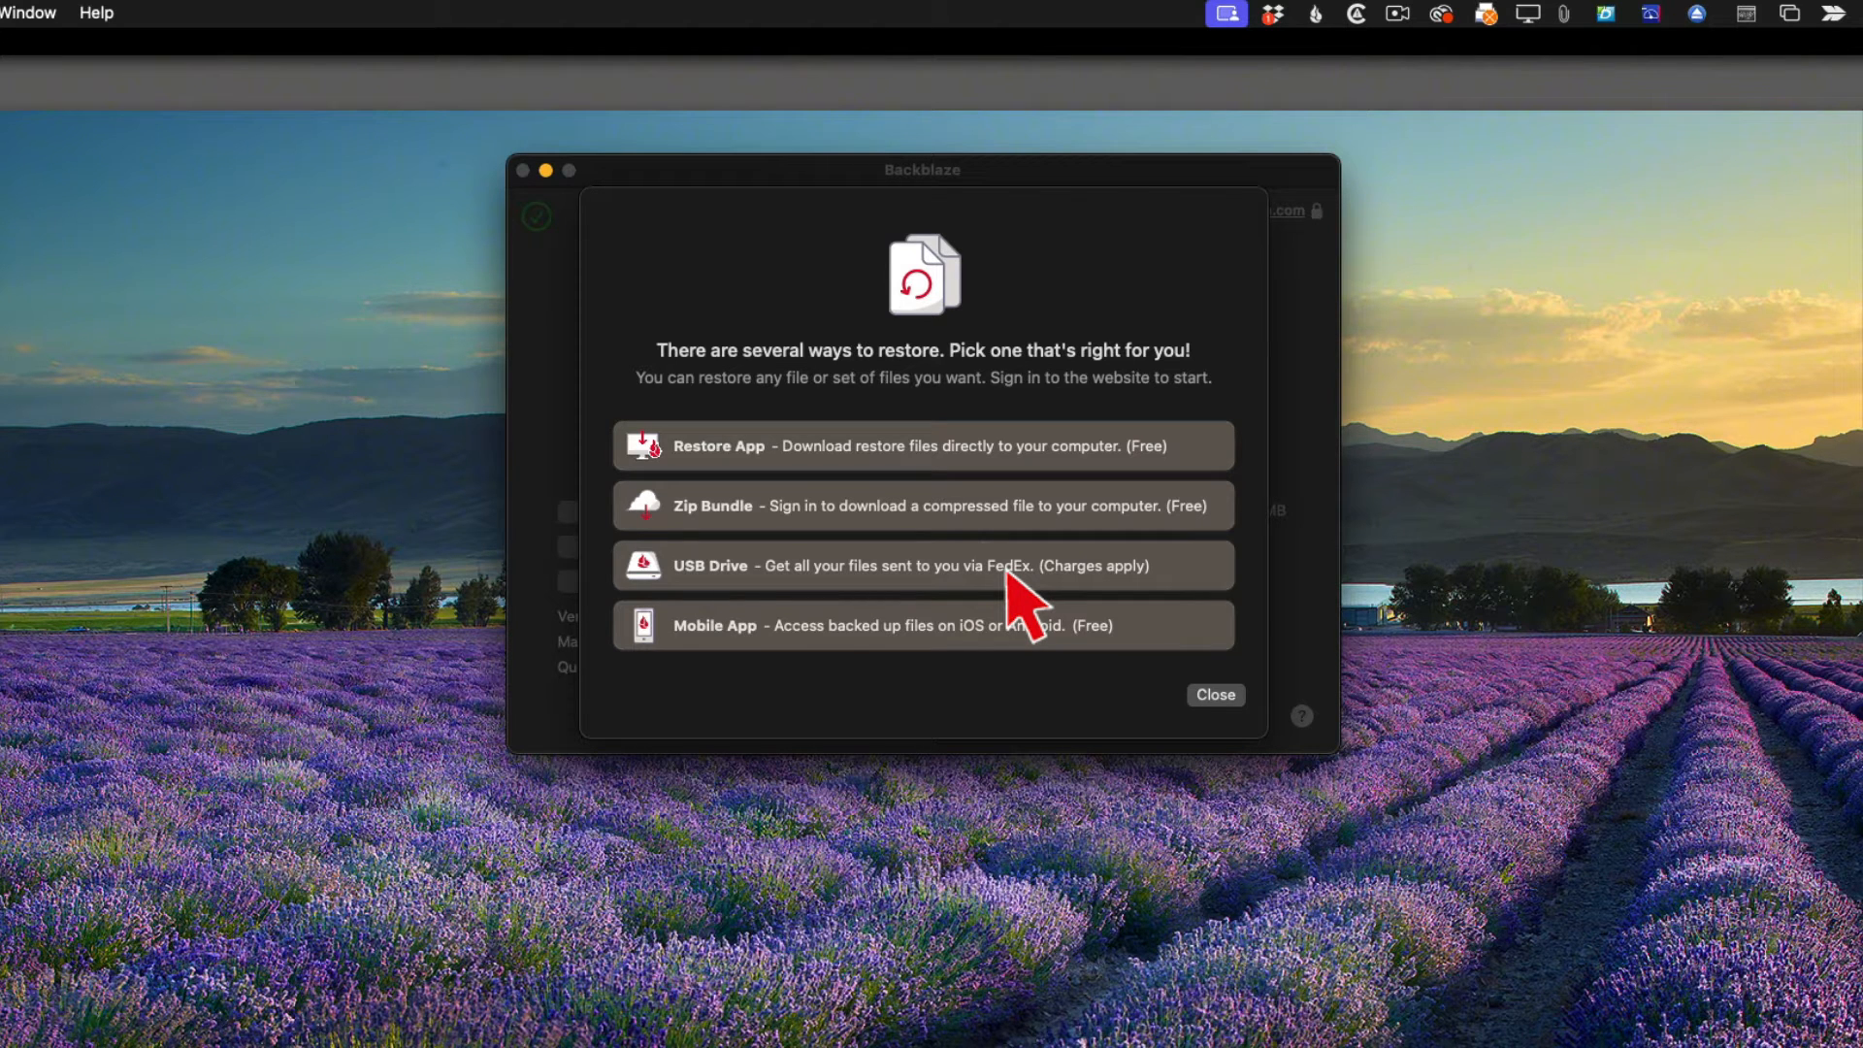
mouse_move(1014, 625)
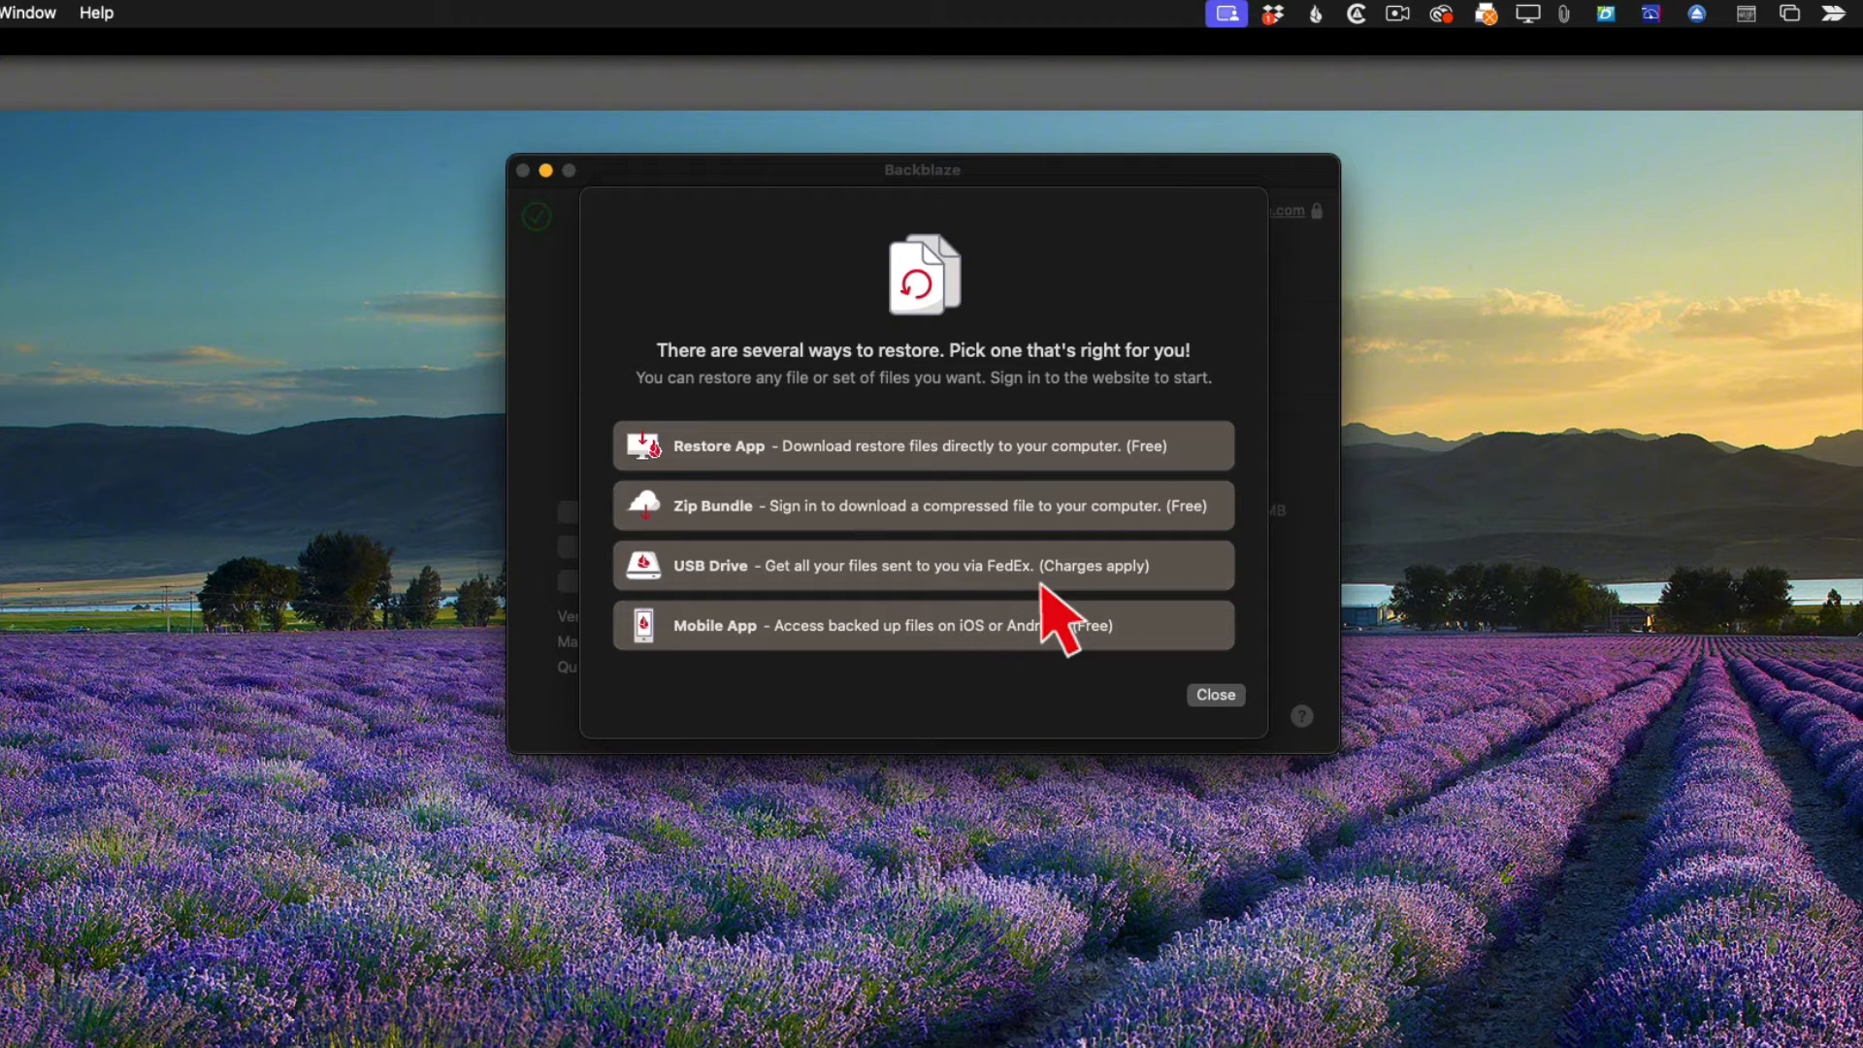
Bring up Backblaze Settings listing the hard drives selected for backup.
click(1214, 694)
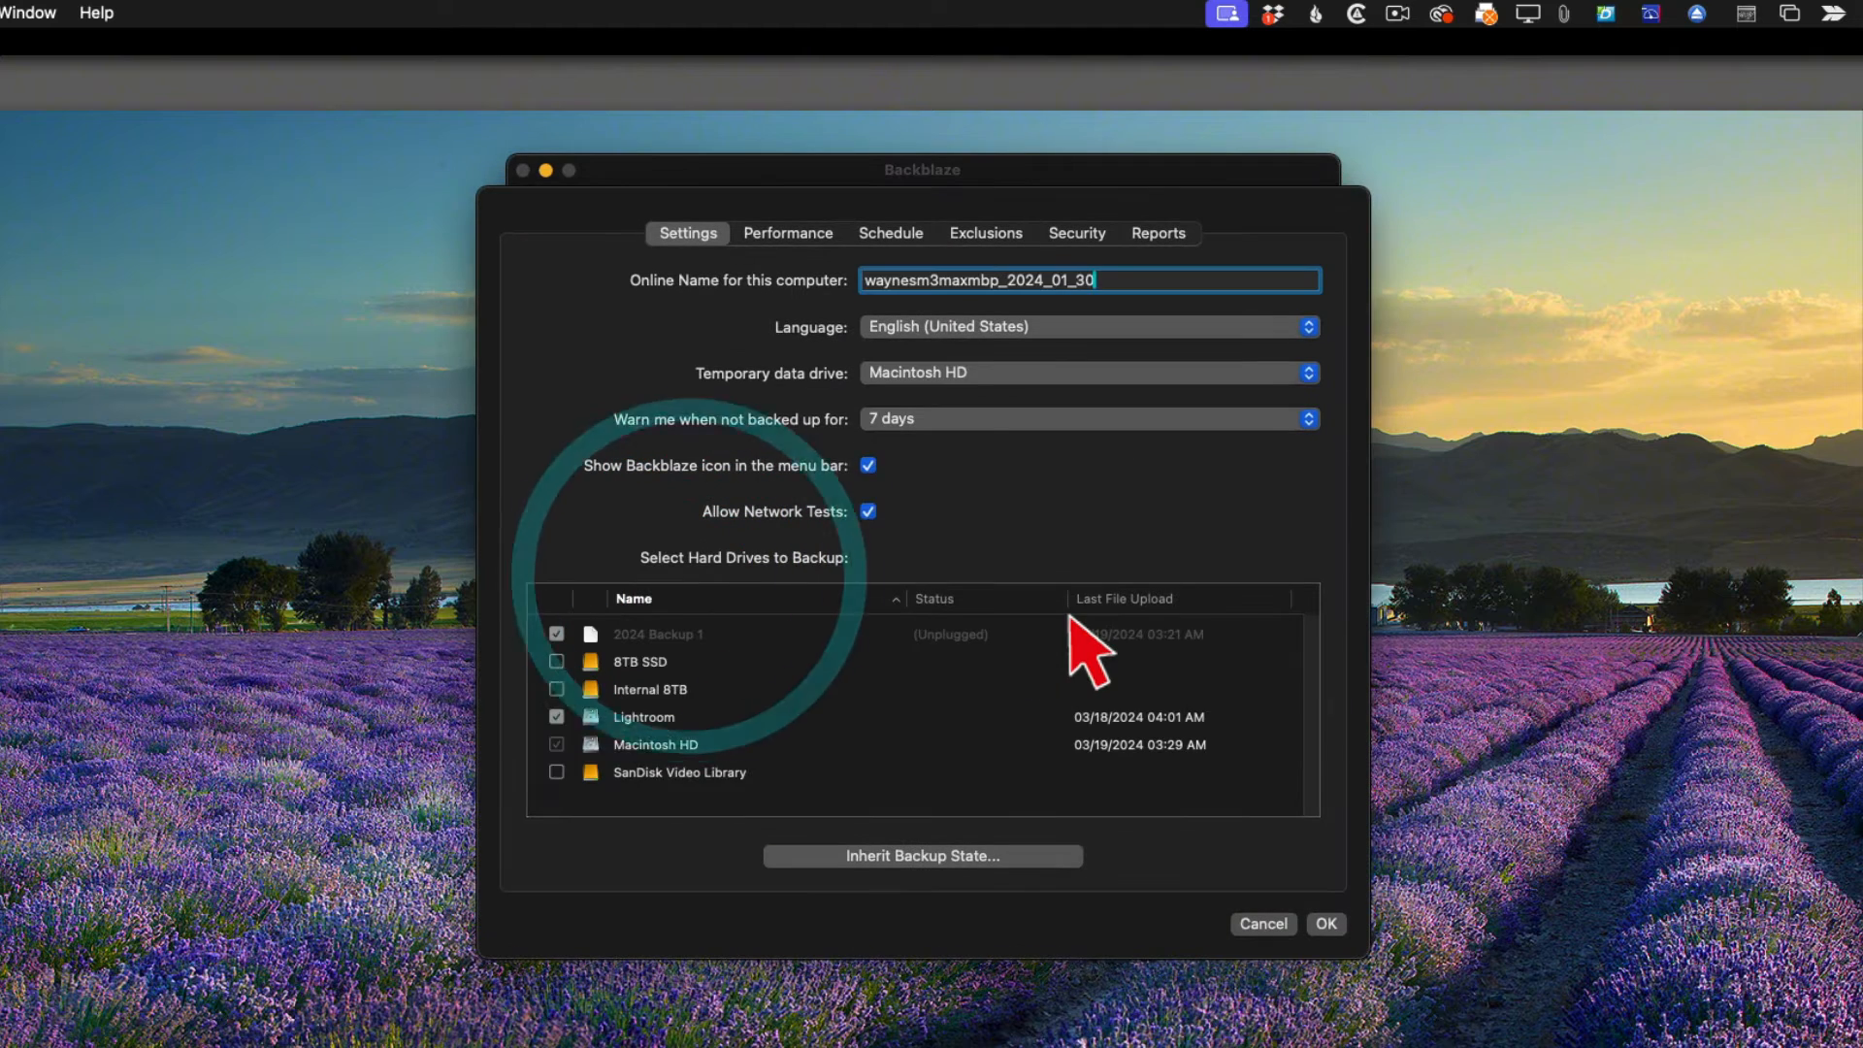
mouse_move(653, 713)
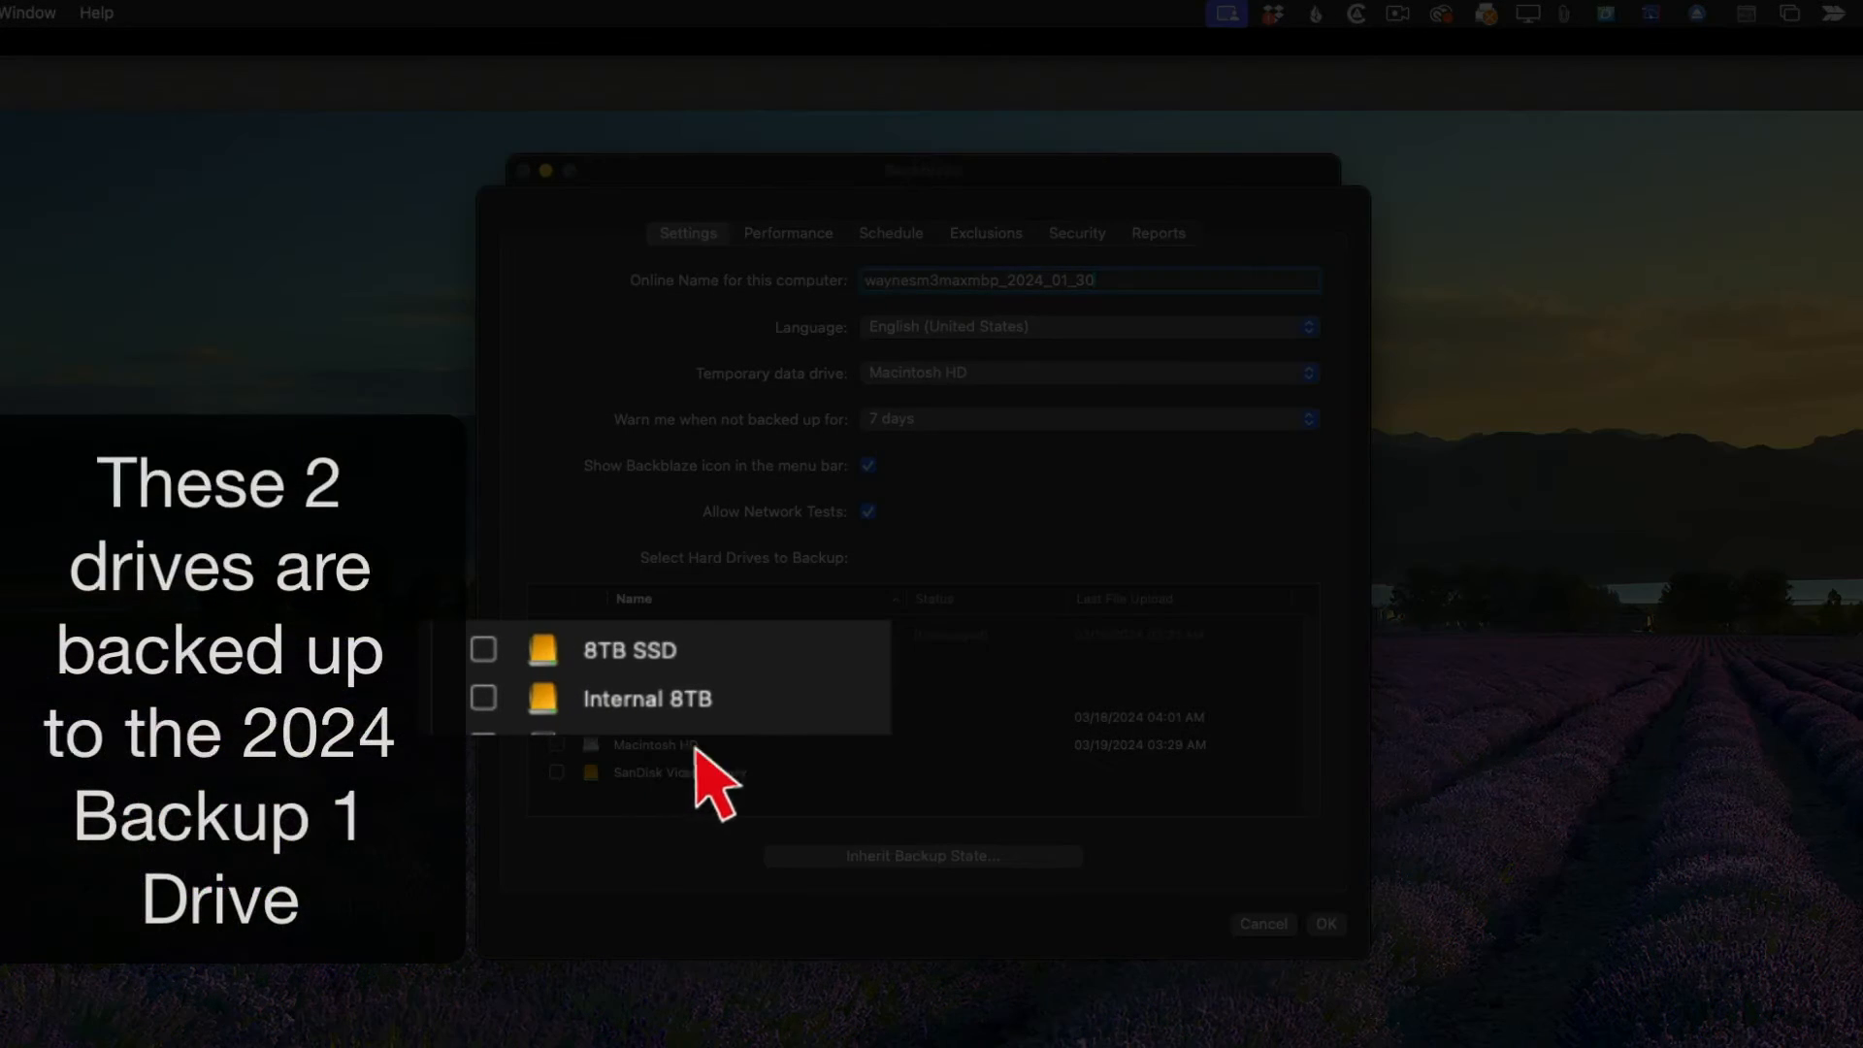
mouse_move(541, 683)
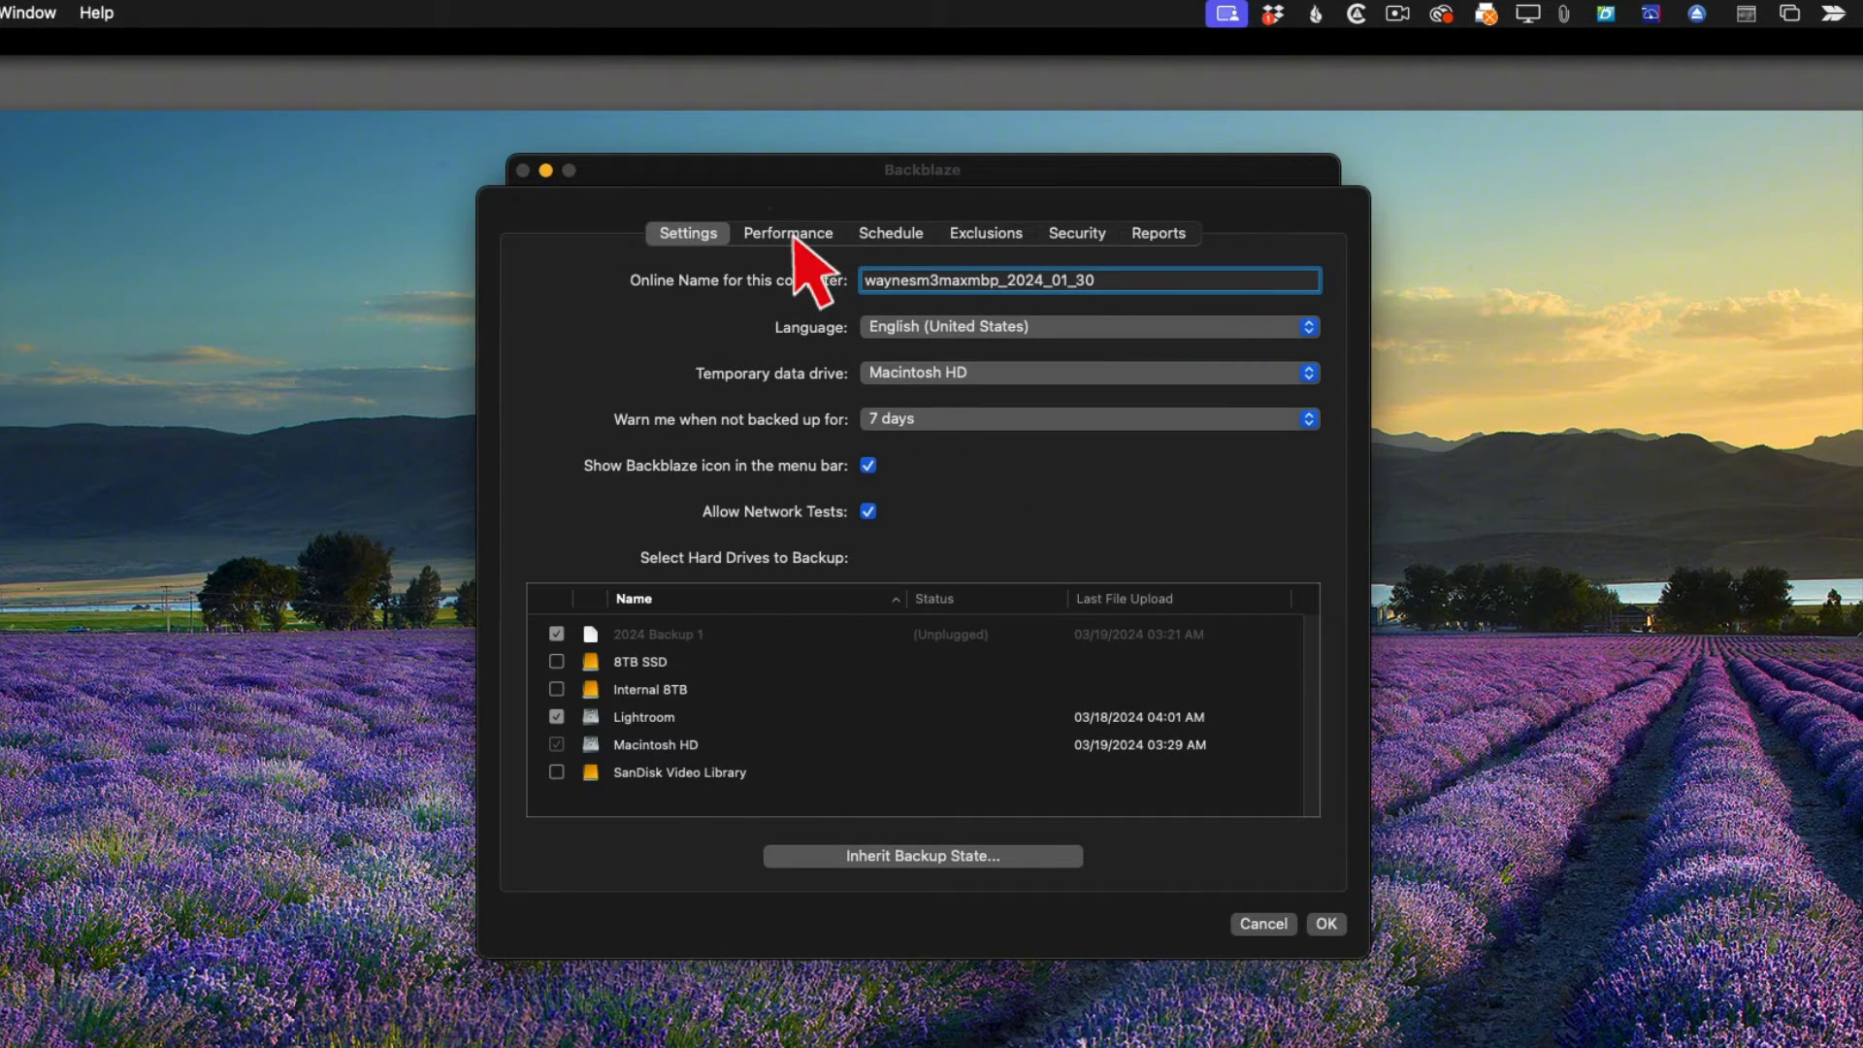
On the Performance tab, toggle Automatic Threading/Throttle on and back off.
click(788, 232)
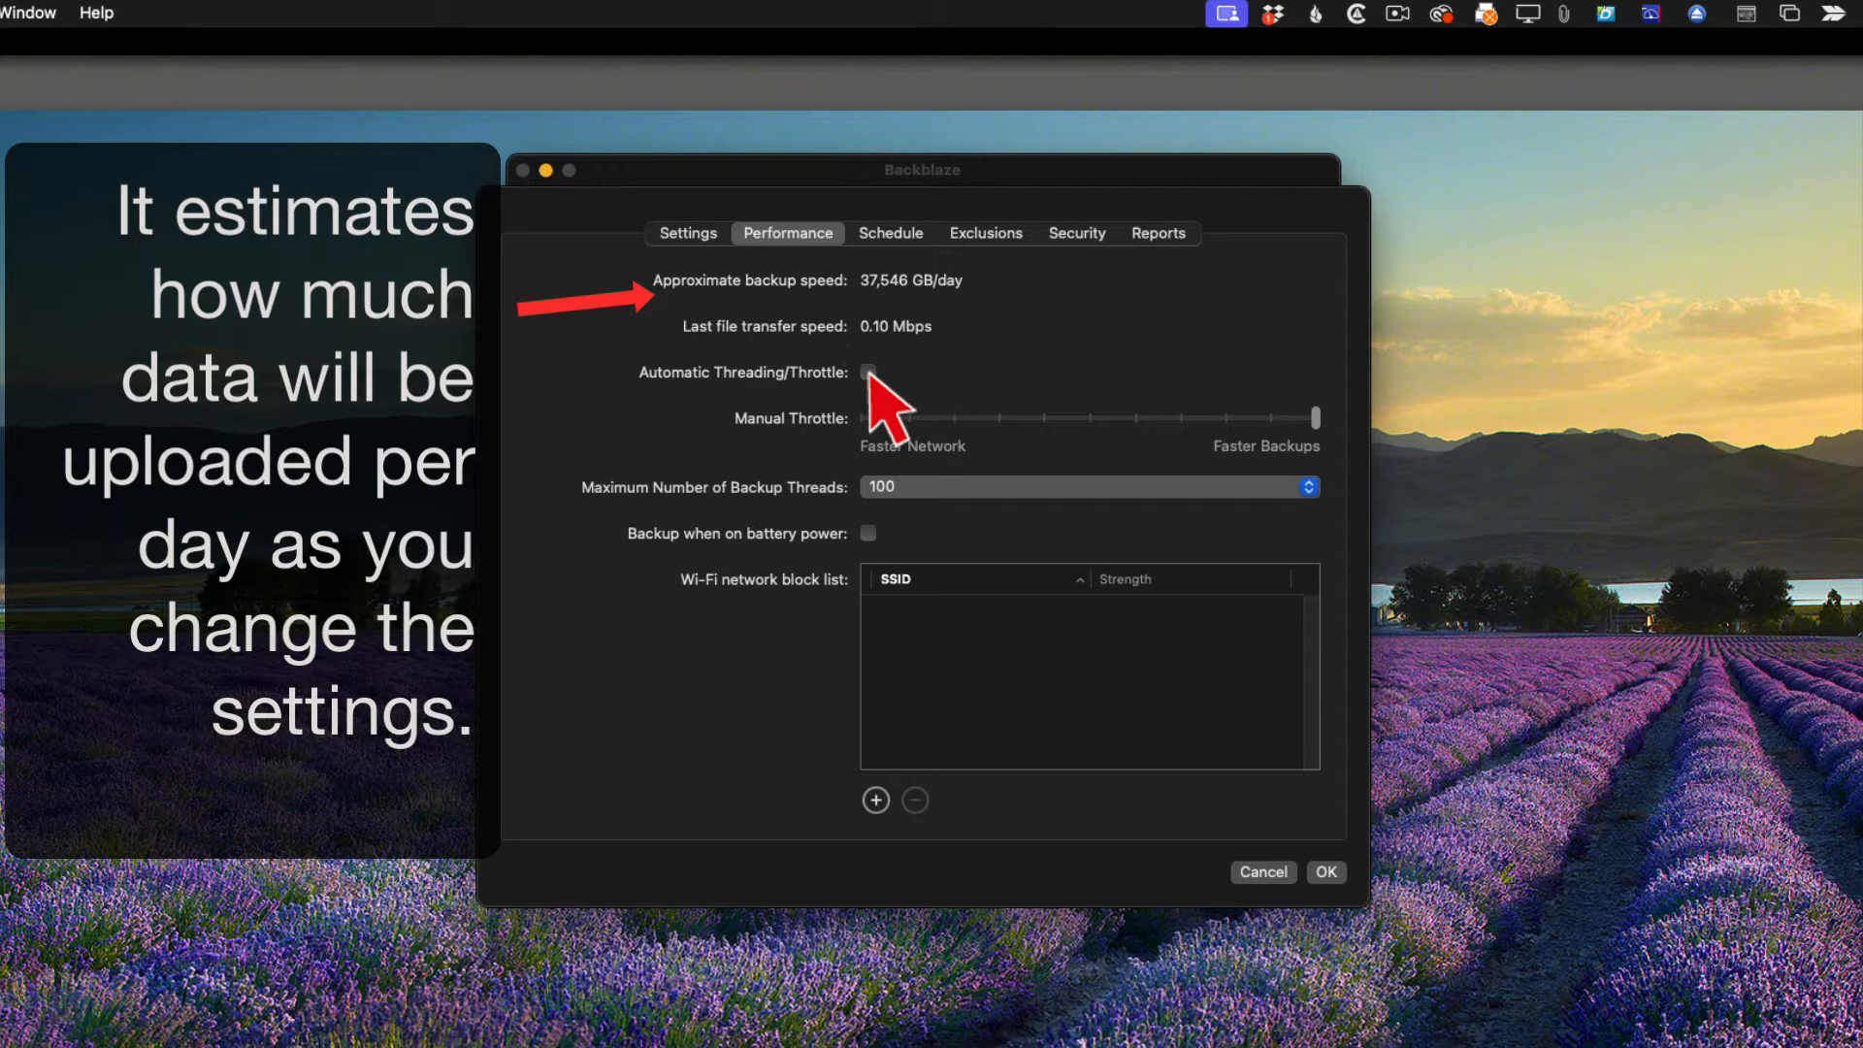
click(868, 371)
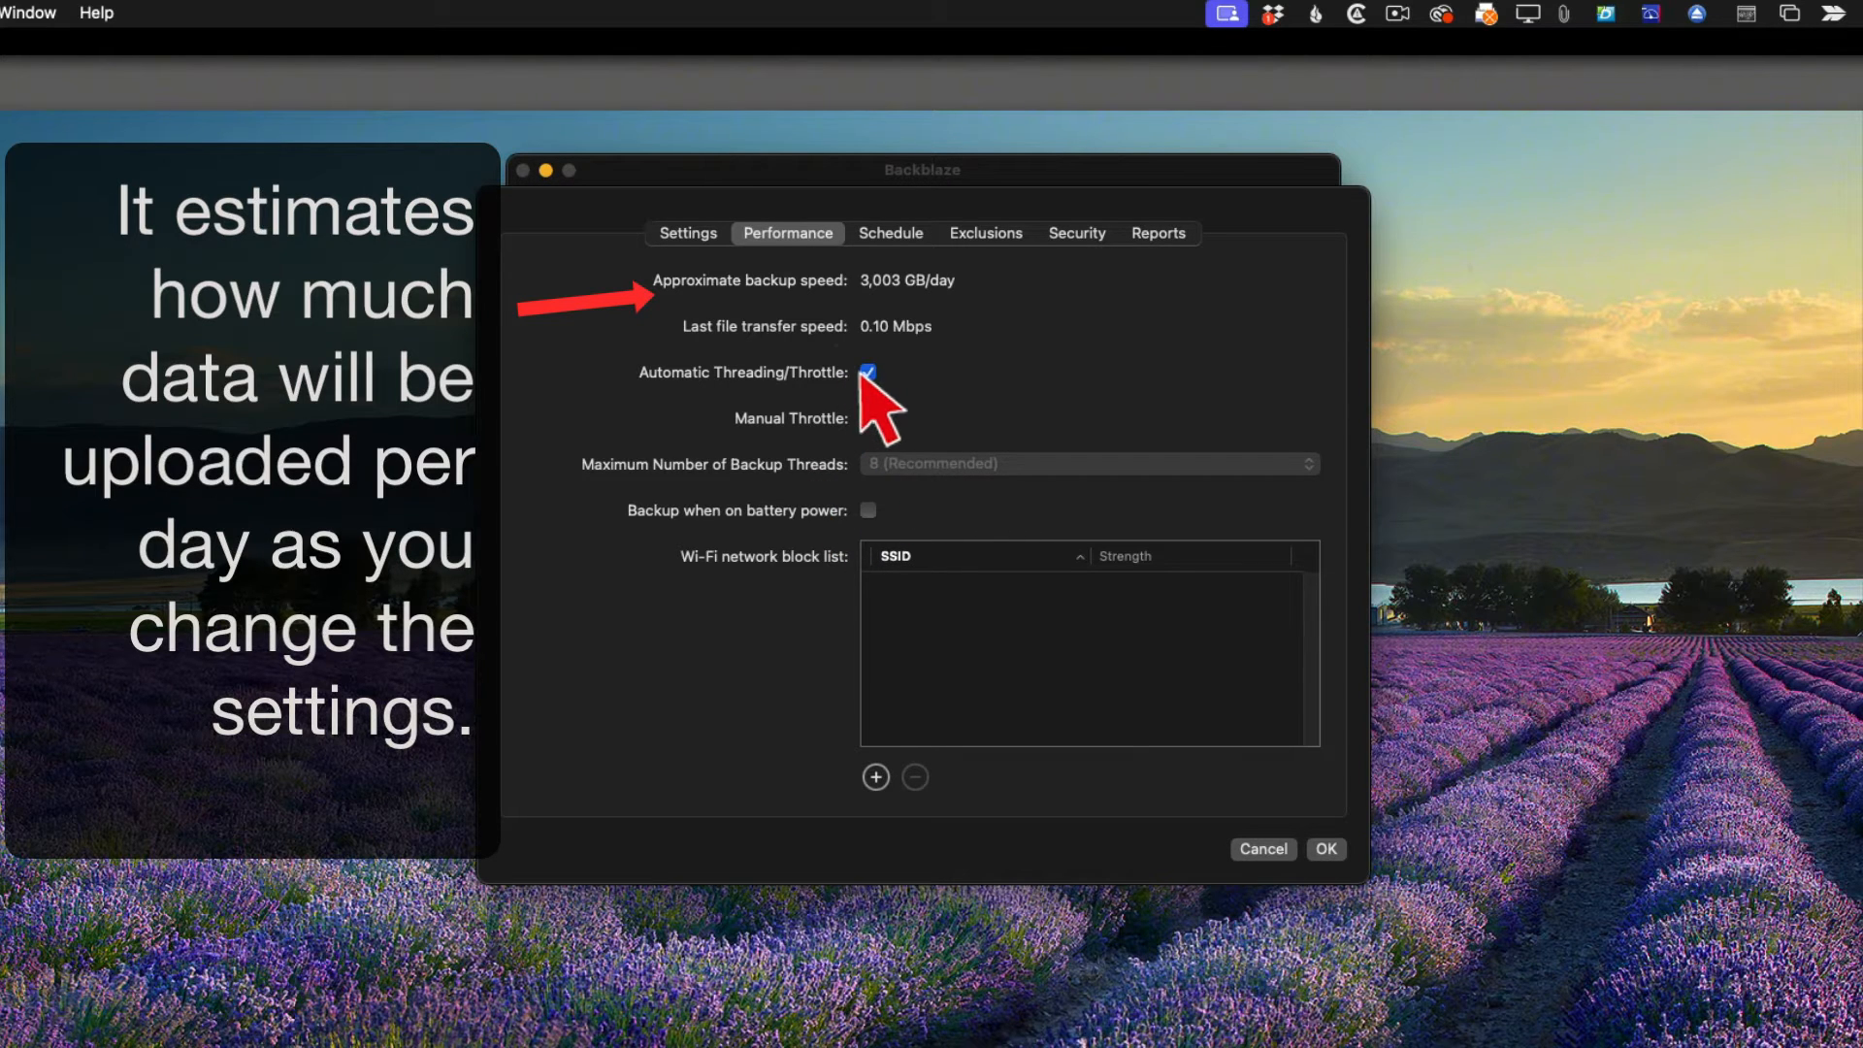
click(869, 371)
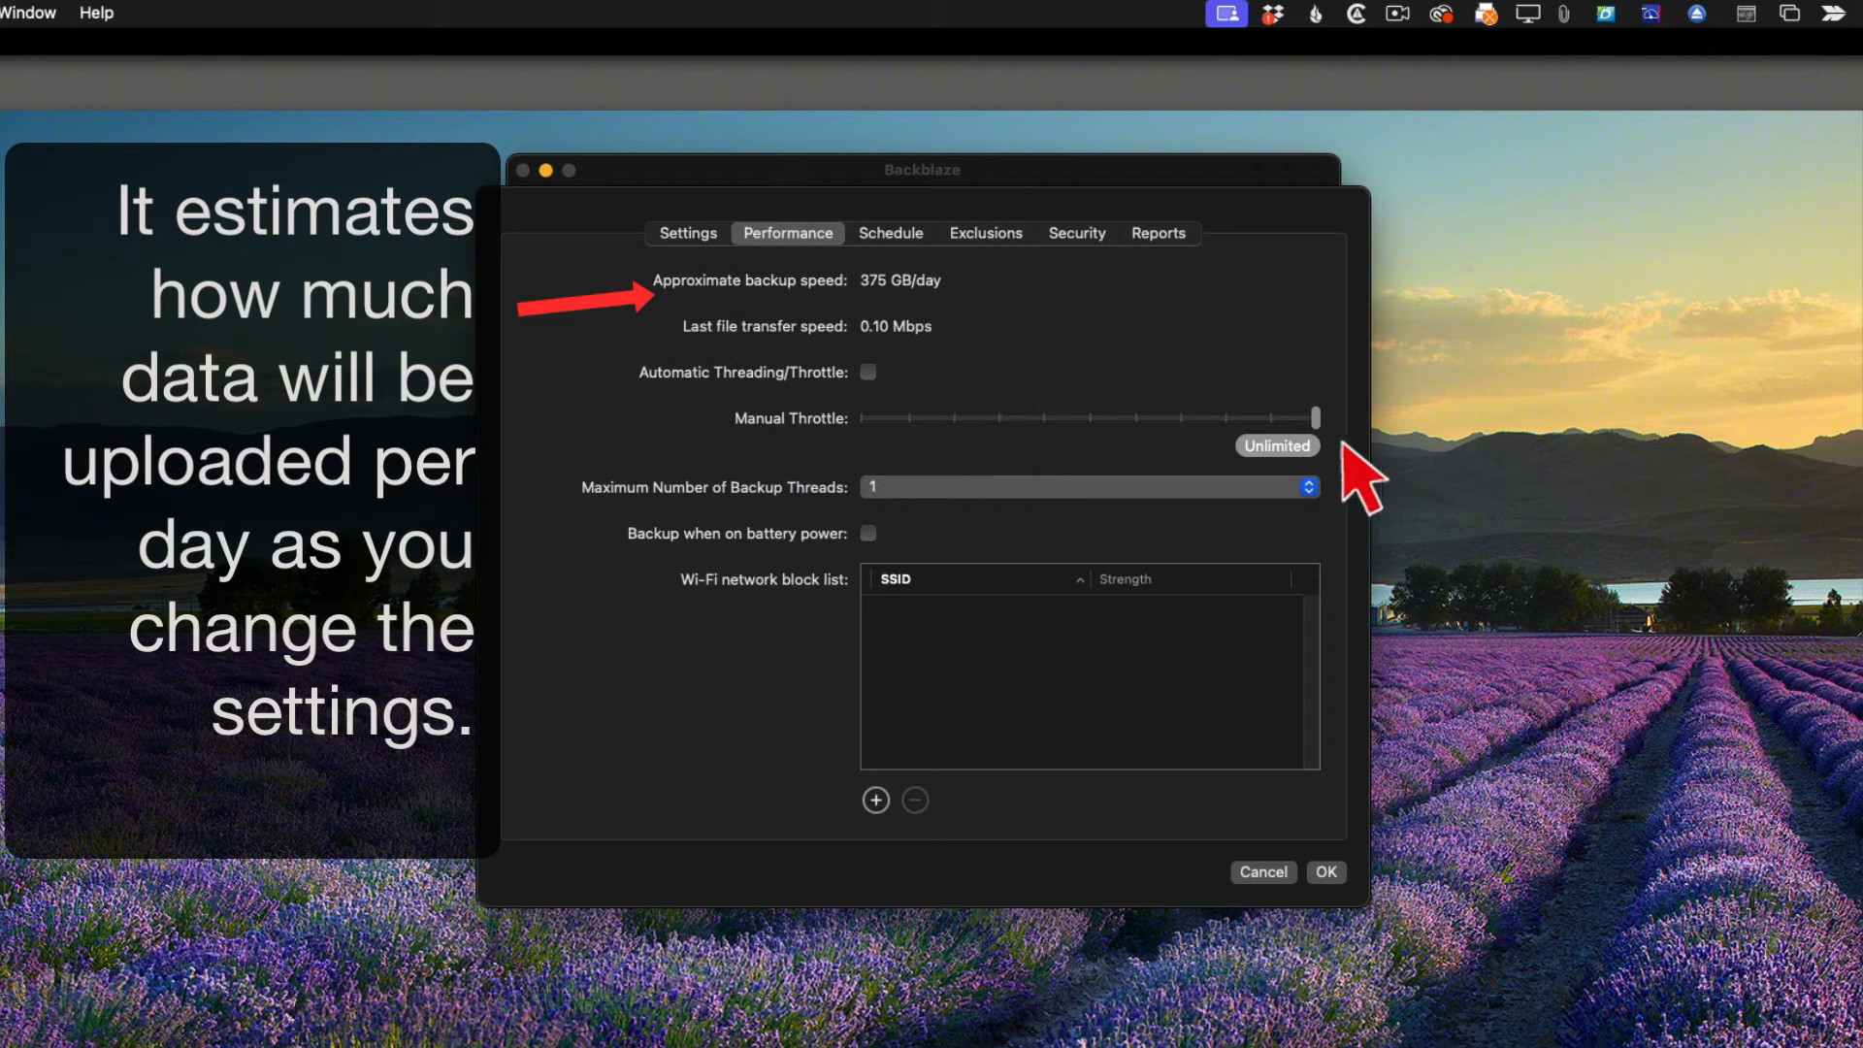
mouse_move(1349, 464)
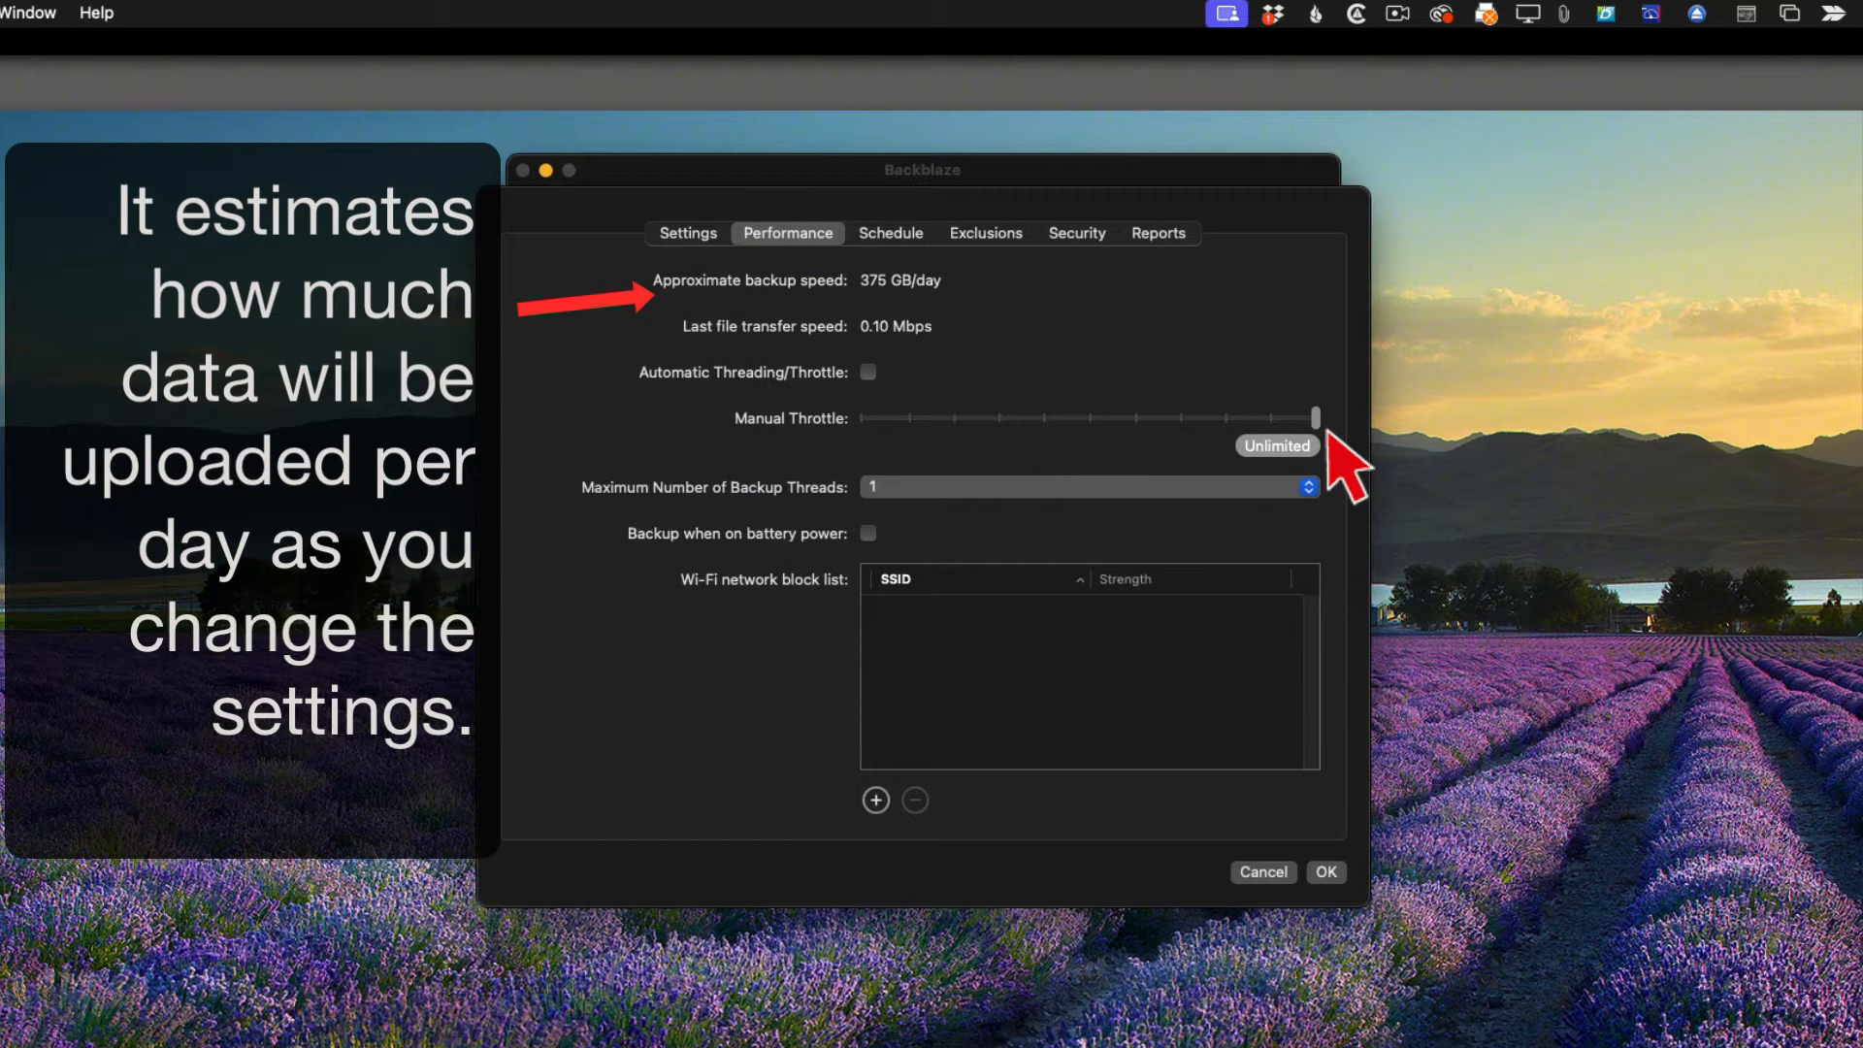
Push the manual throttle to maximum and set Maximum Number of Backup Threads to 100.
drag(1313, 417, 862, 417)
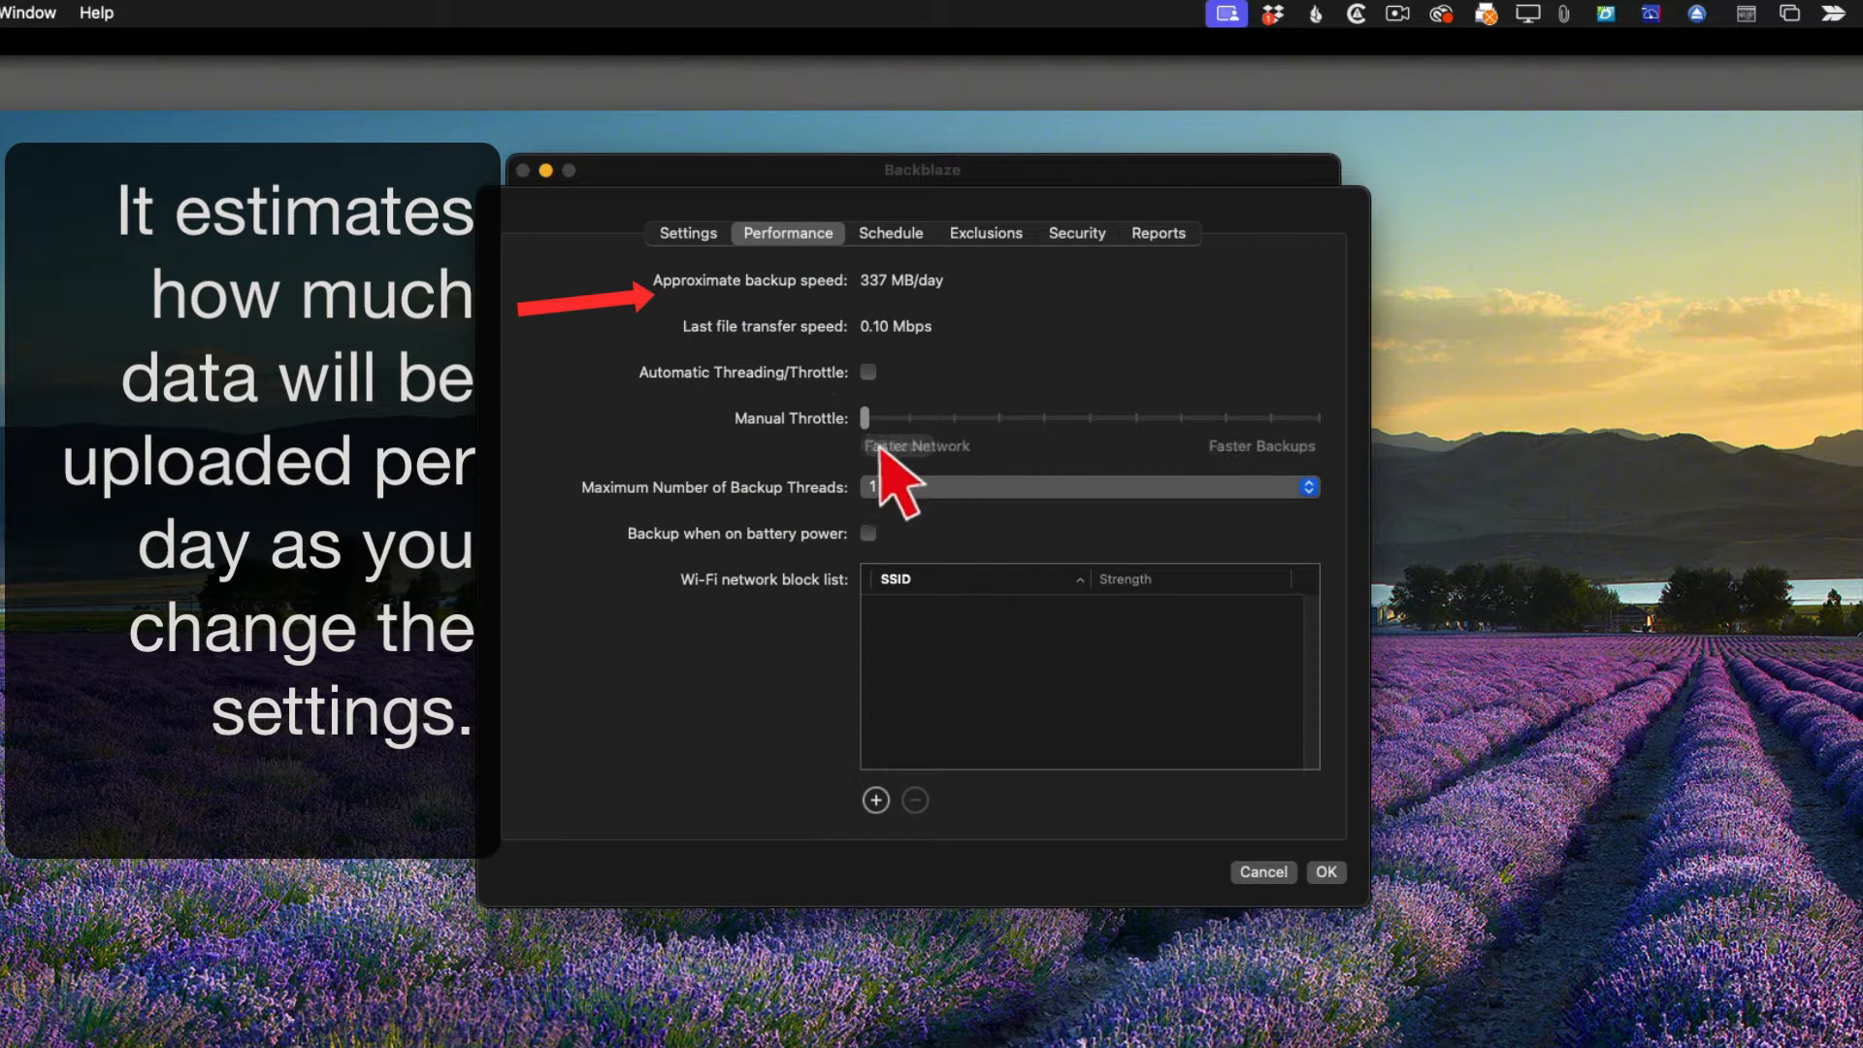
drag(864, 417, 1228, 417)
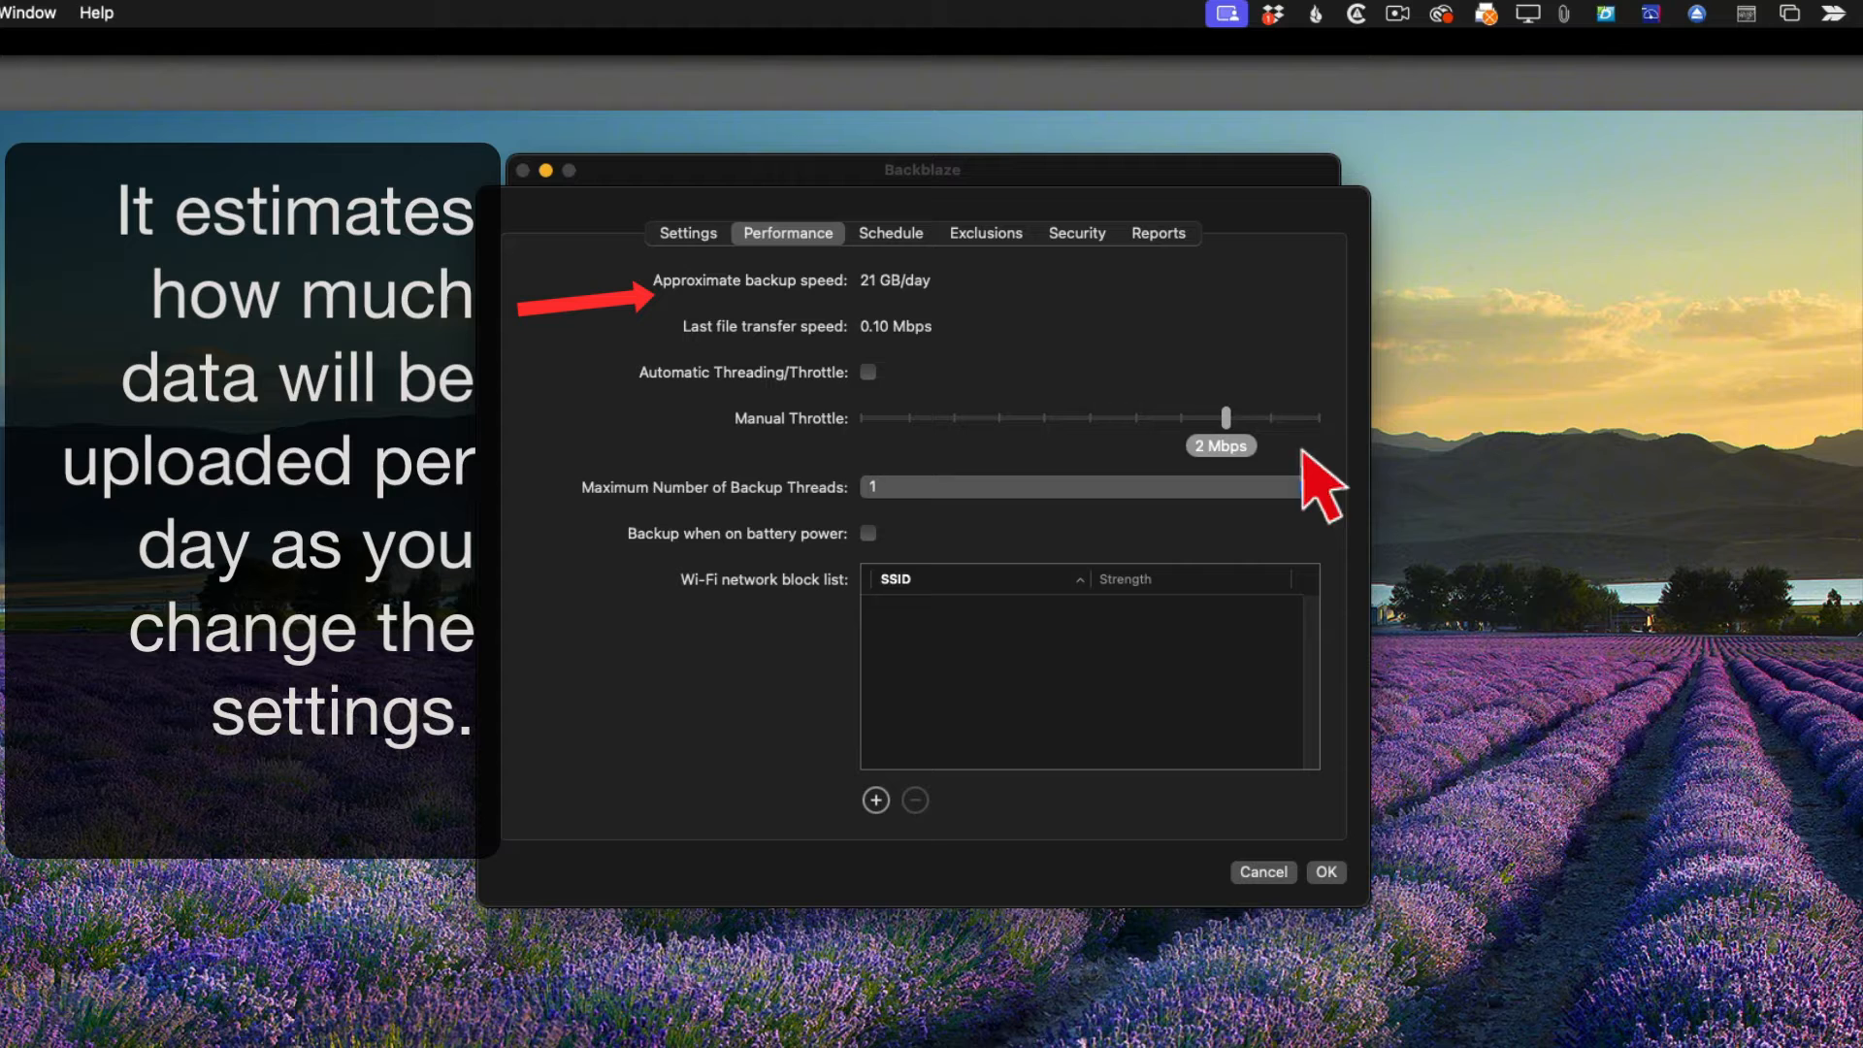
drag(1227, 418, 1316, 417)
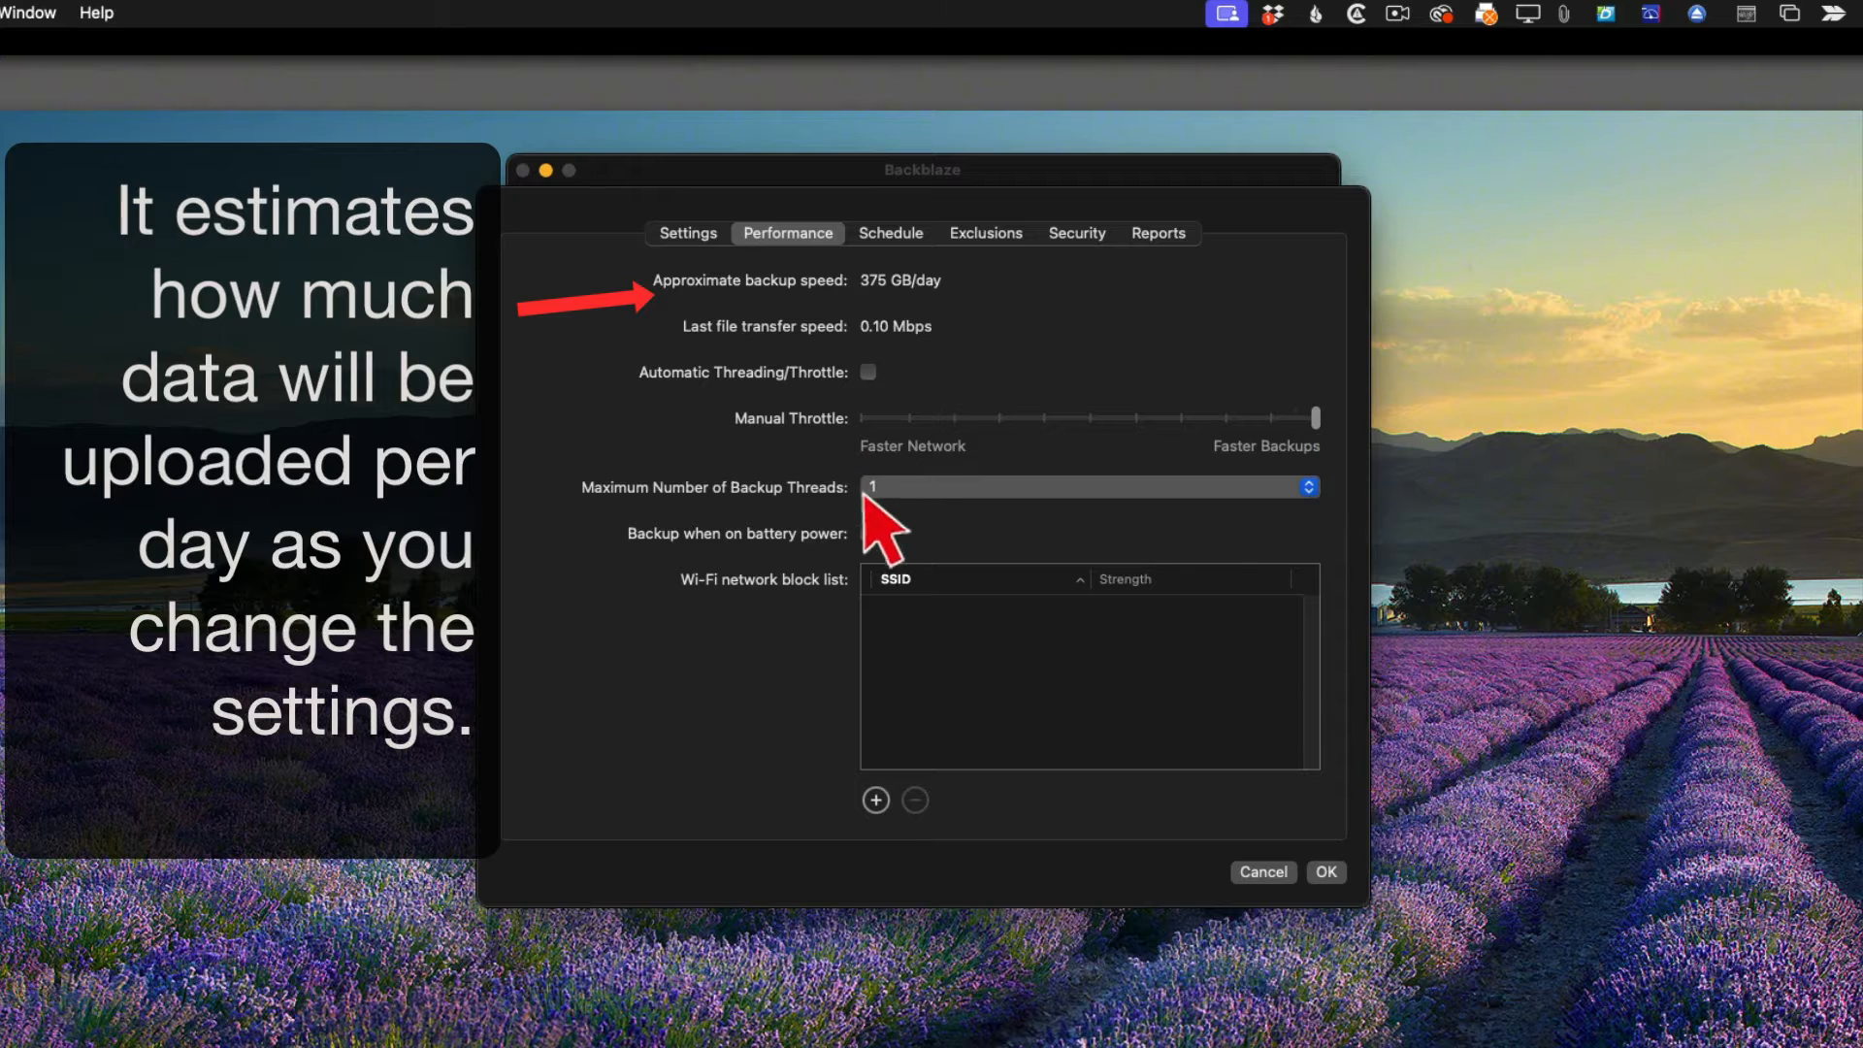
click(1085, 487)
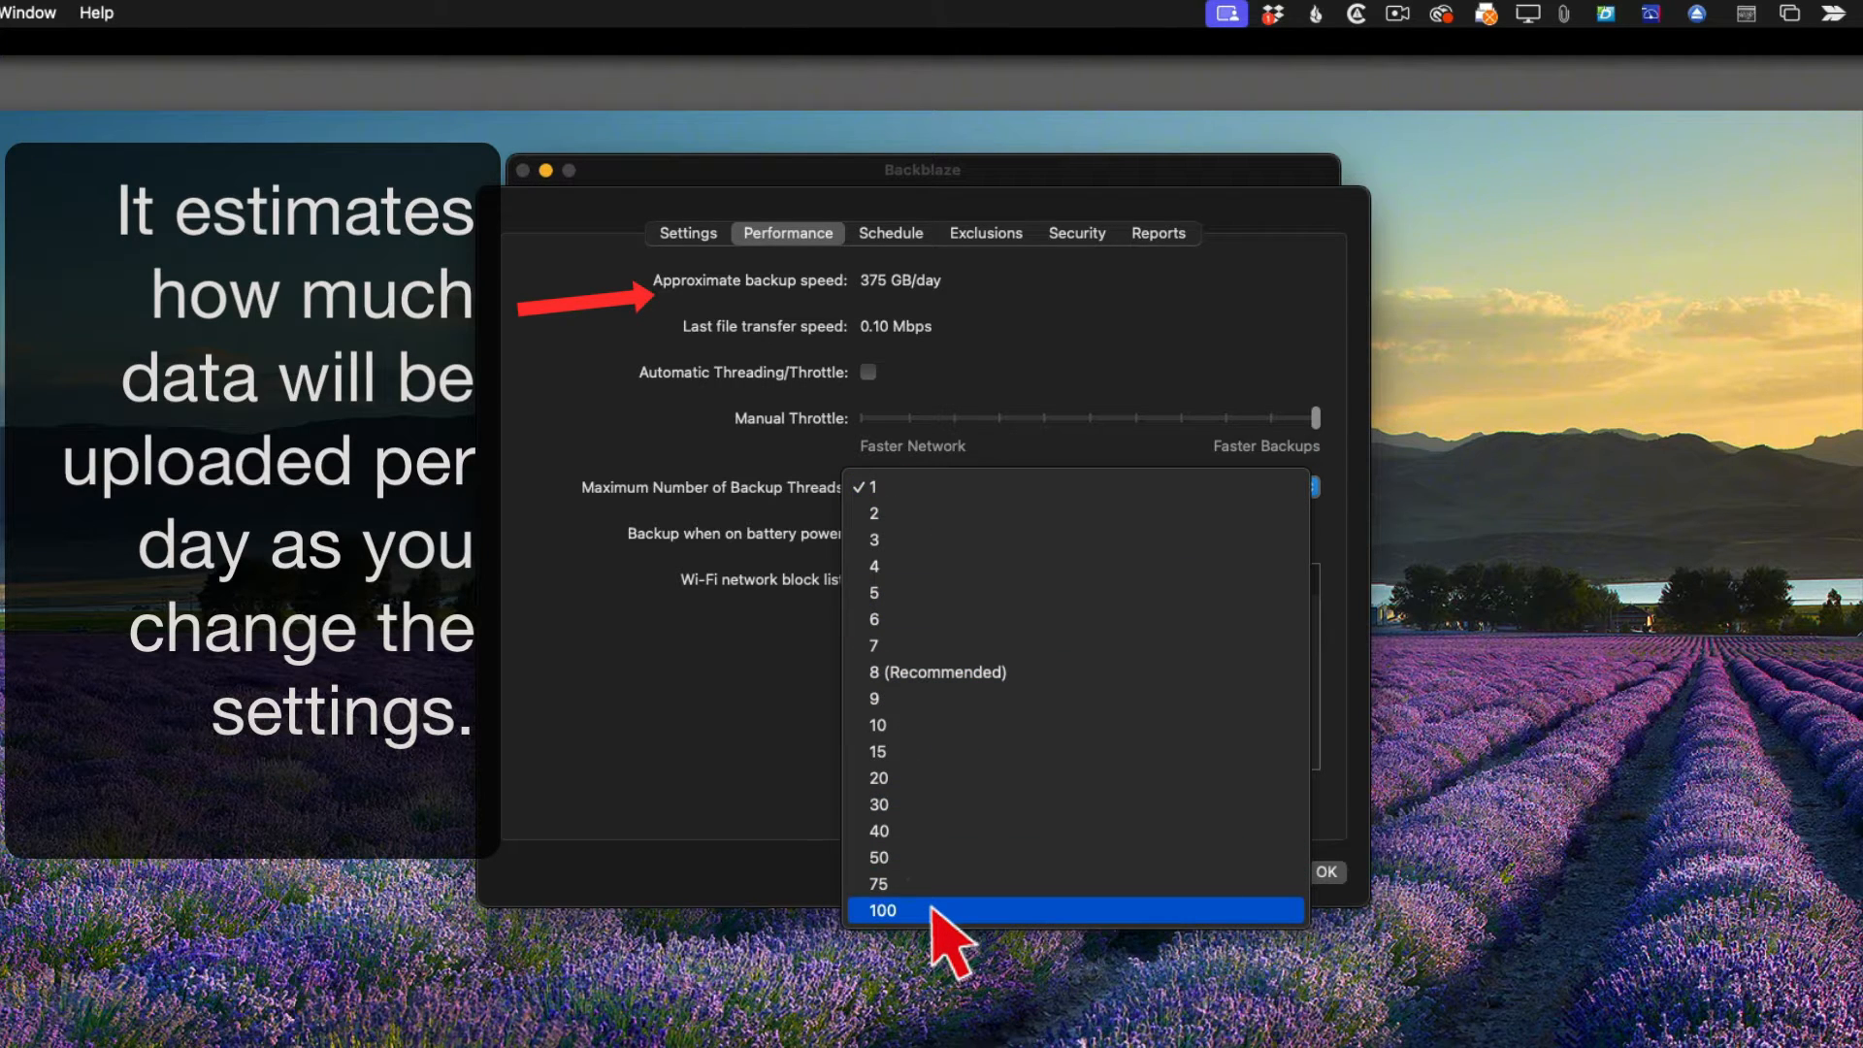
click(883, 911)
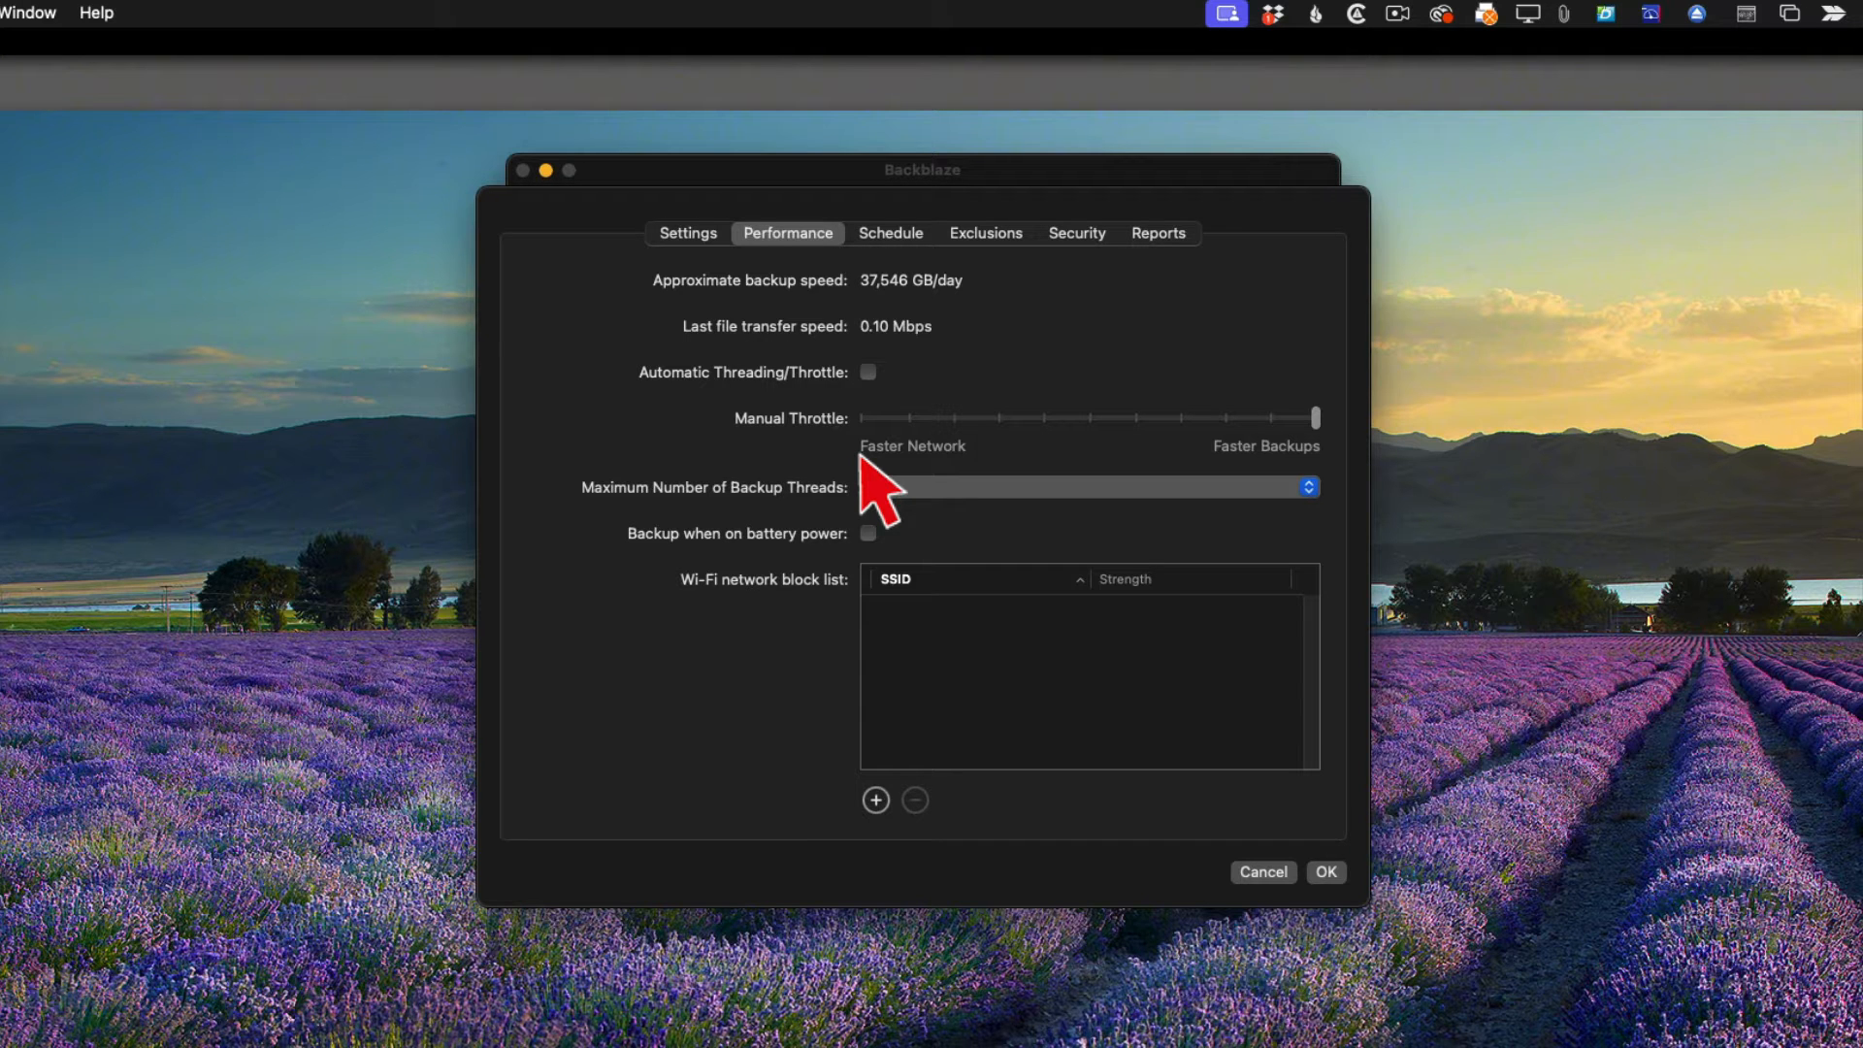
View the Schedule tab: backups once per day, starting 3 AM, ending when done.
click(890, 233)
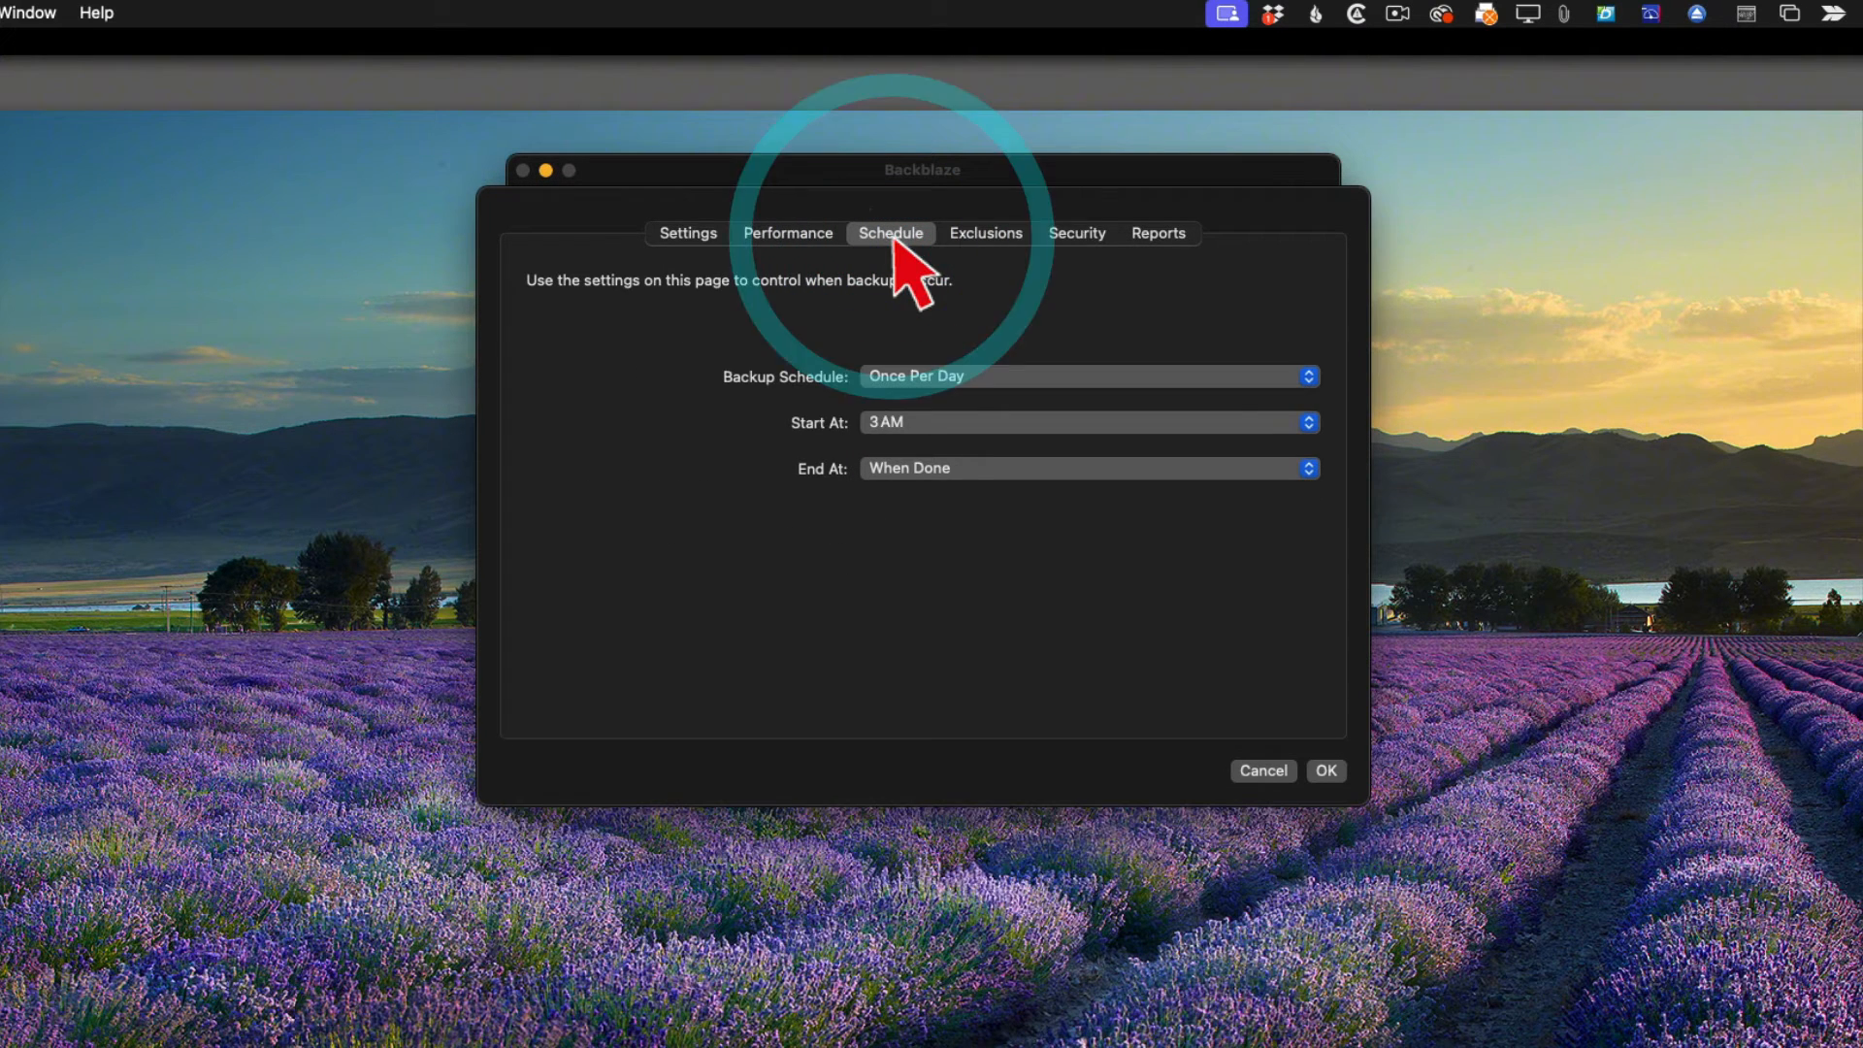
mouse_move(932, 446)
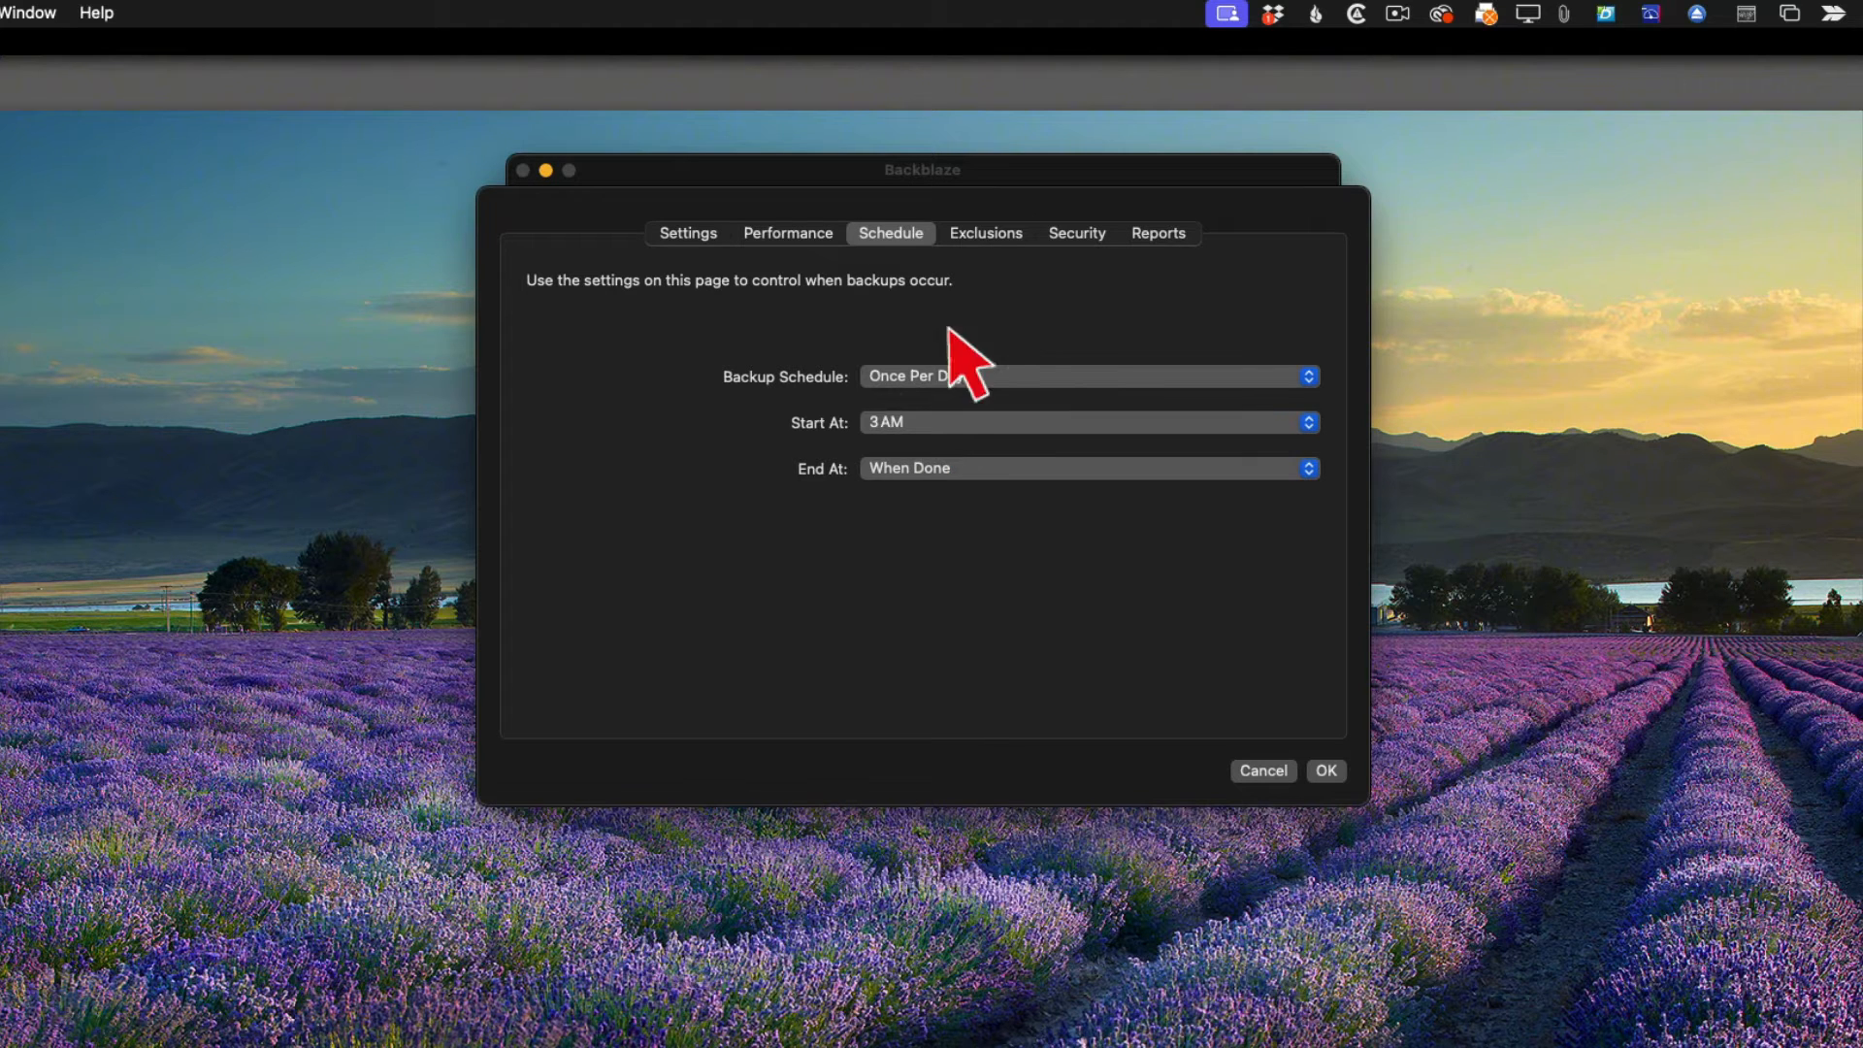
On the Exclusions tab, begin adding a folder to exclude from the temporary files location.
click(986, 233)
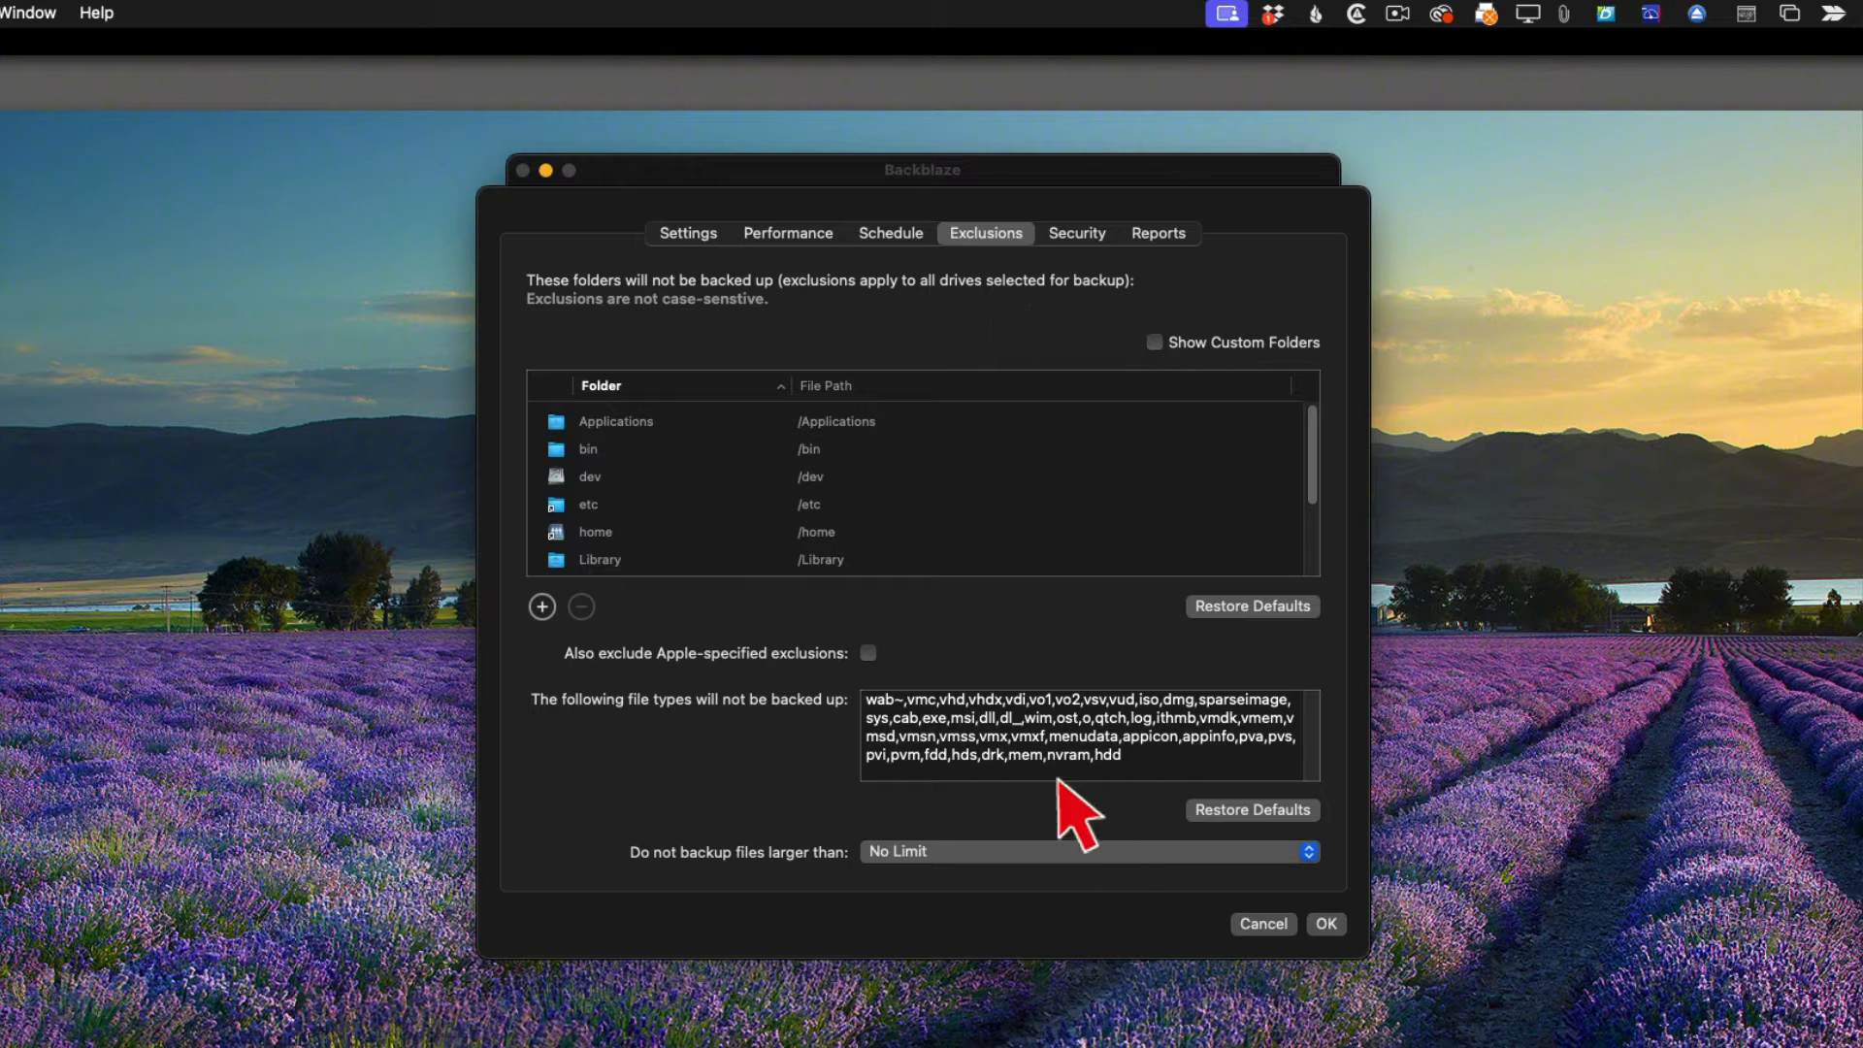
scroll(down, 3)
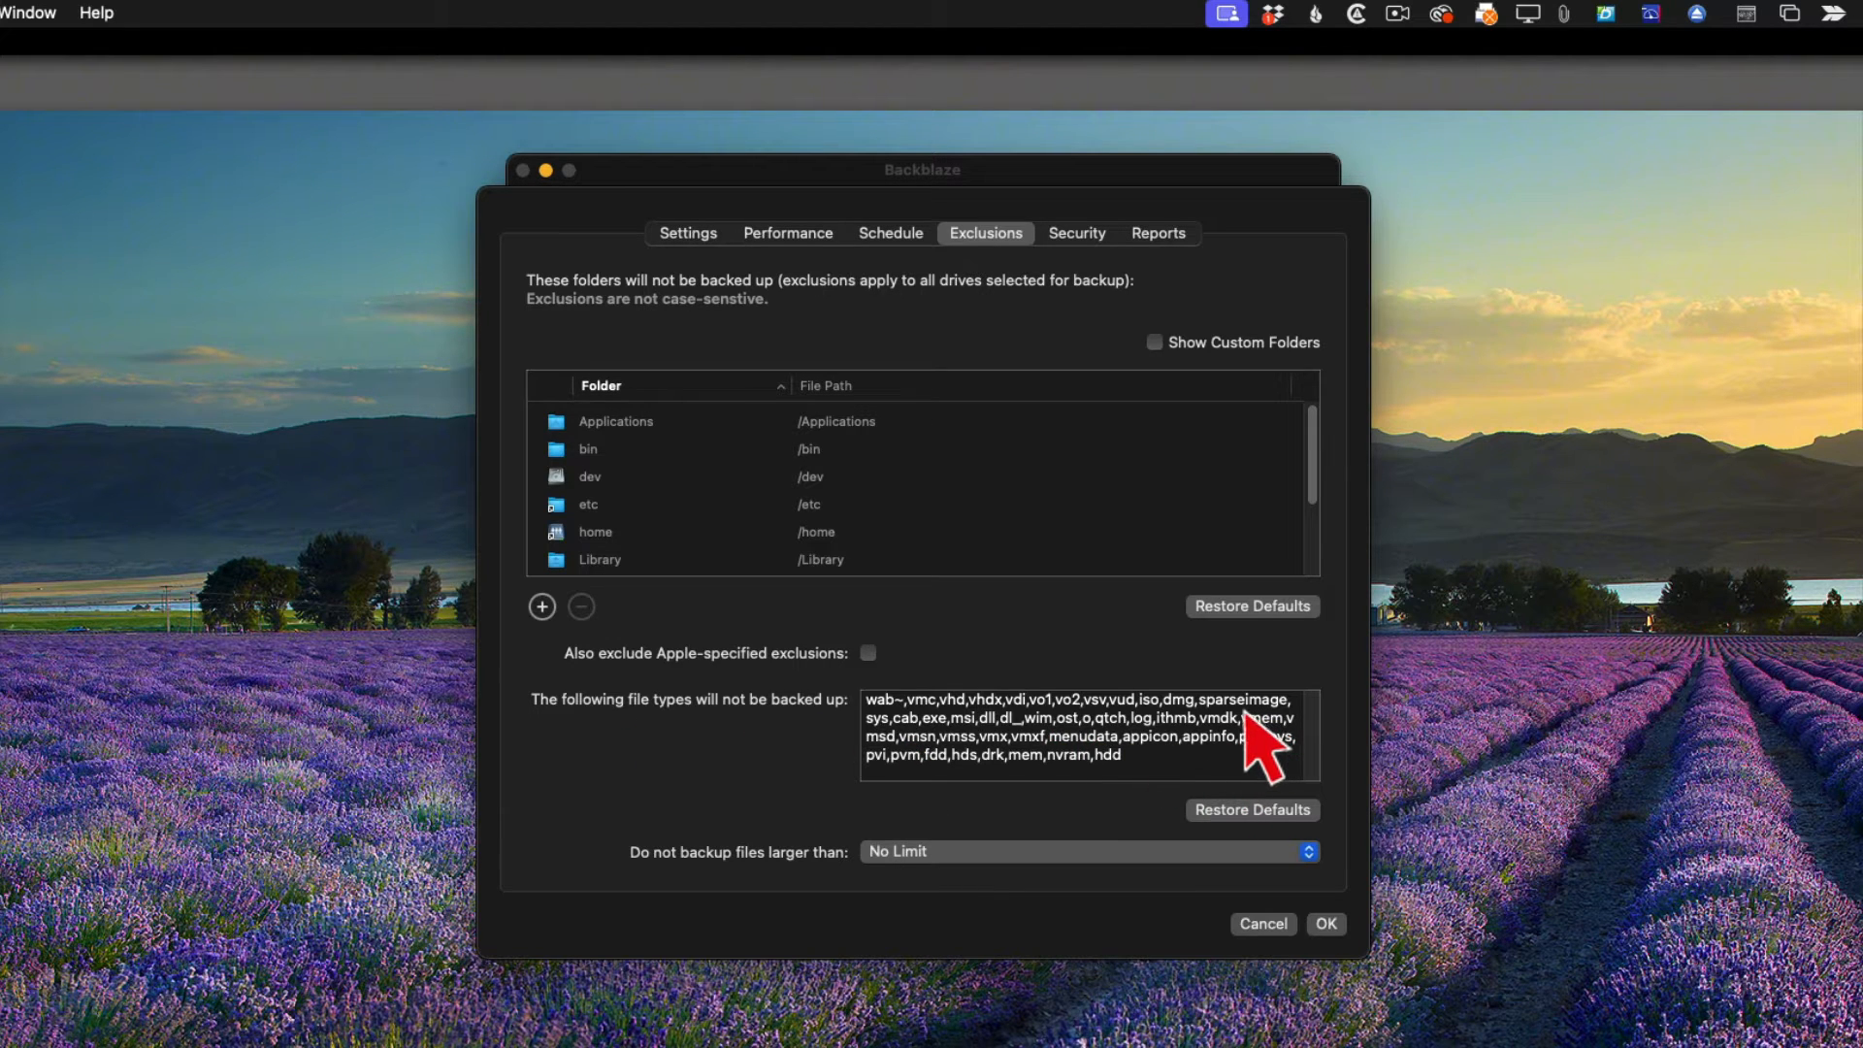
mouse_move(1186, 803)
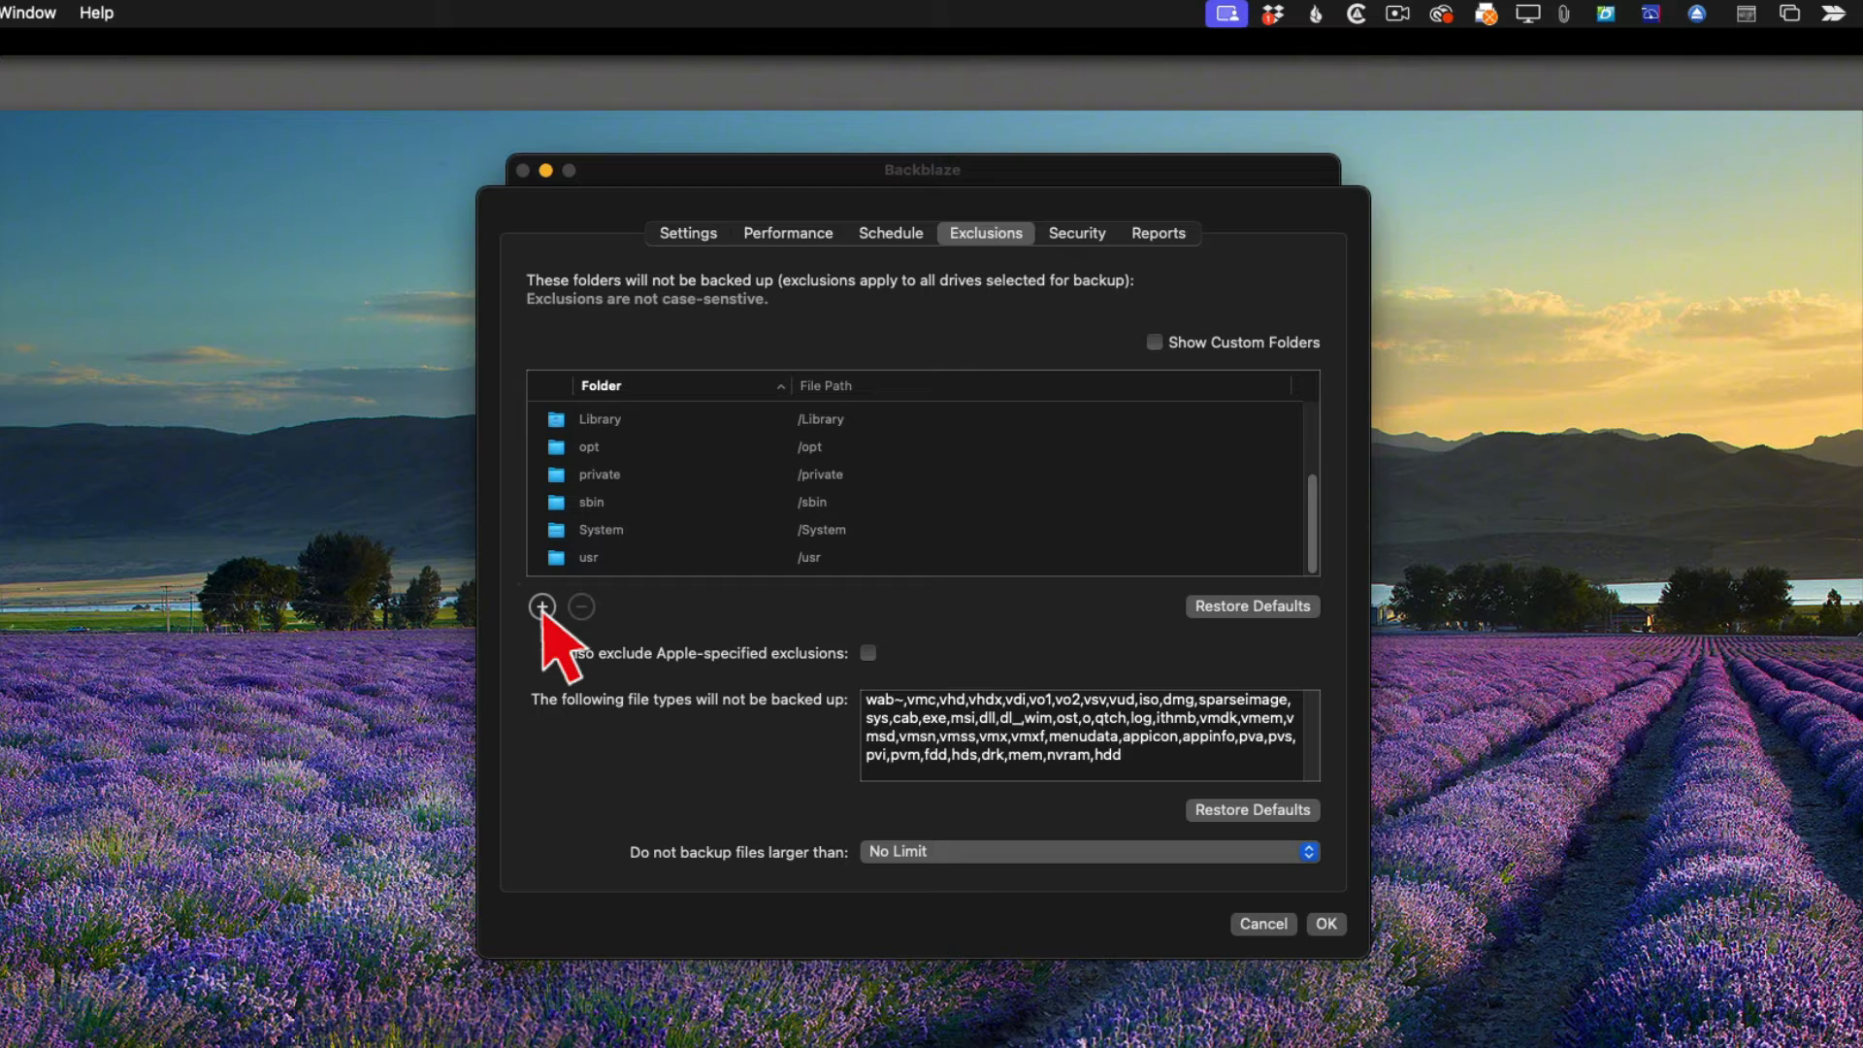
click(542, 608)
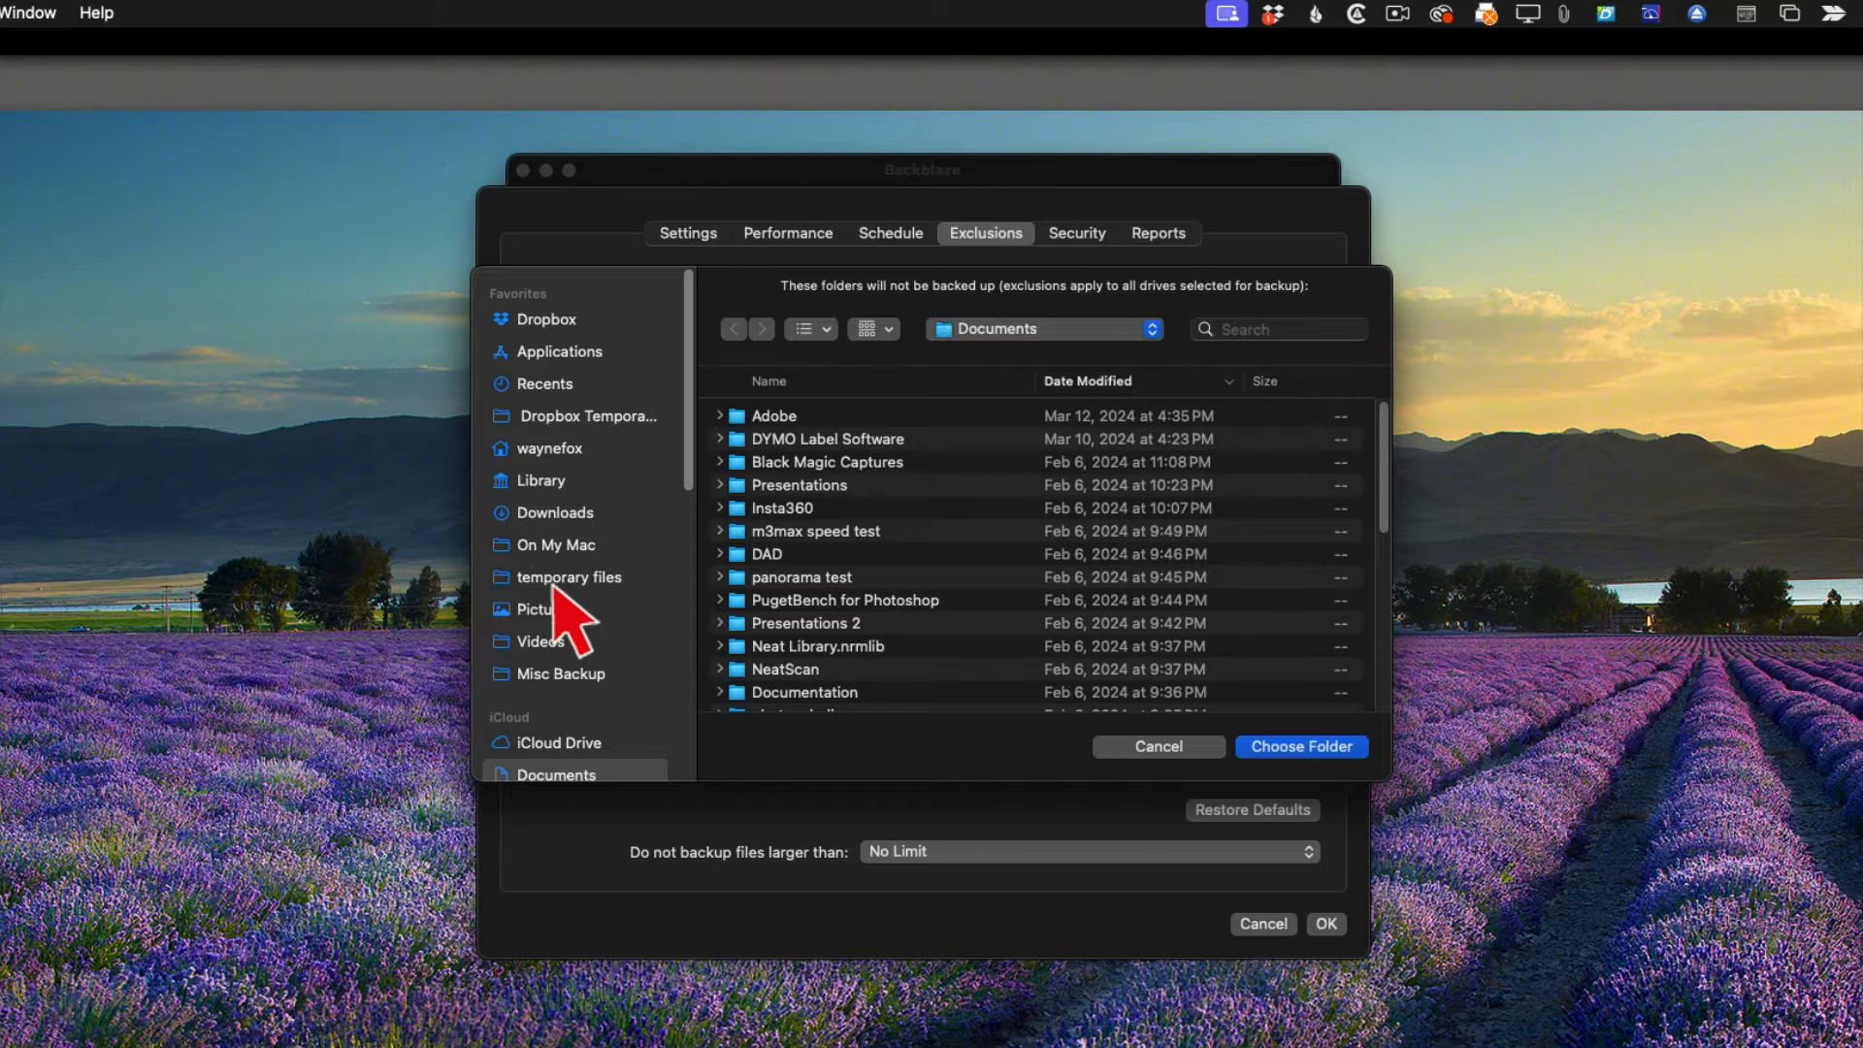
click(570, 577)
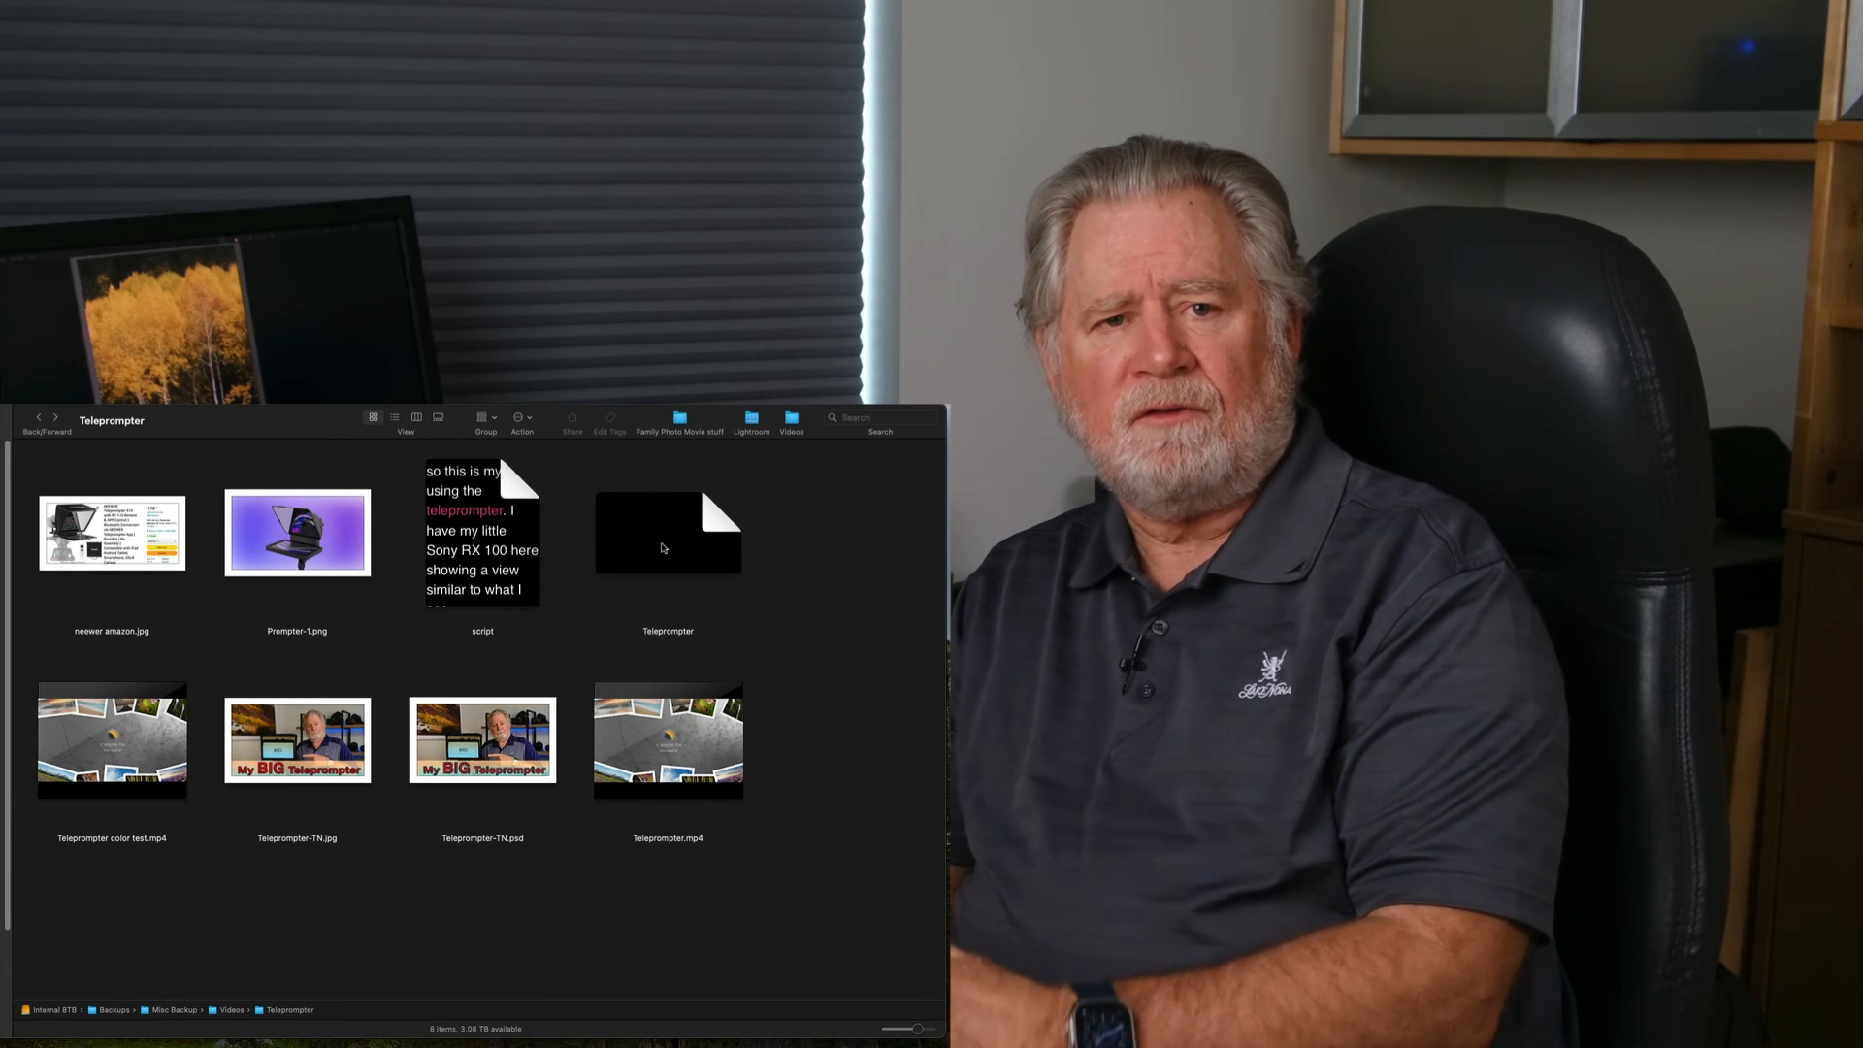
Show Package Contents of Teleprompter: Media, ScreenFlowDocument.dat, thumbnail.jpg, version.plist.
right_click(667, 532)
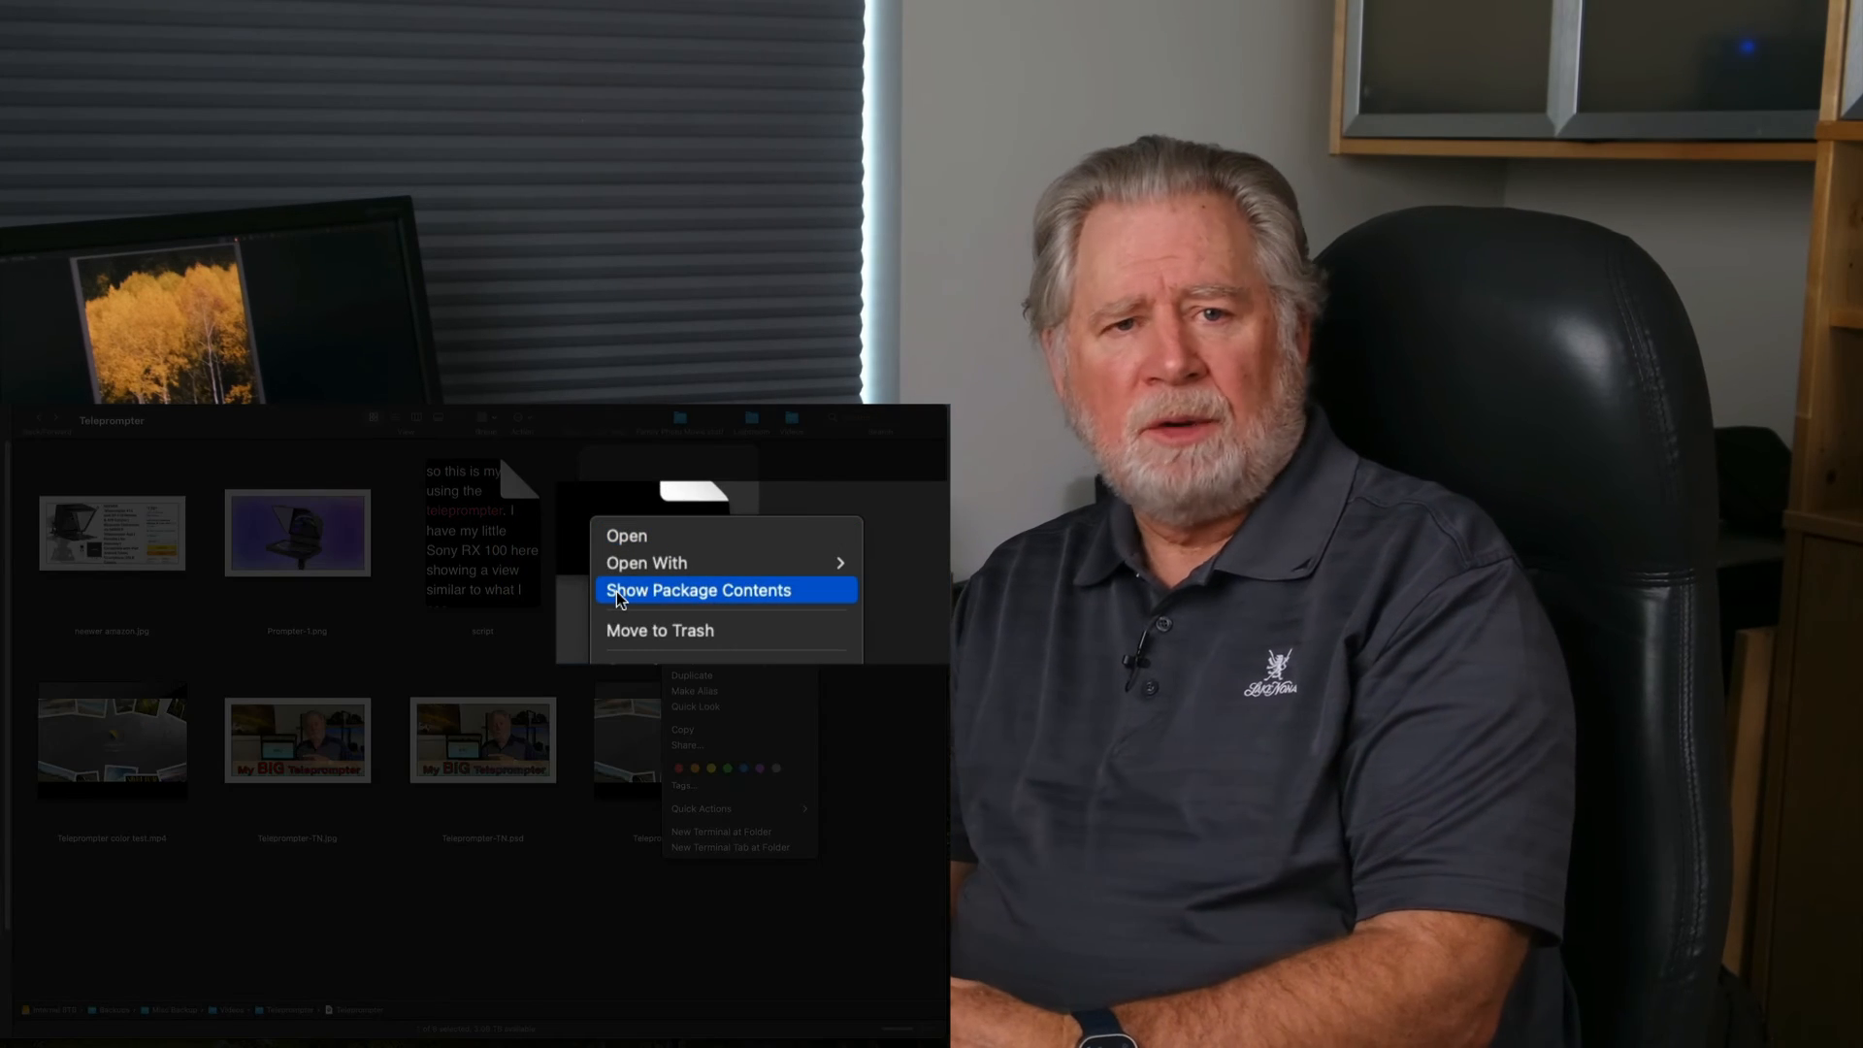
click(697, 589)
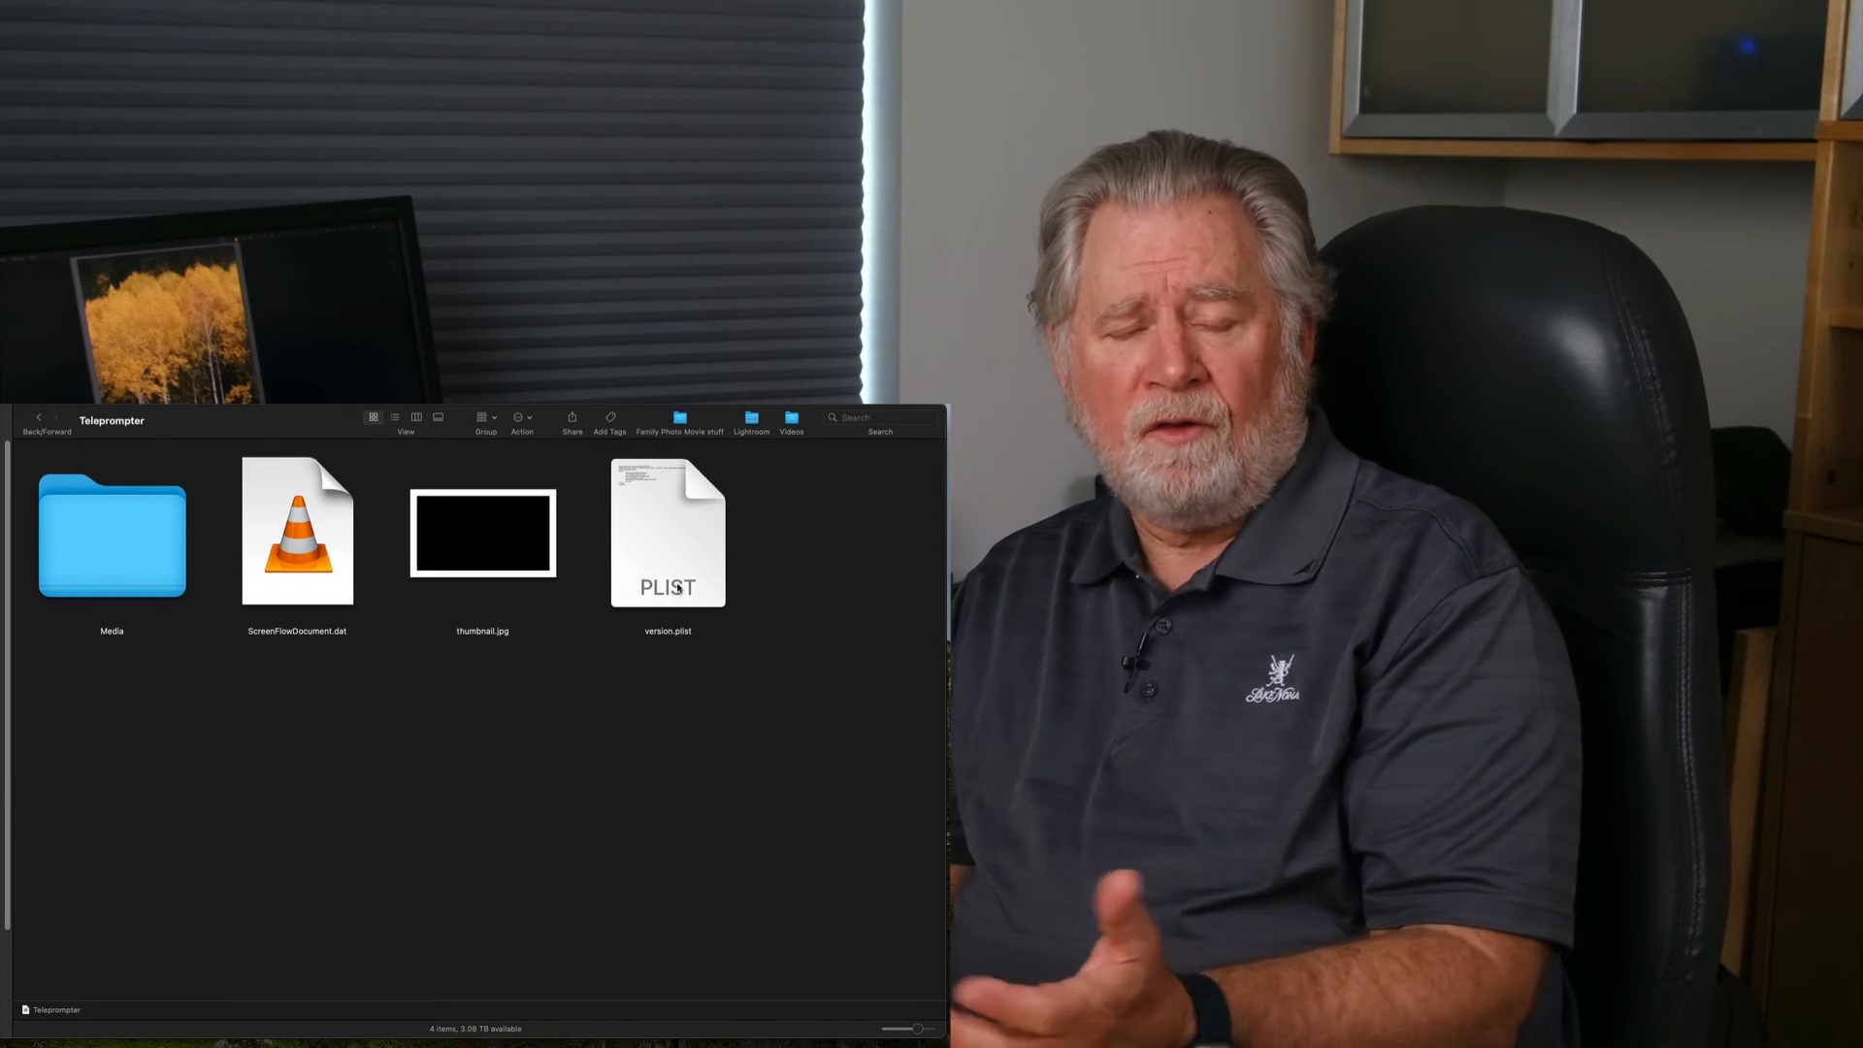
click(1198, 10)
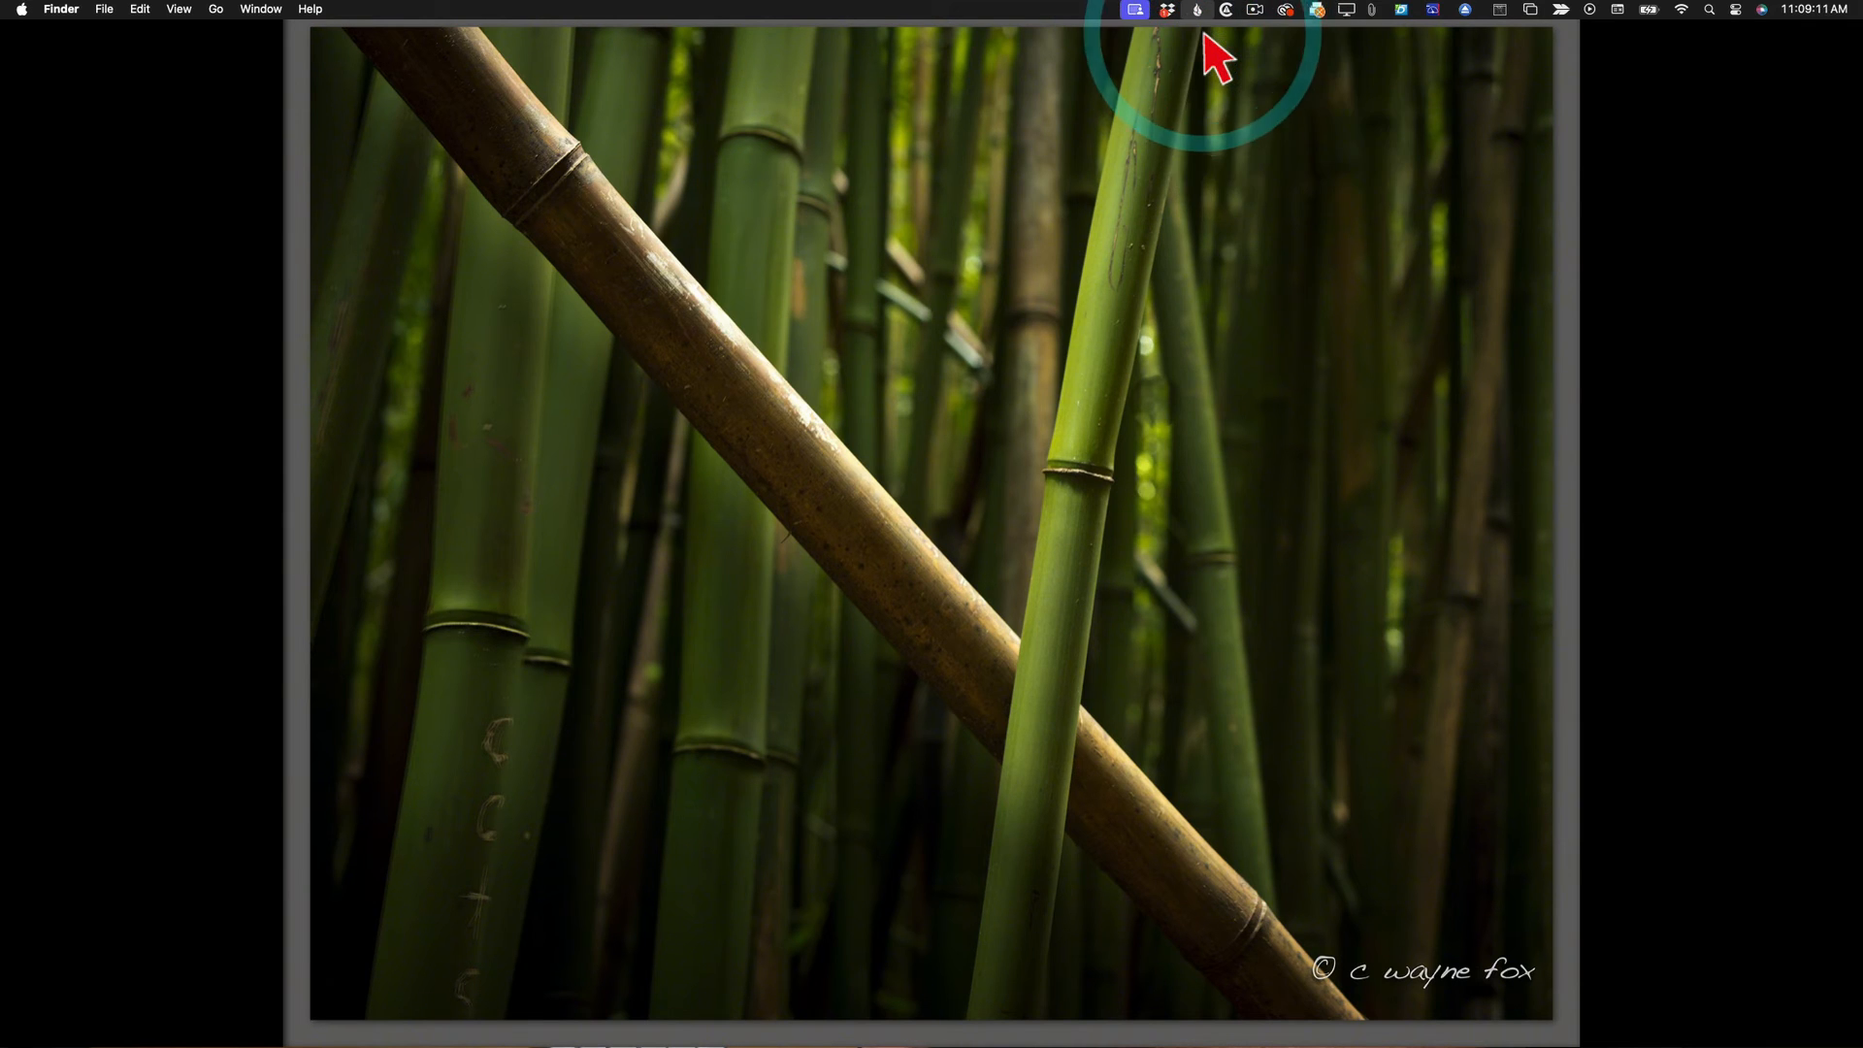
Choose Restore App and sign in to Backblaze with the Google account.
click(1195, 10)
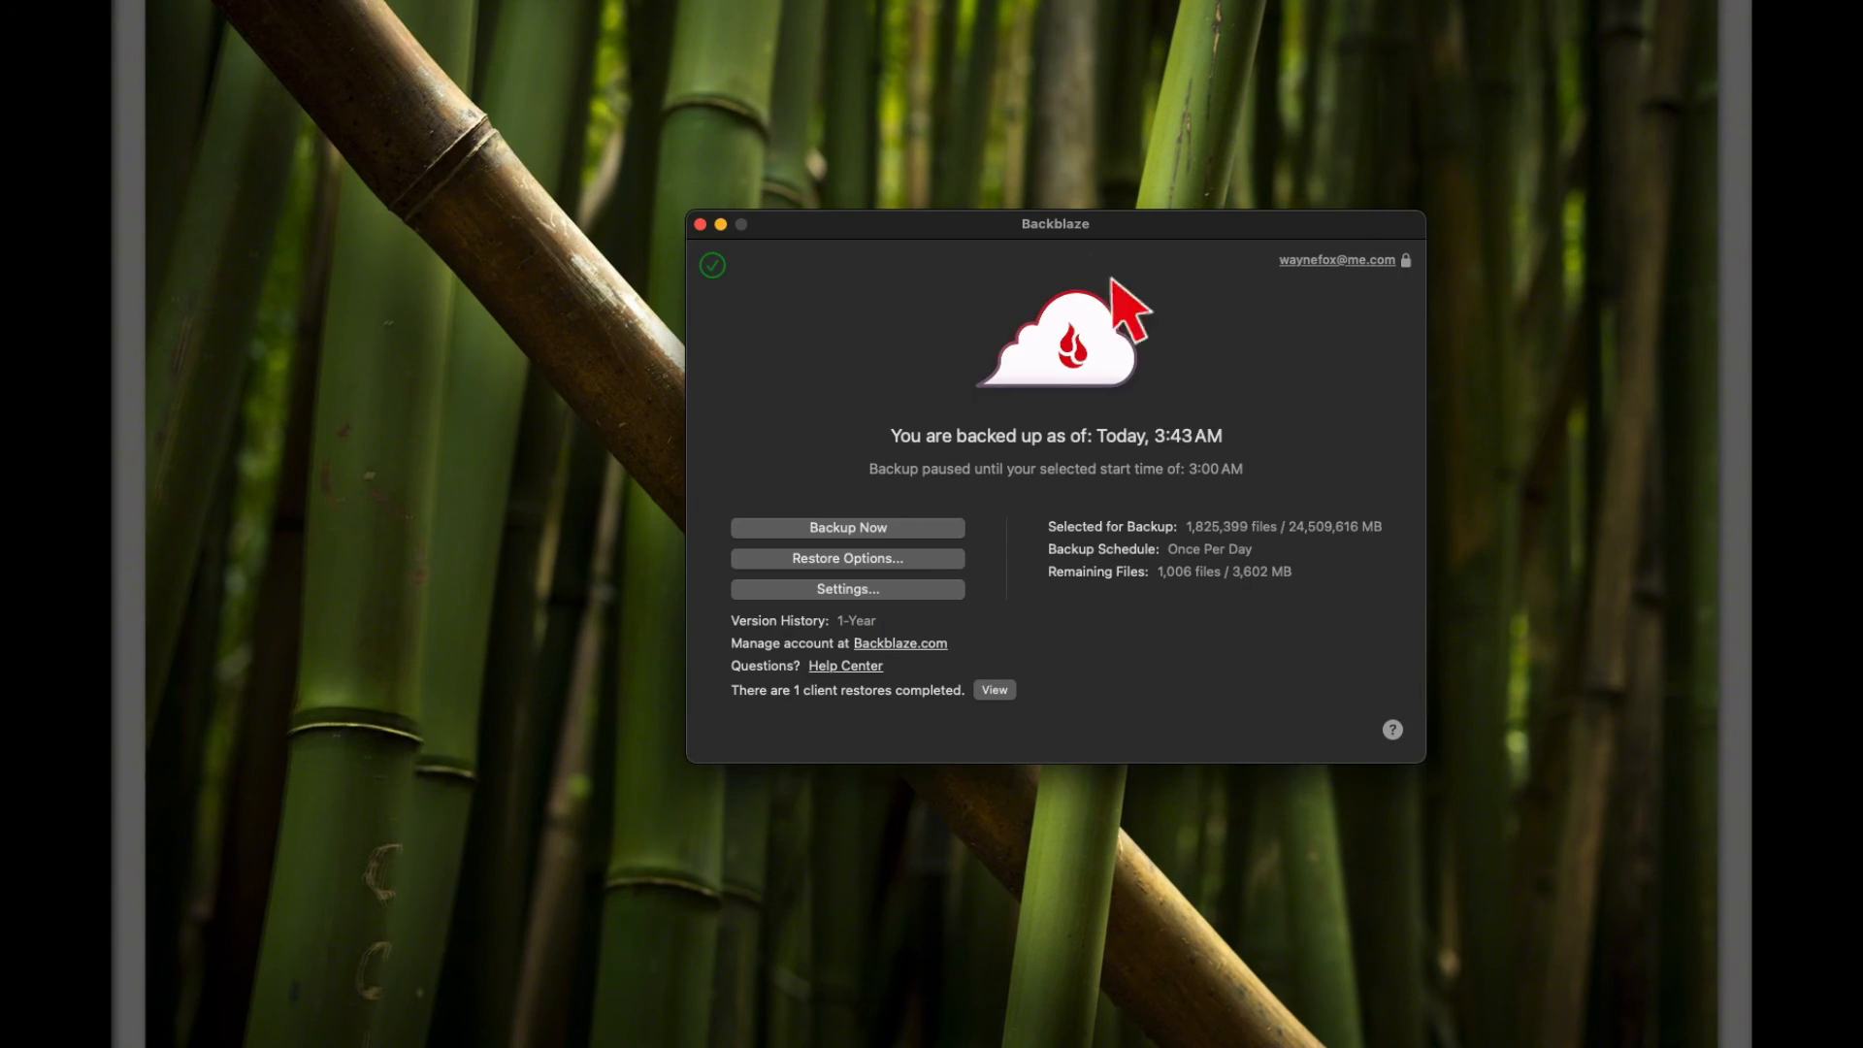
click(848, 557)
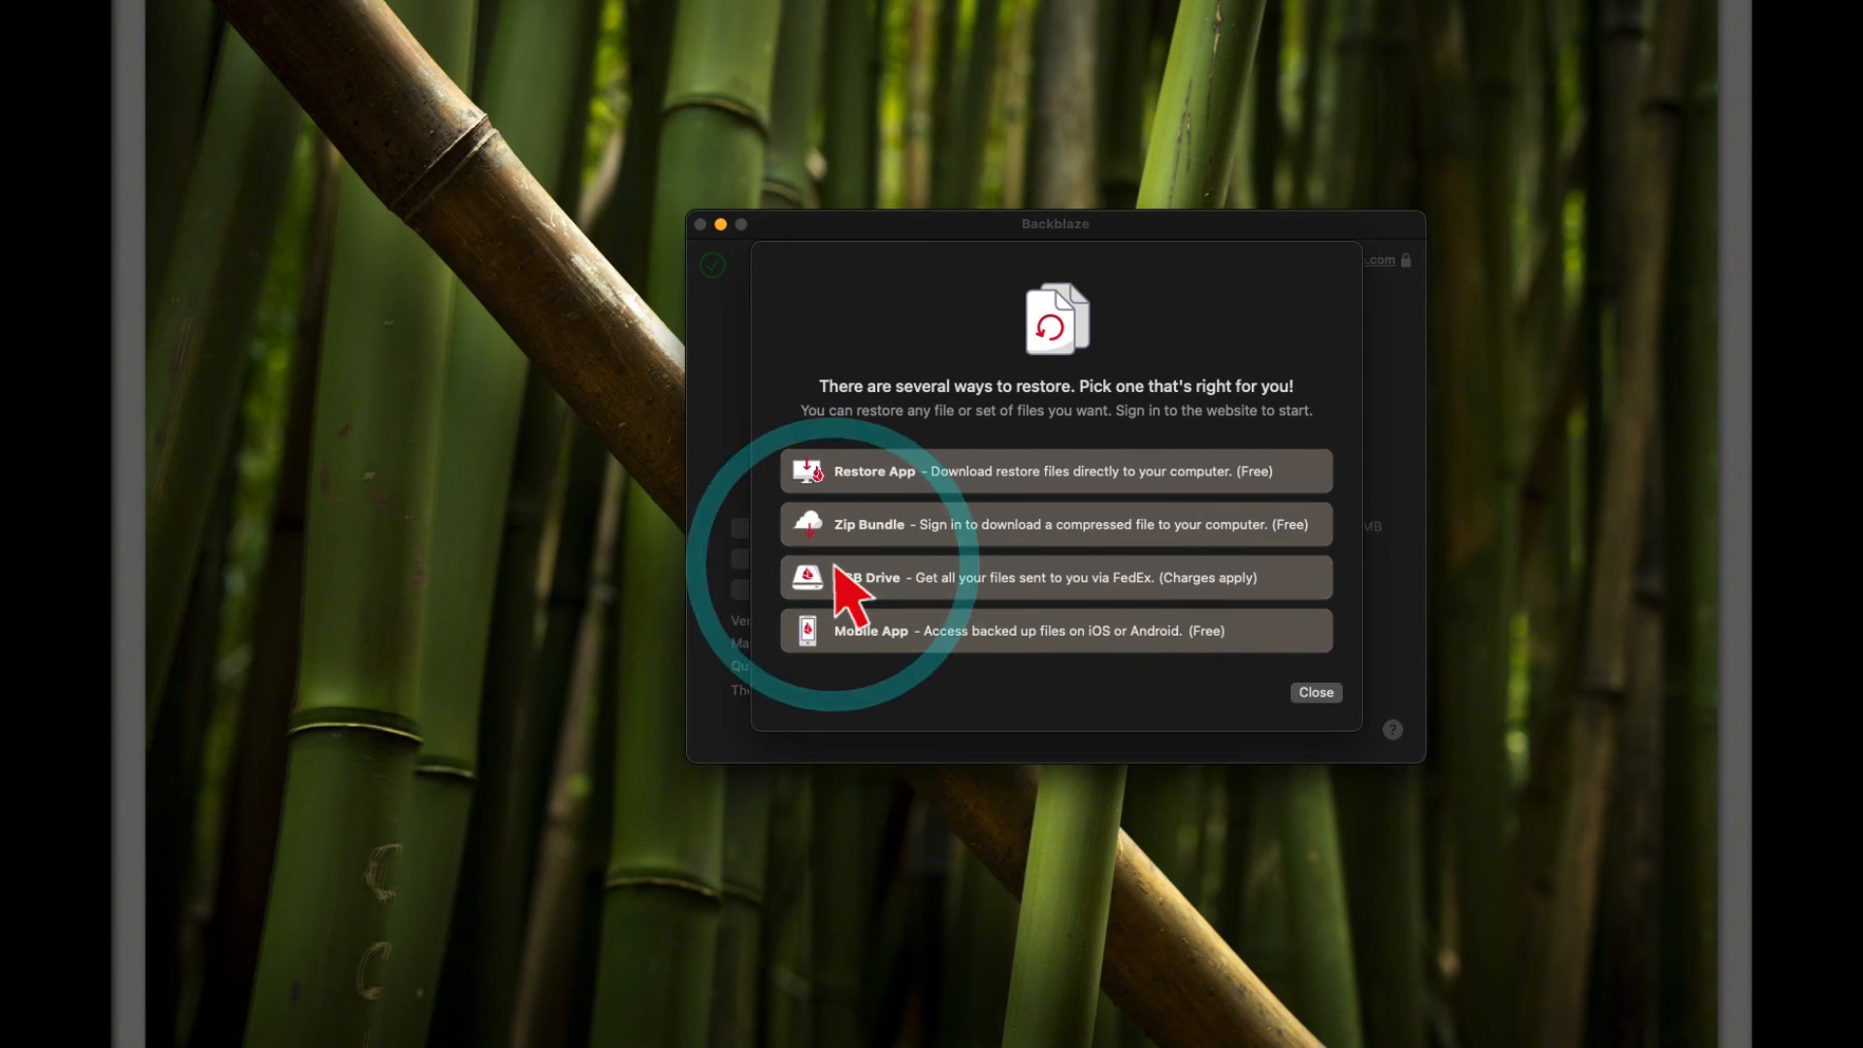
mouse_move(1052, 594)
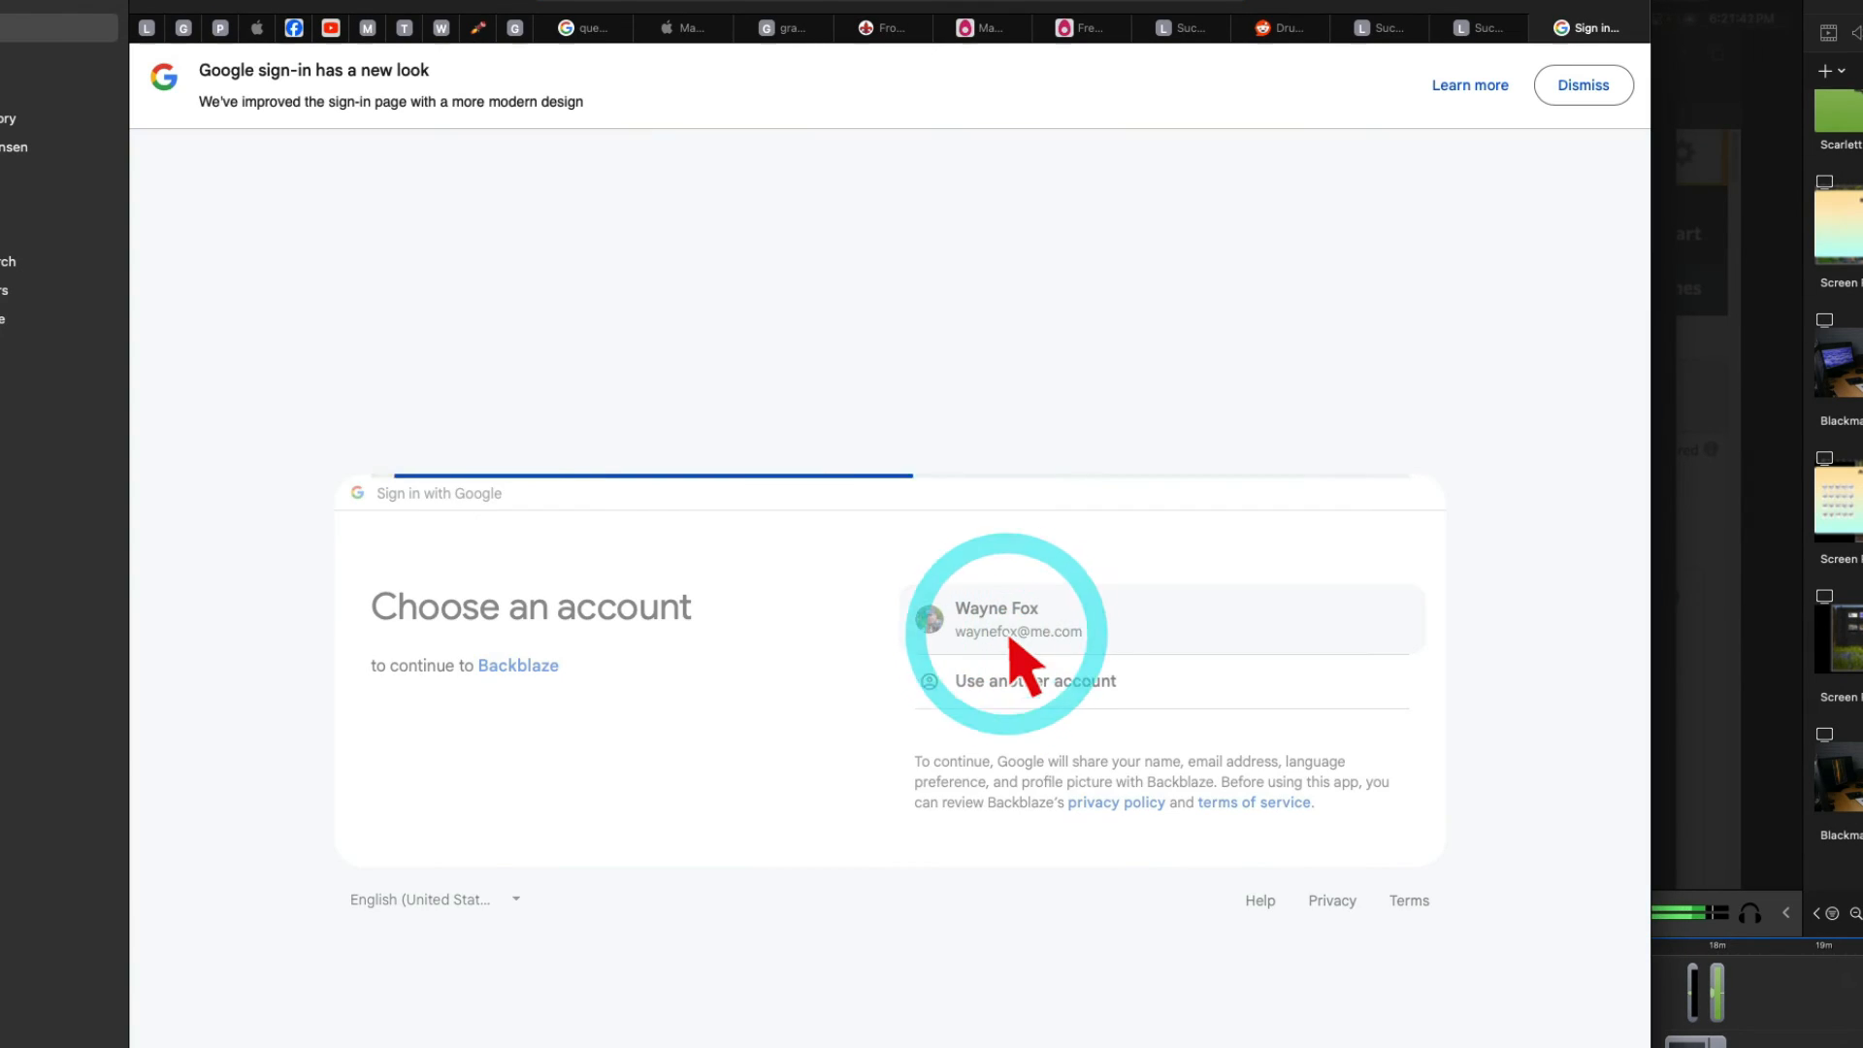
click(1018, 619)
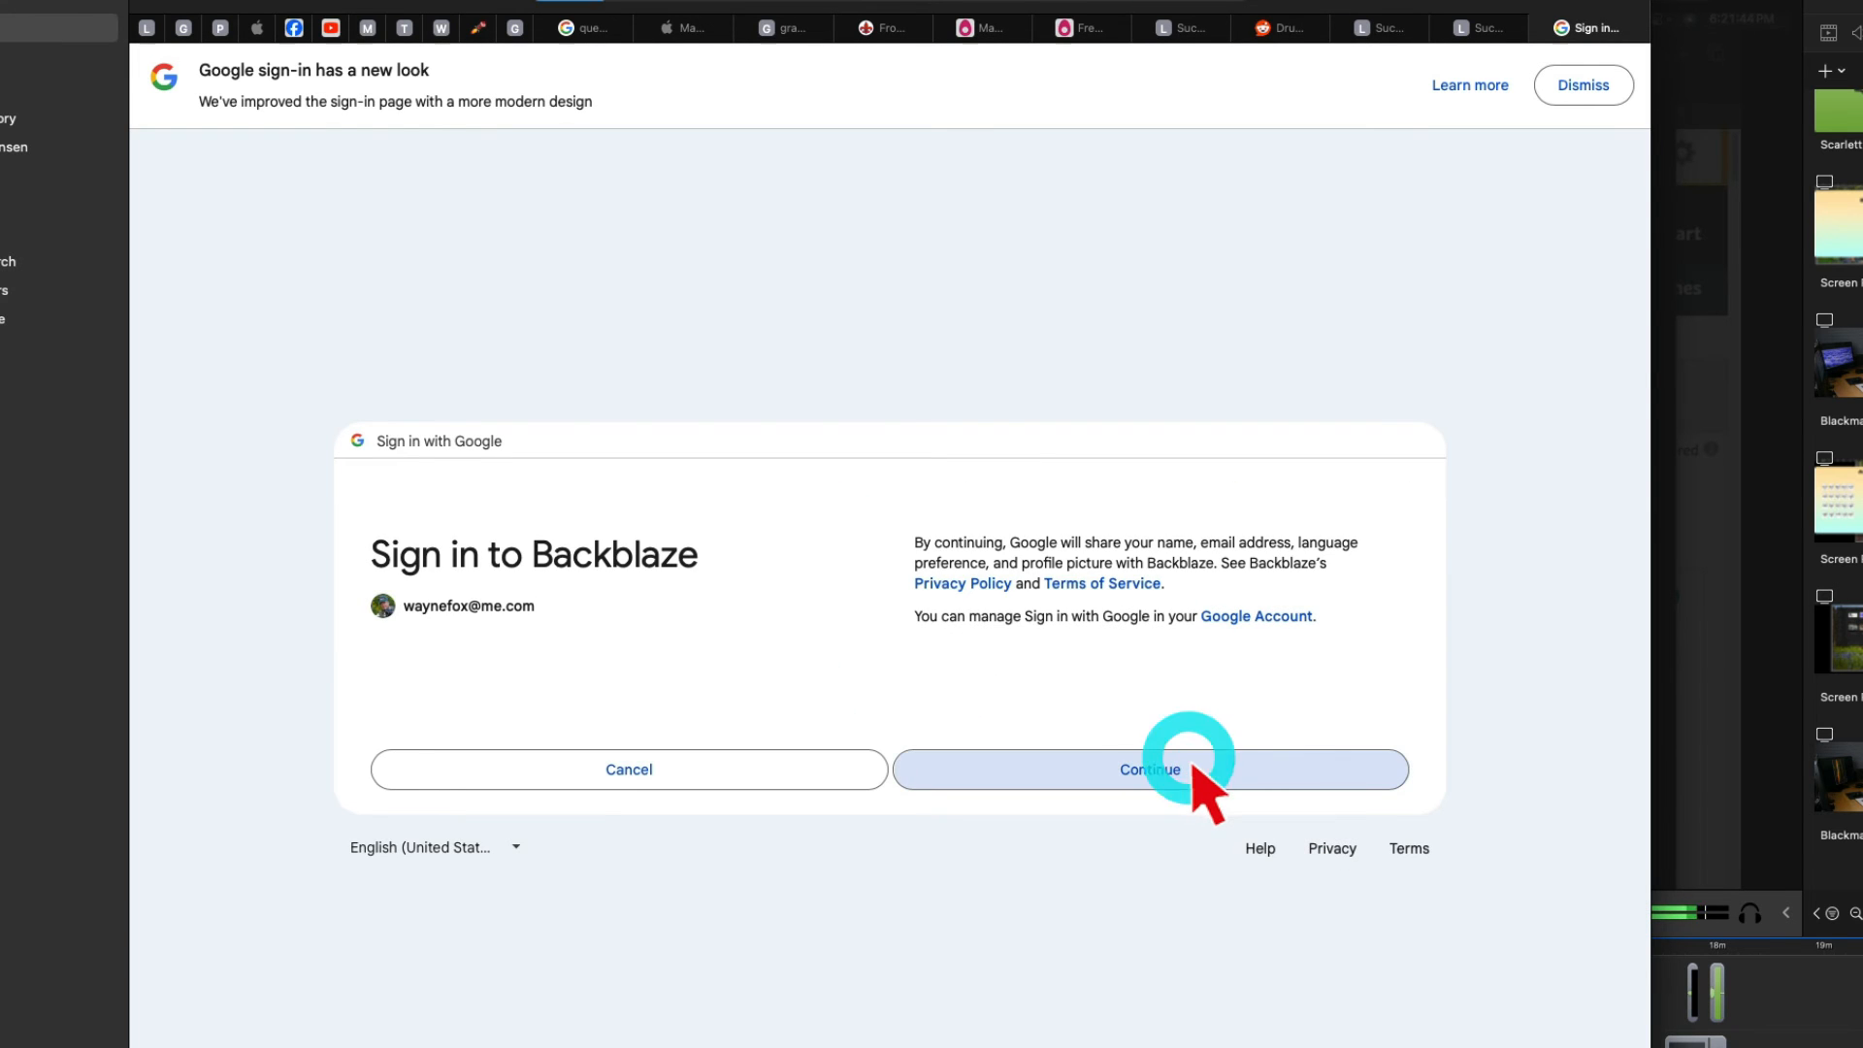
click(1148, 768)
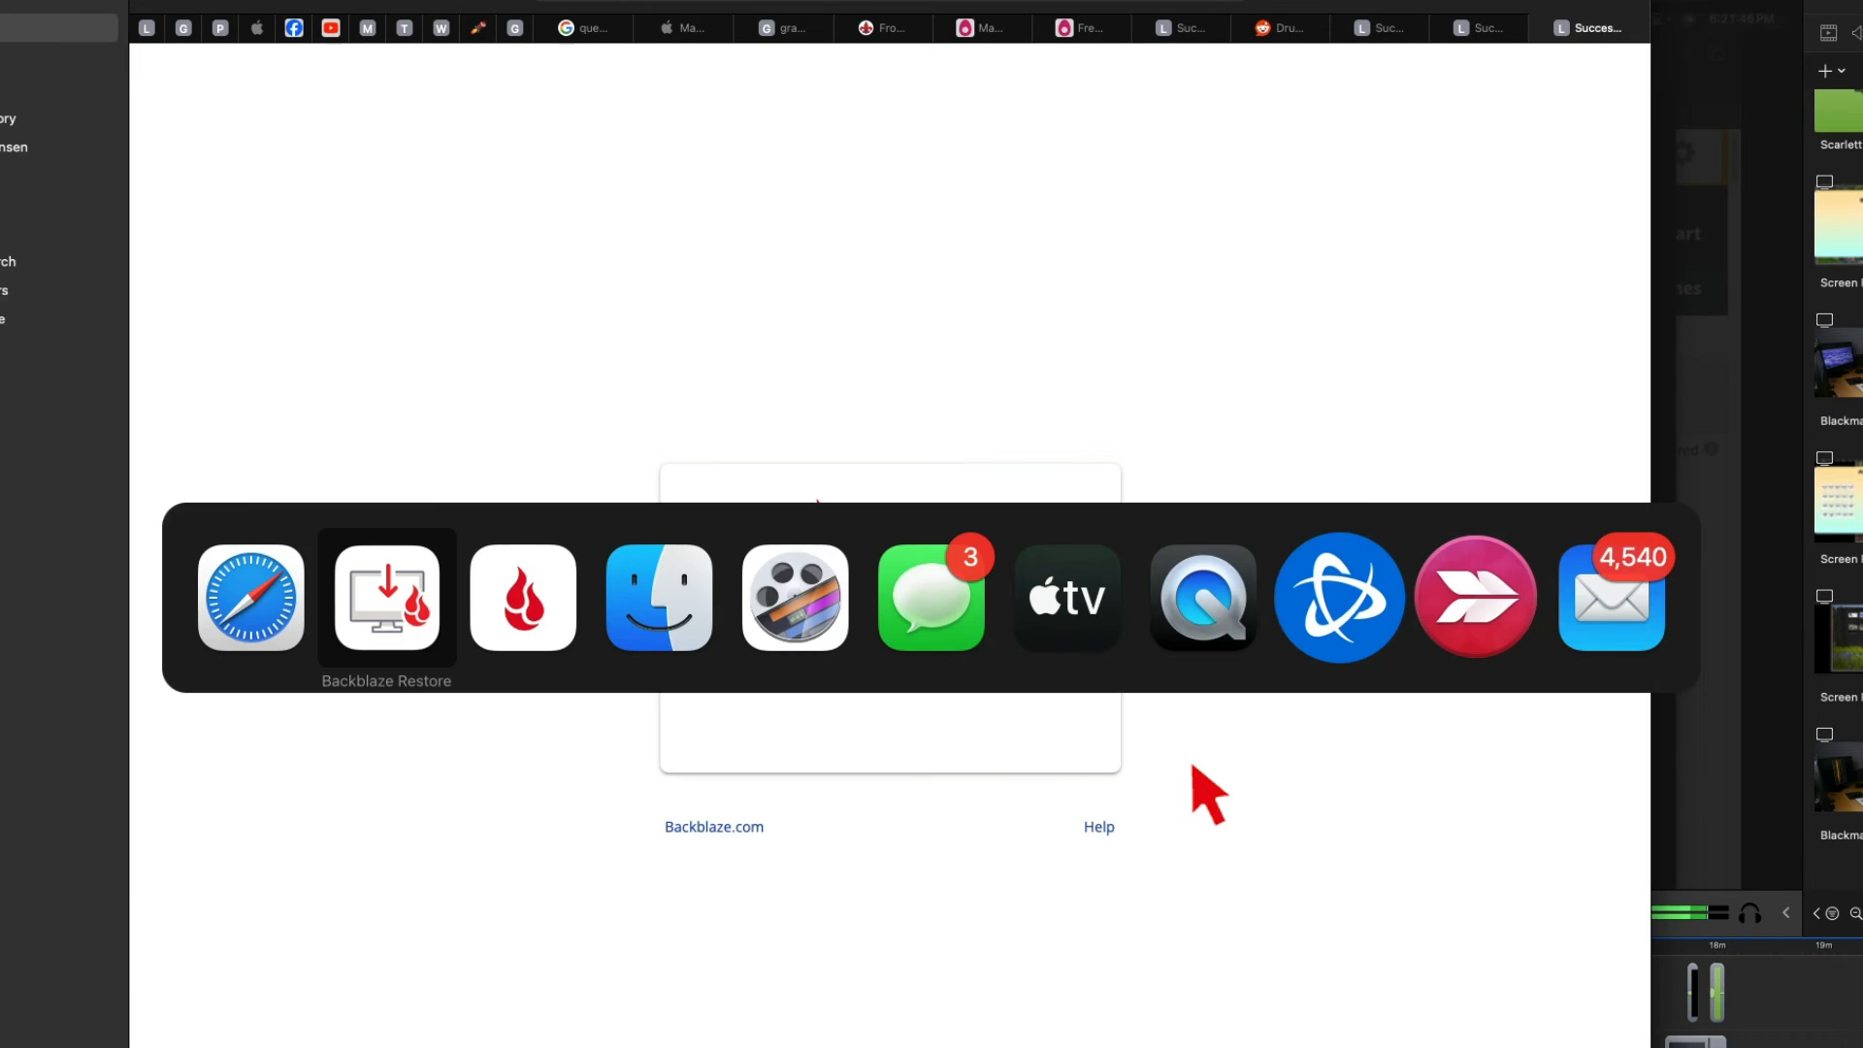
In Backblaze Restore, expand 2024 Backup 1 > Backups > BU Internal 8TB.
click(385, 598)
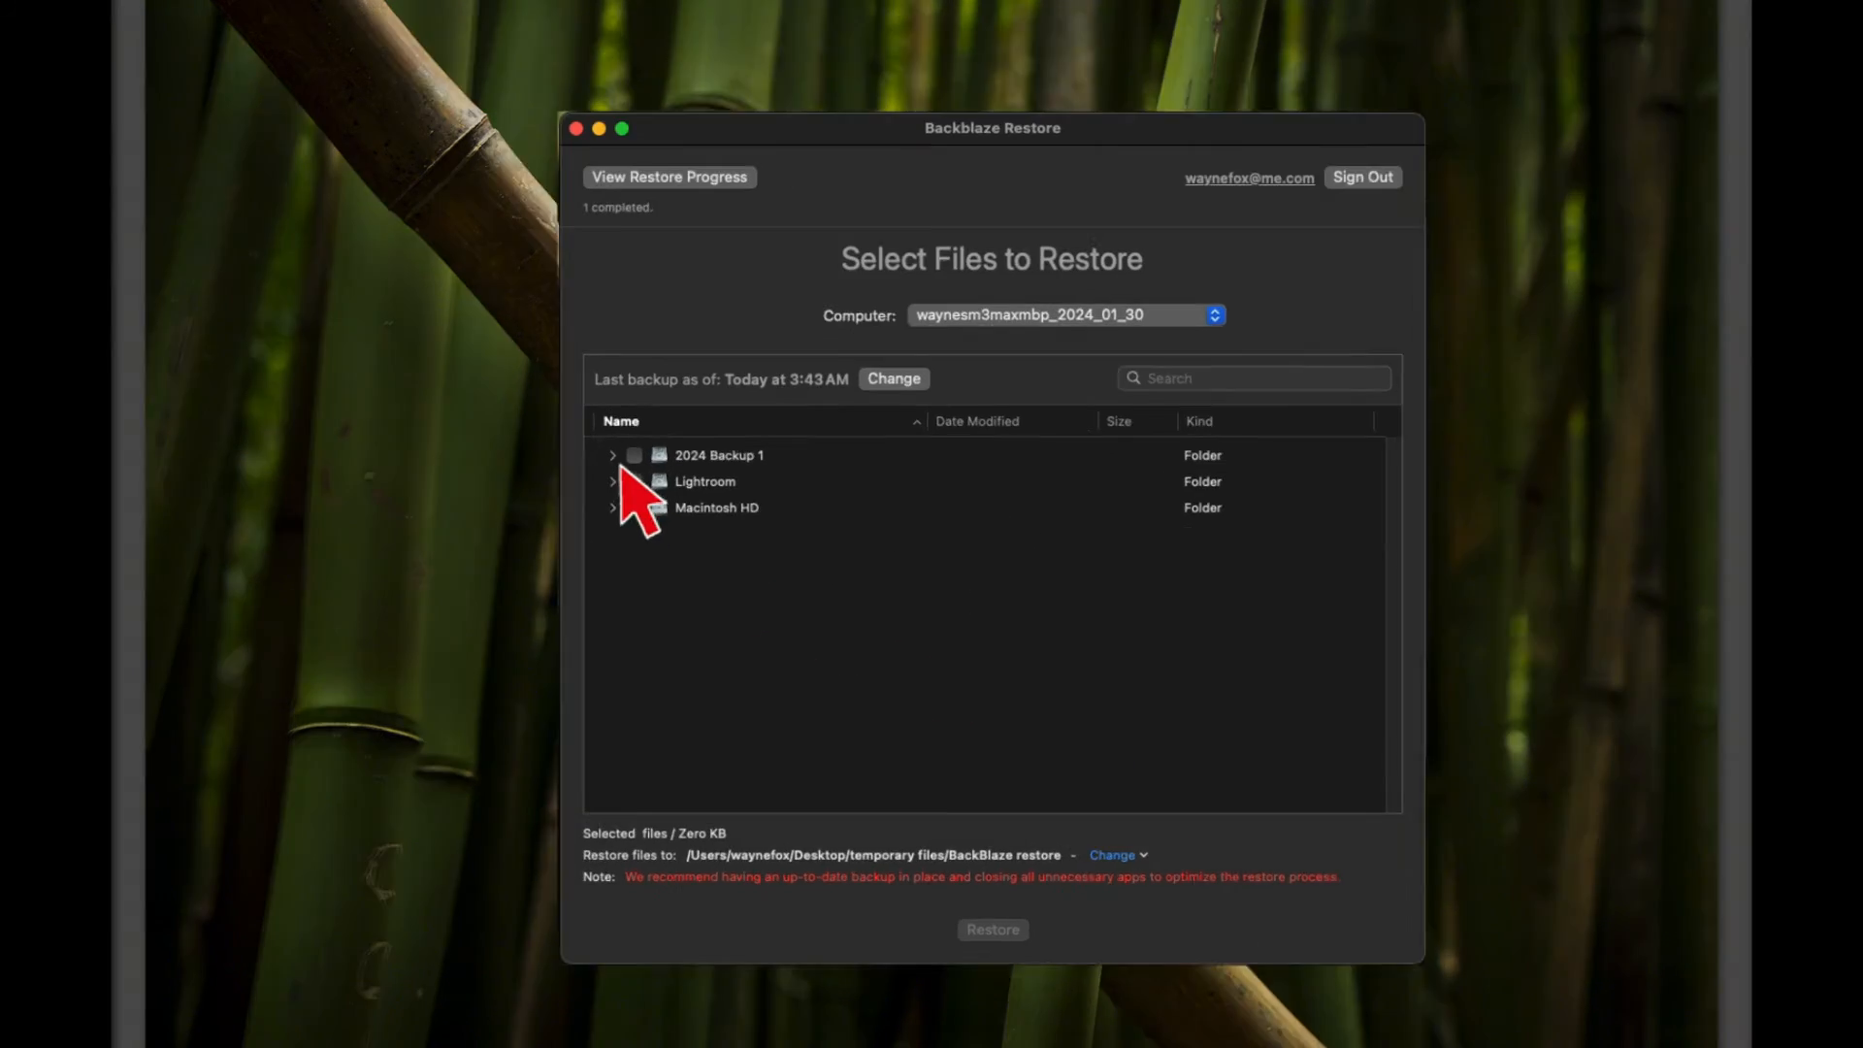
click(612, 455)
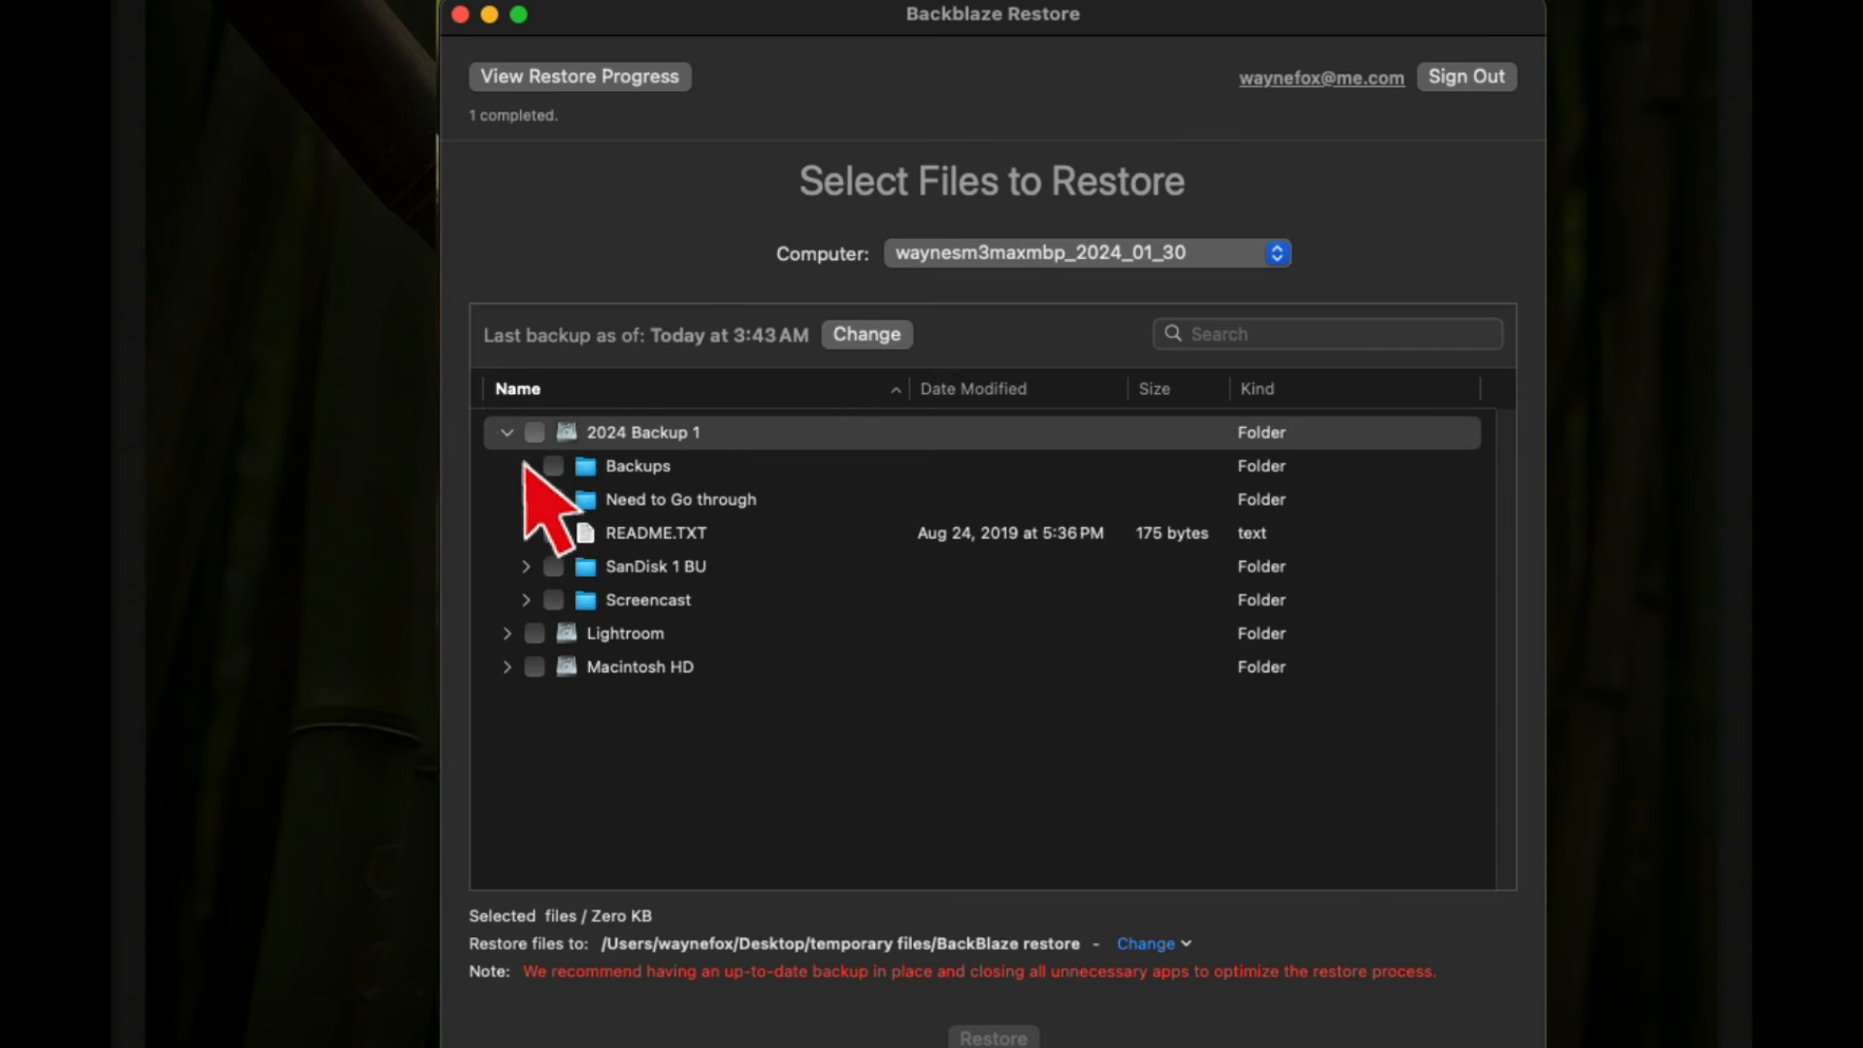
click(505, 466)
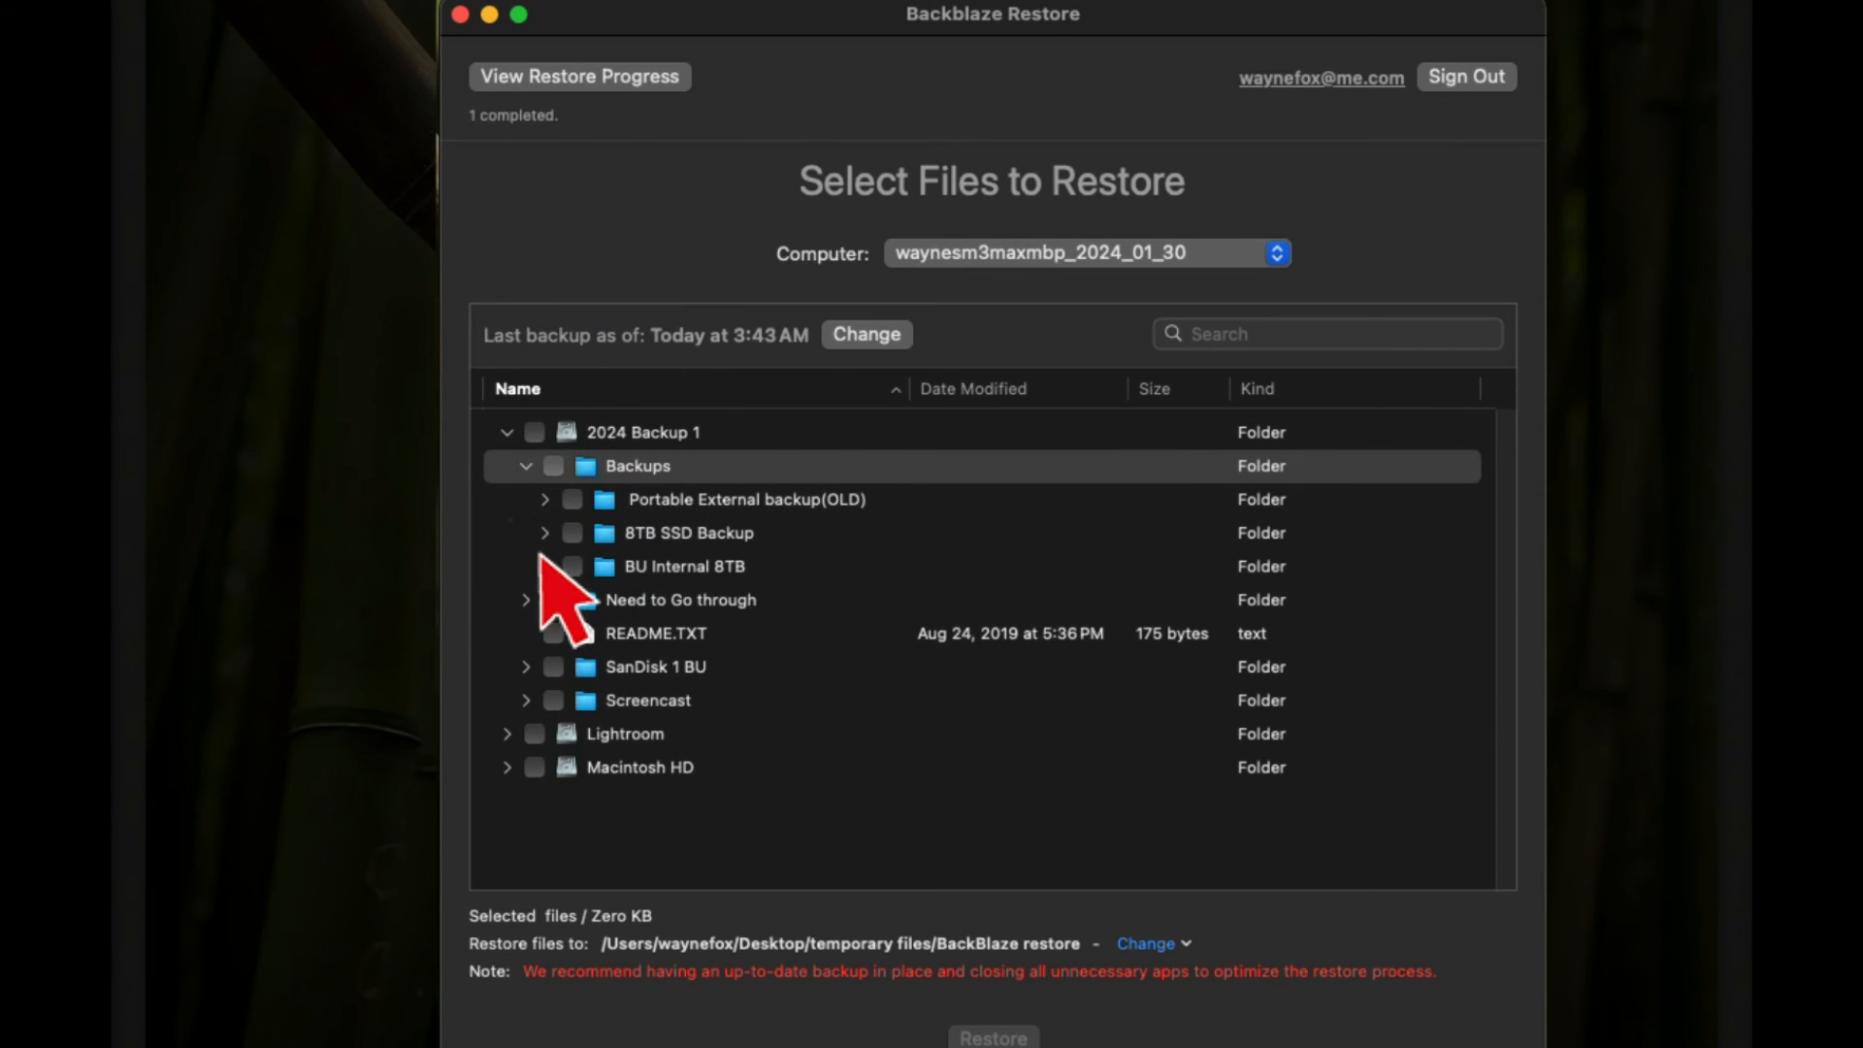
click(544, 567)
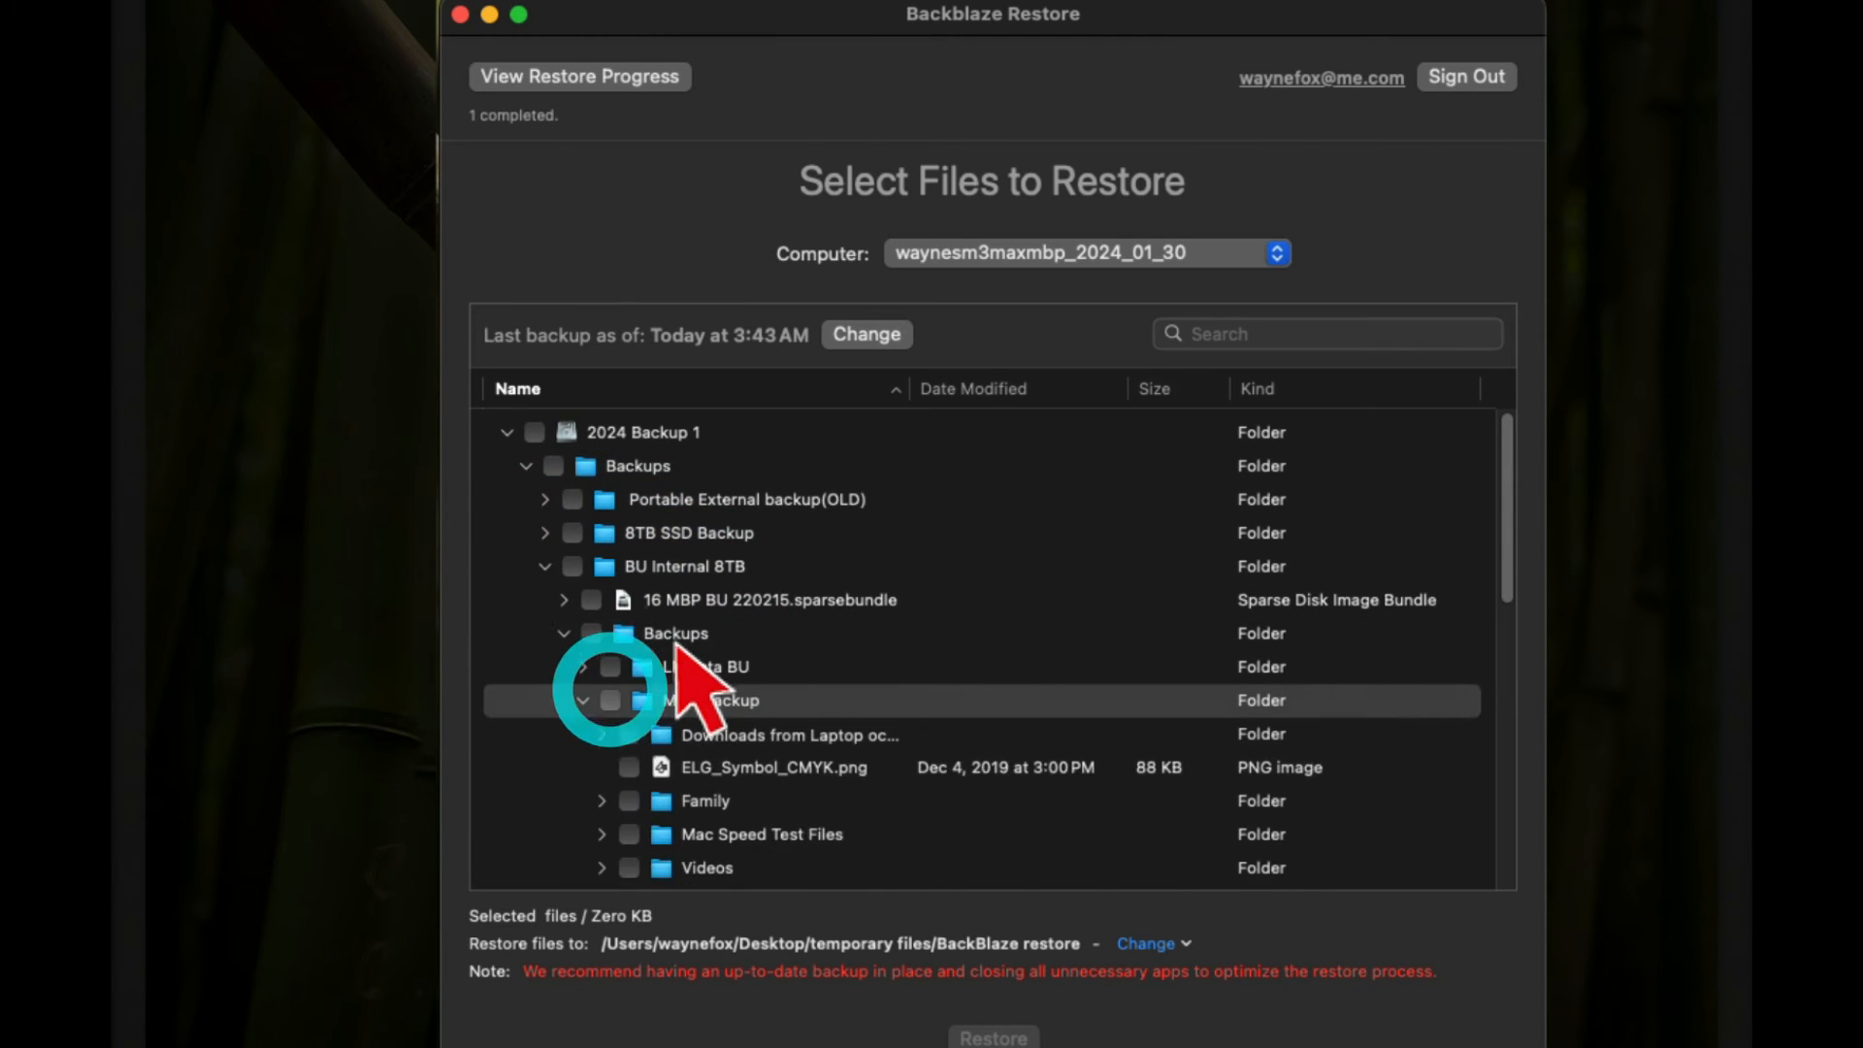
scroll(down, 3)
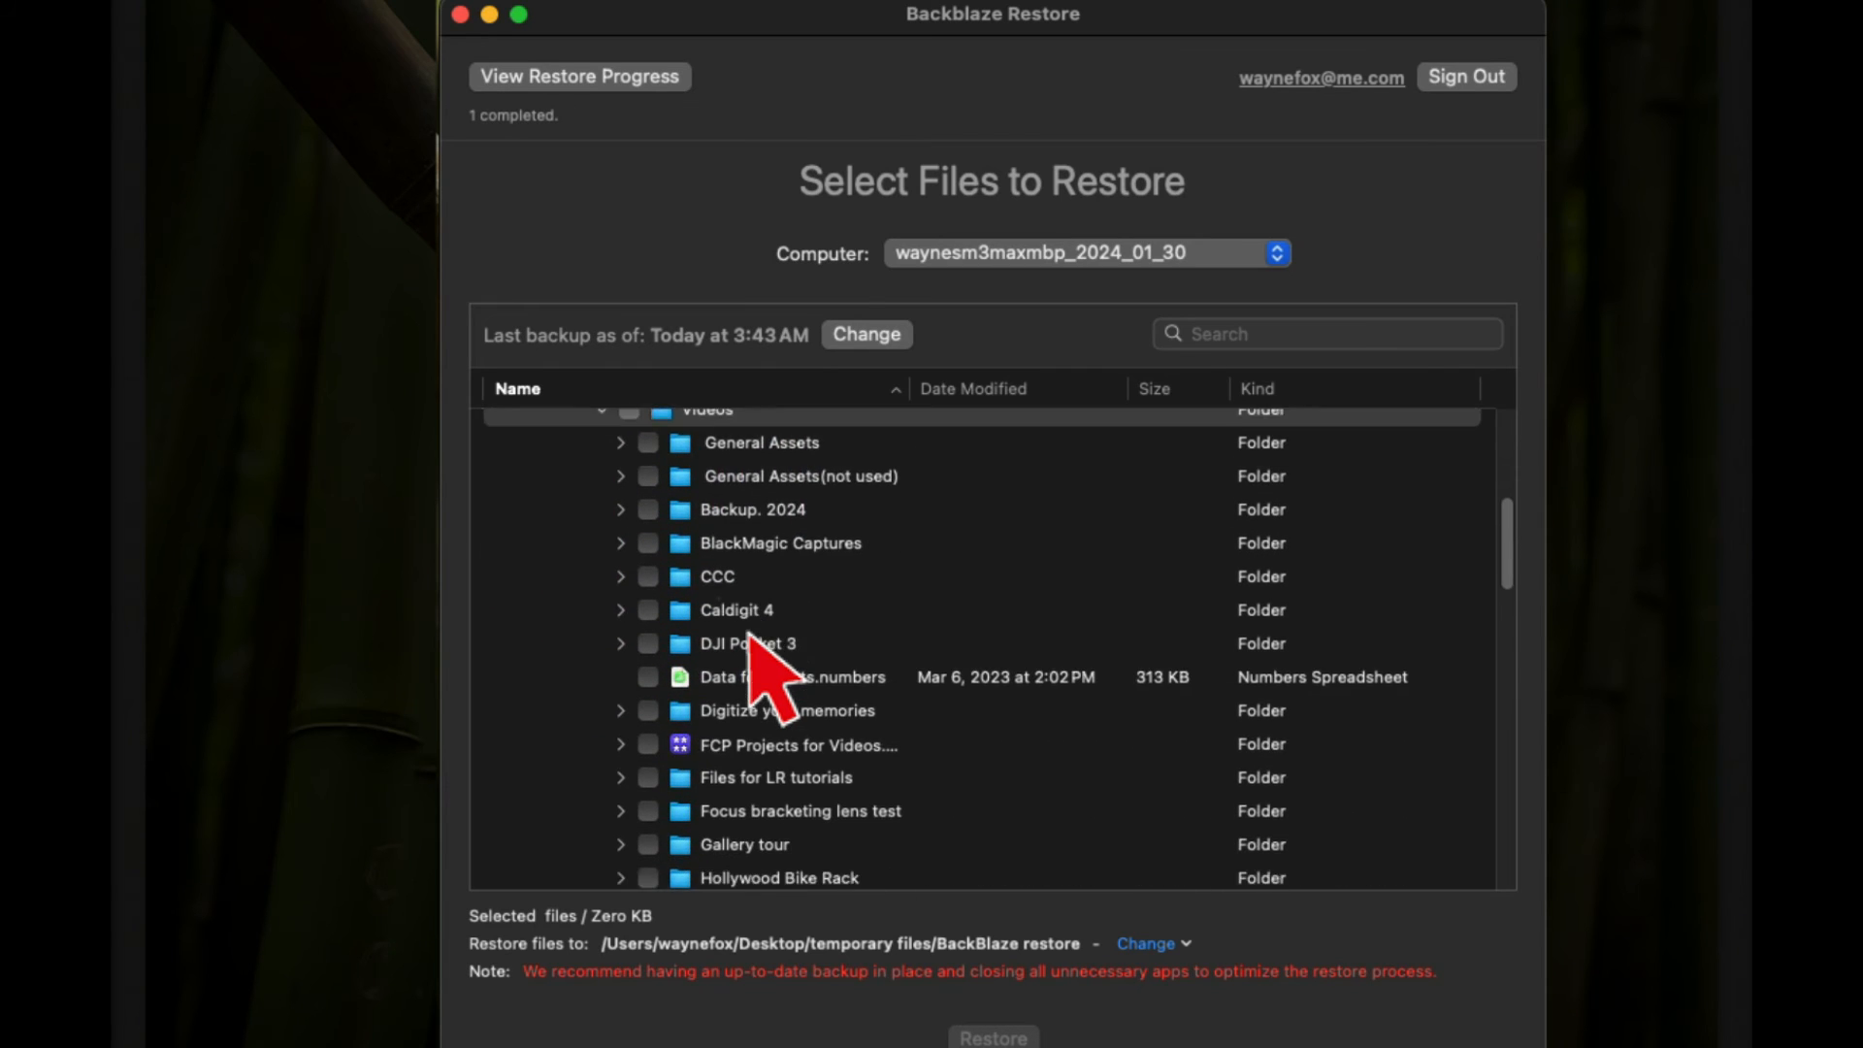
scroll(down, 3)
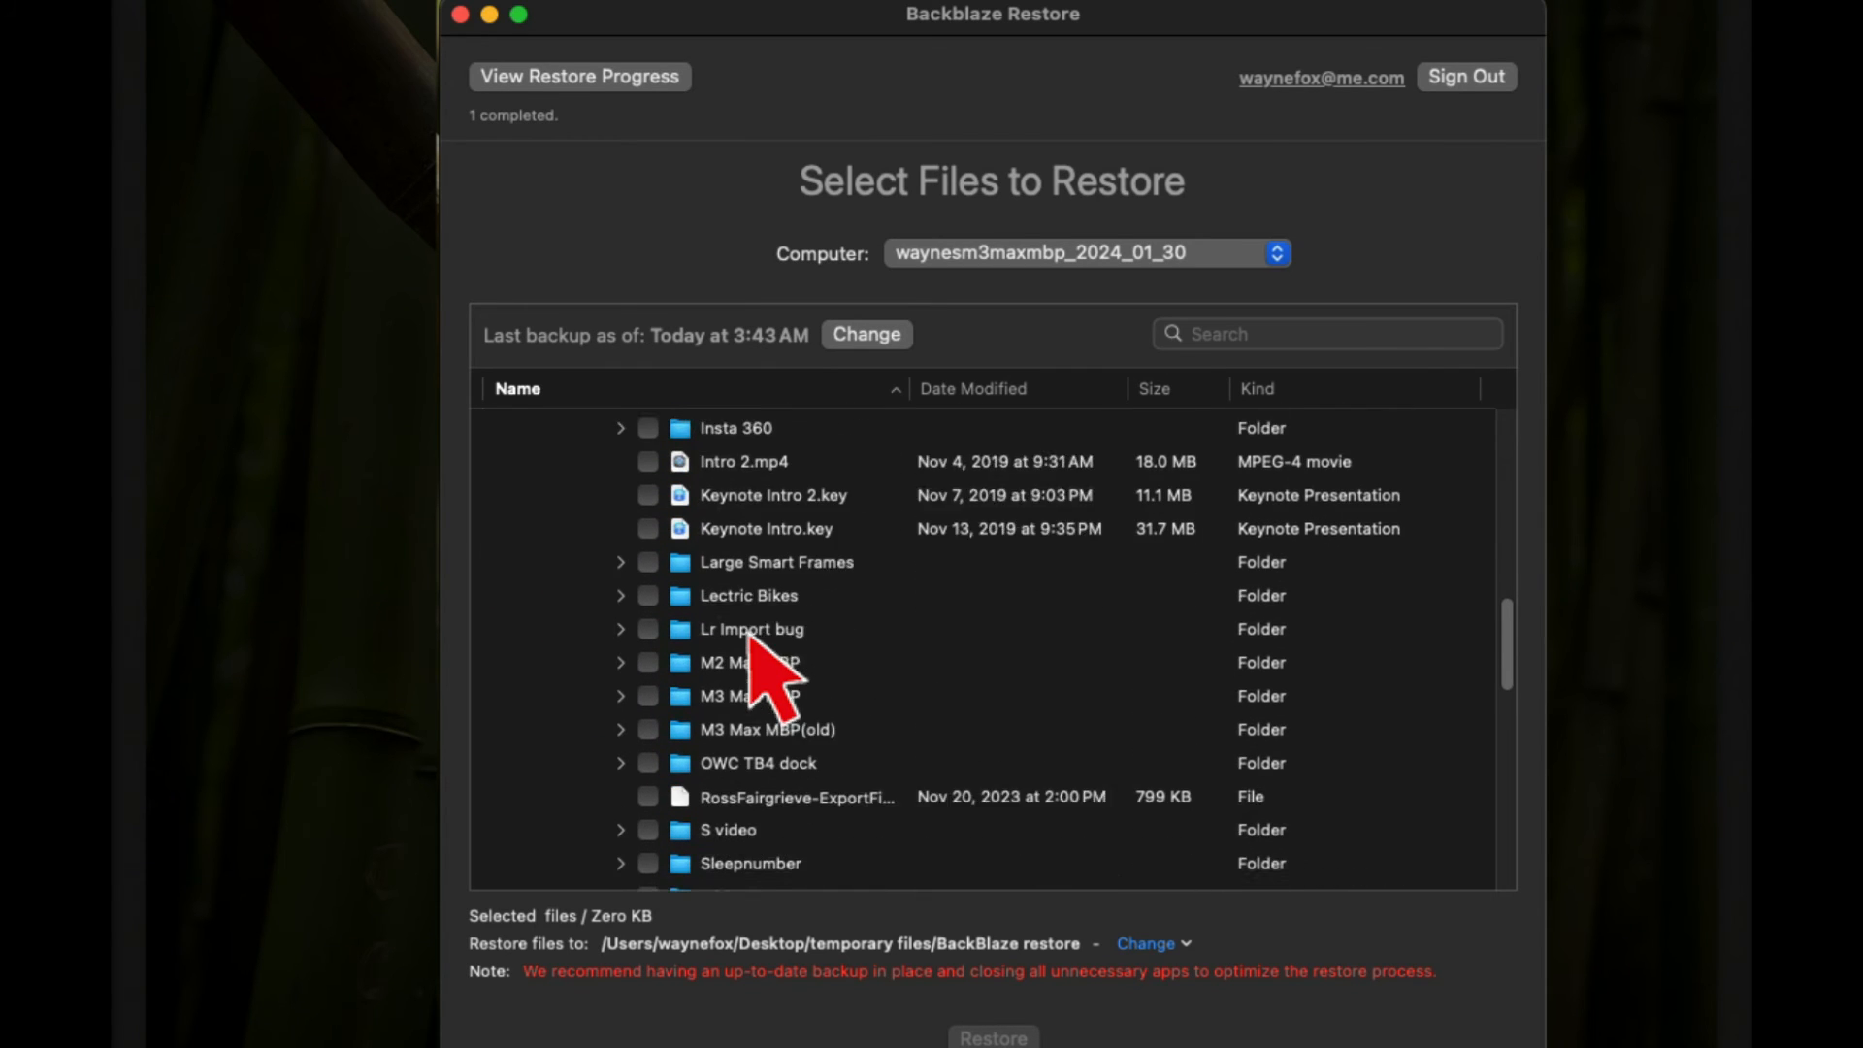
scroll(down, 3)
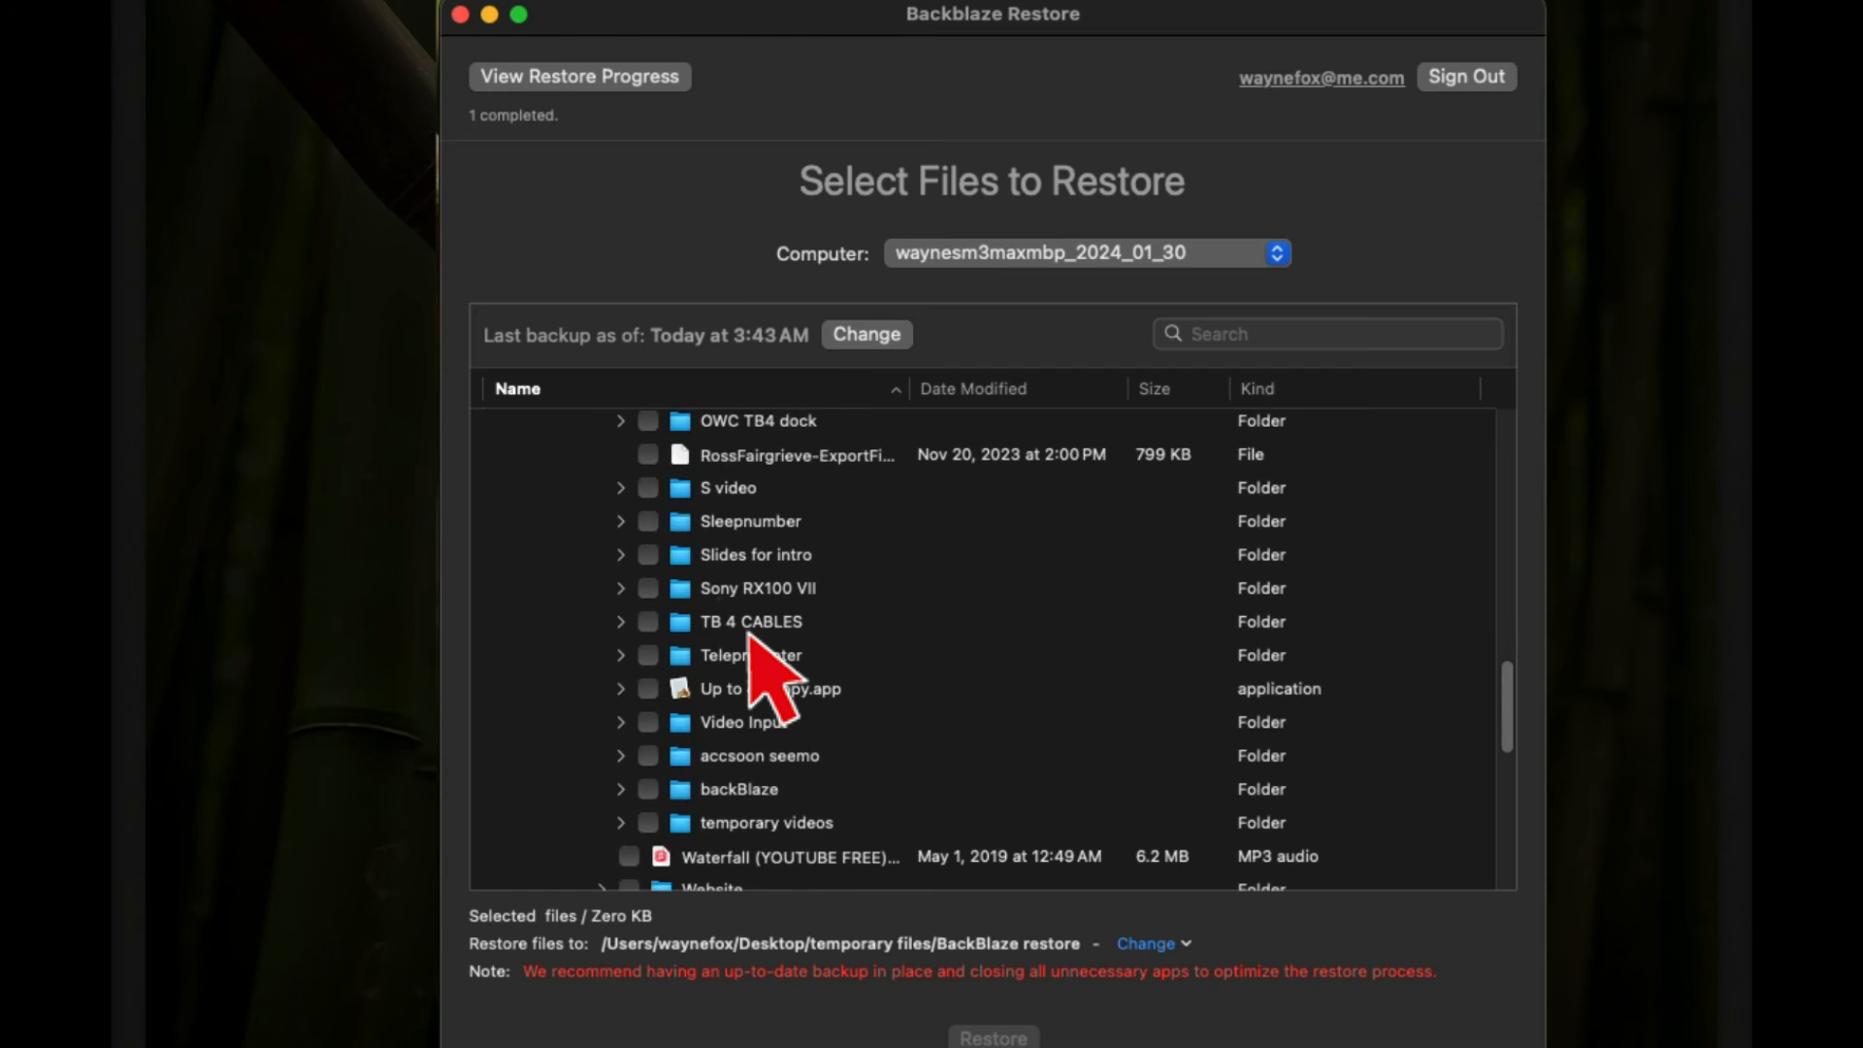
Expand Teleprompter and check Teleprompter.screenflow for restore (36 files, 11.23 GB).
click(619, 655)
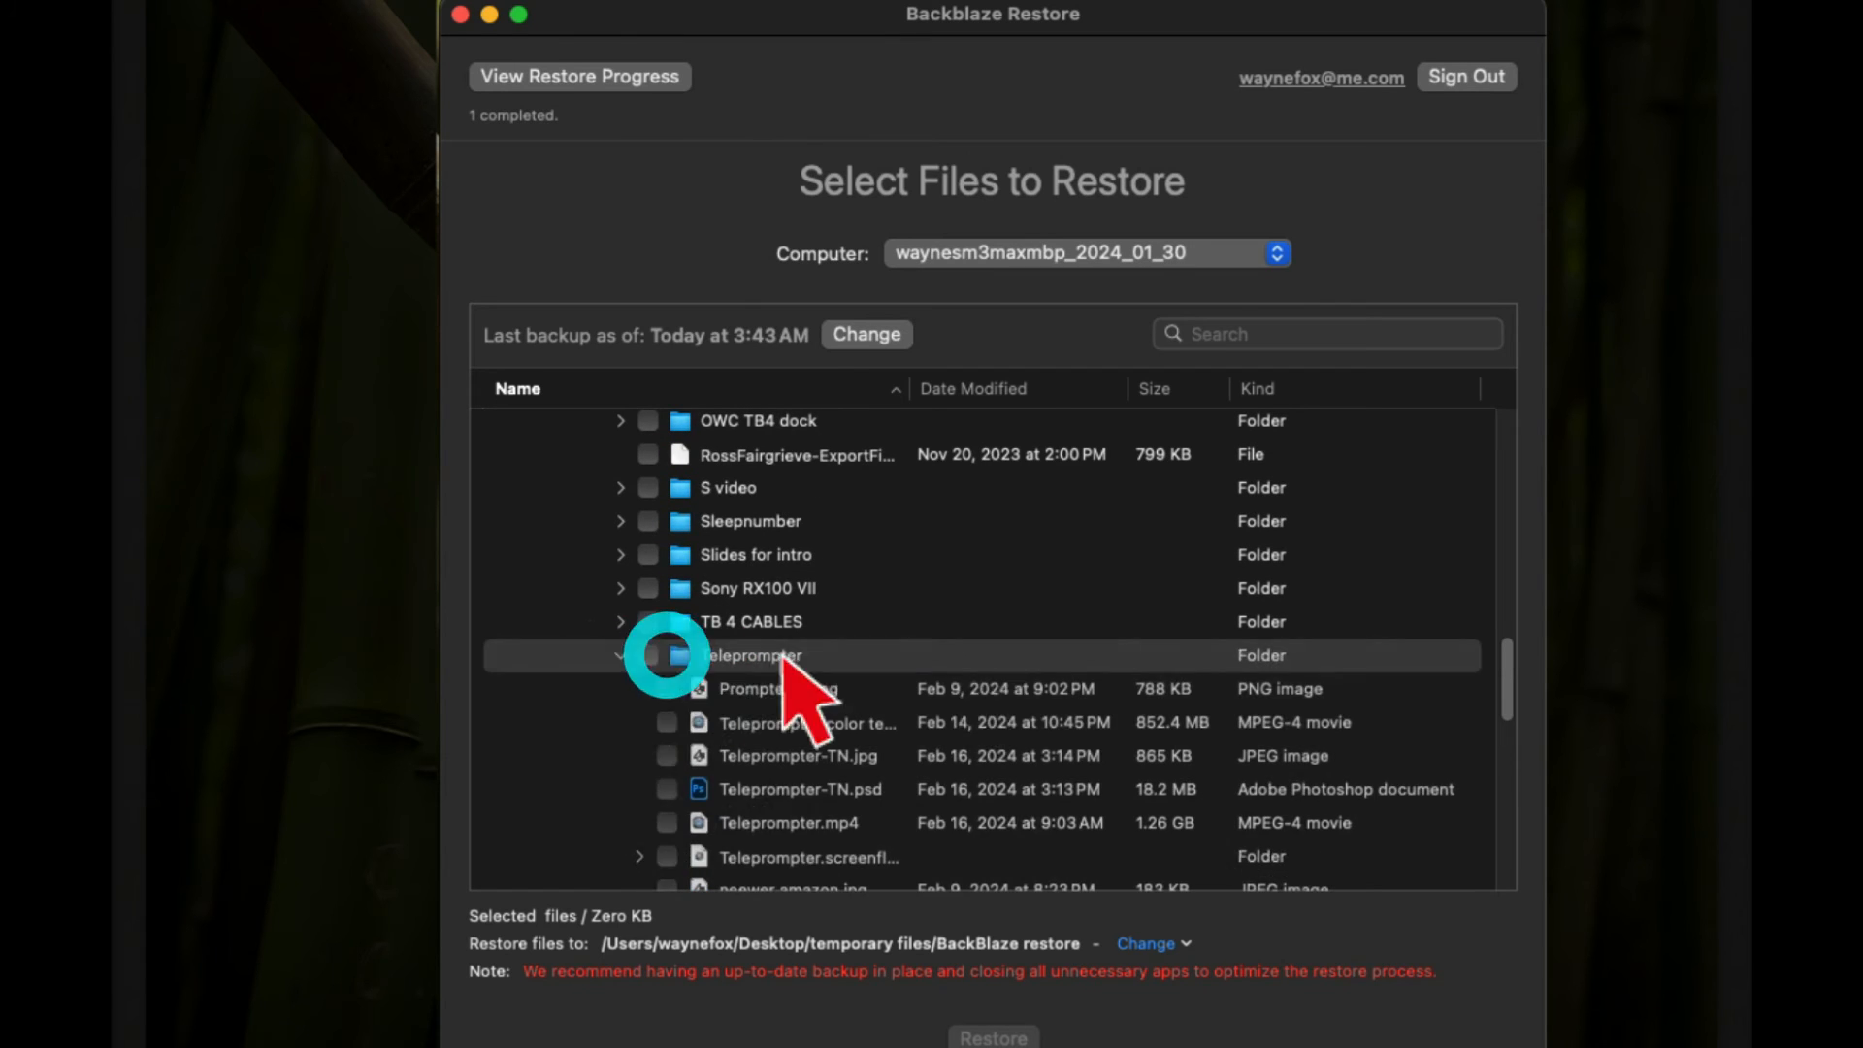
scroll(down, 3)
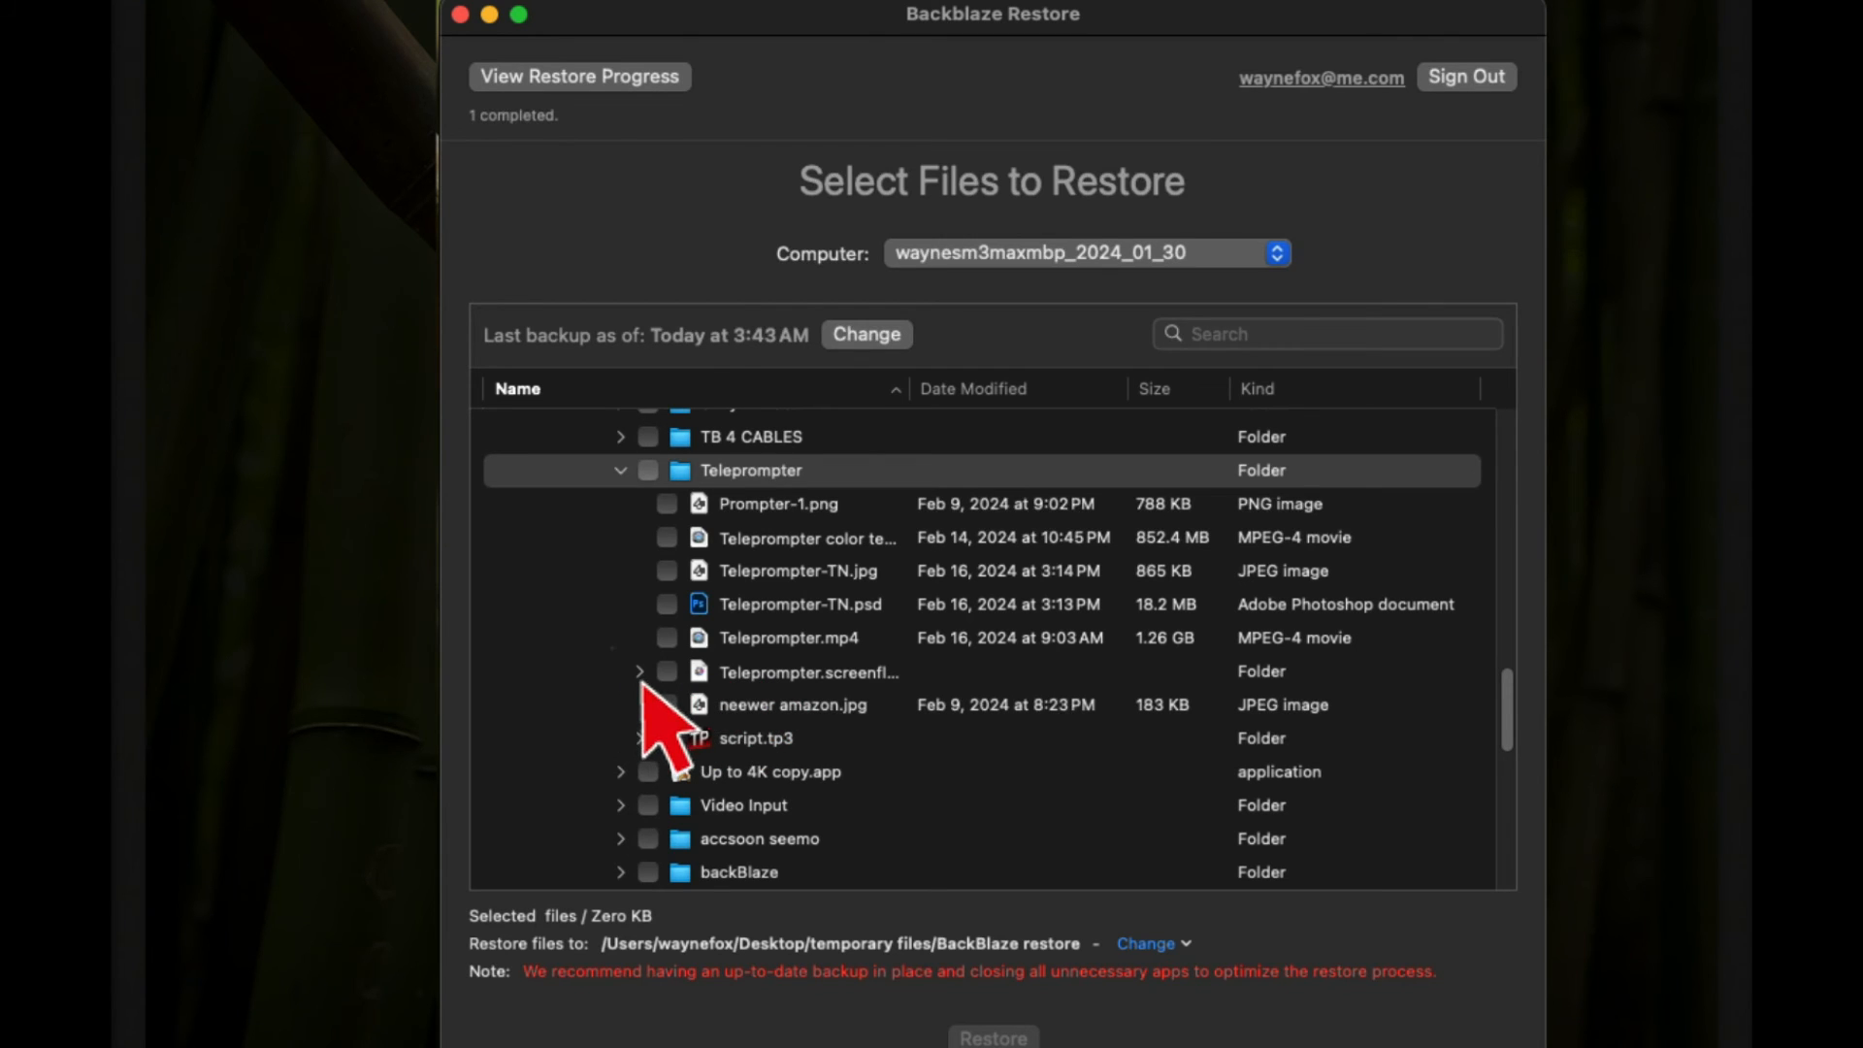
click(640, 671)
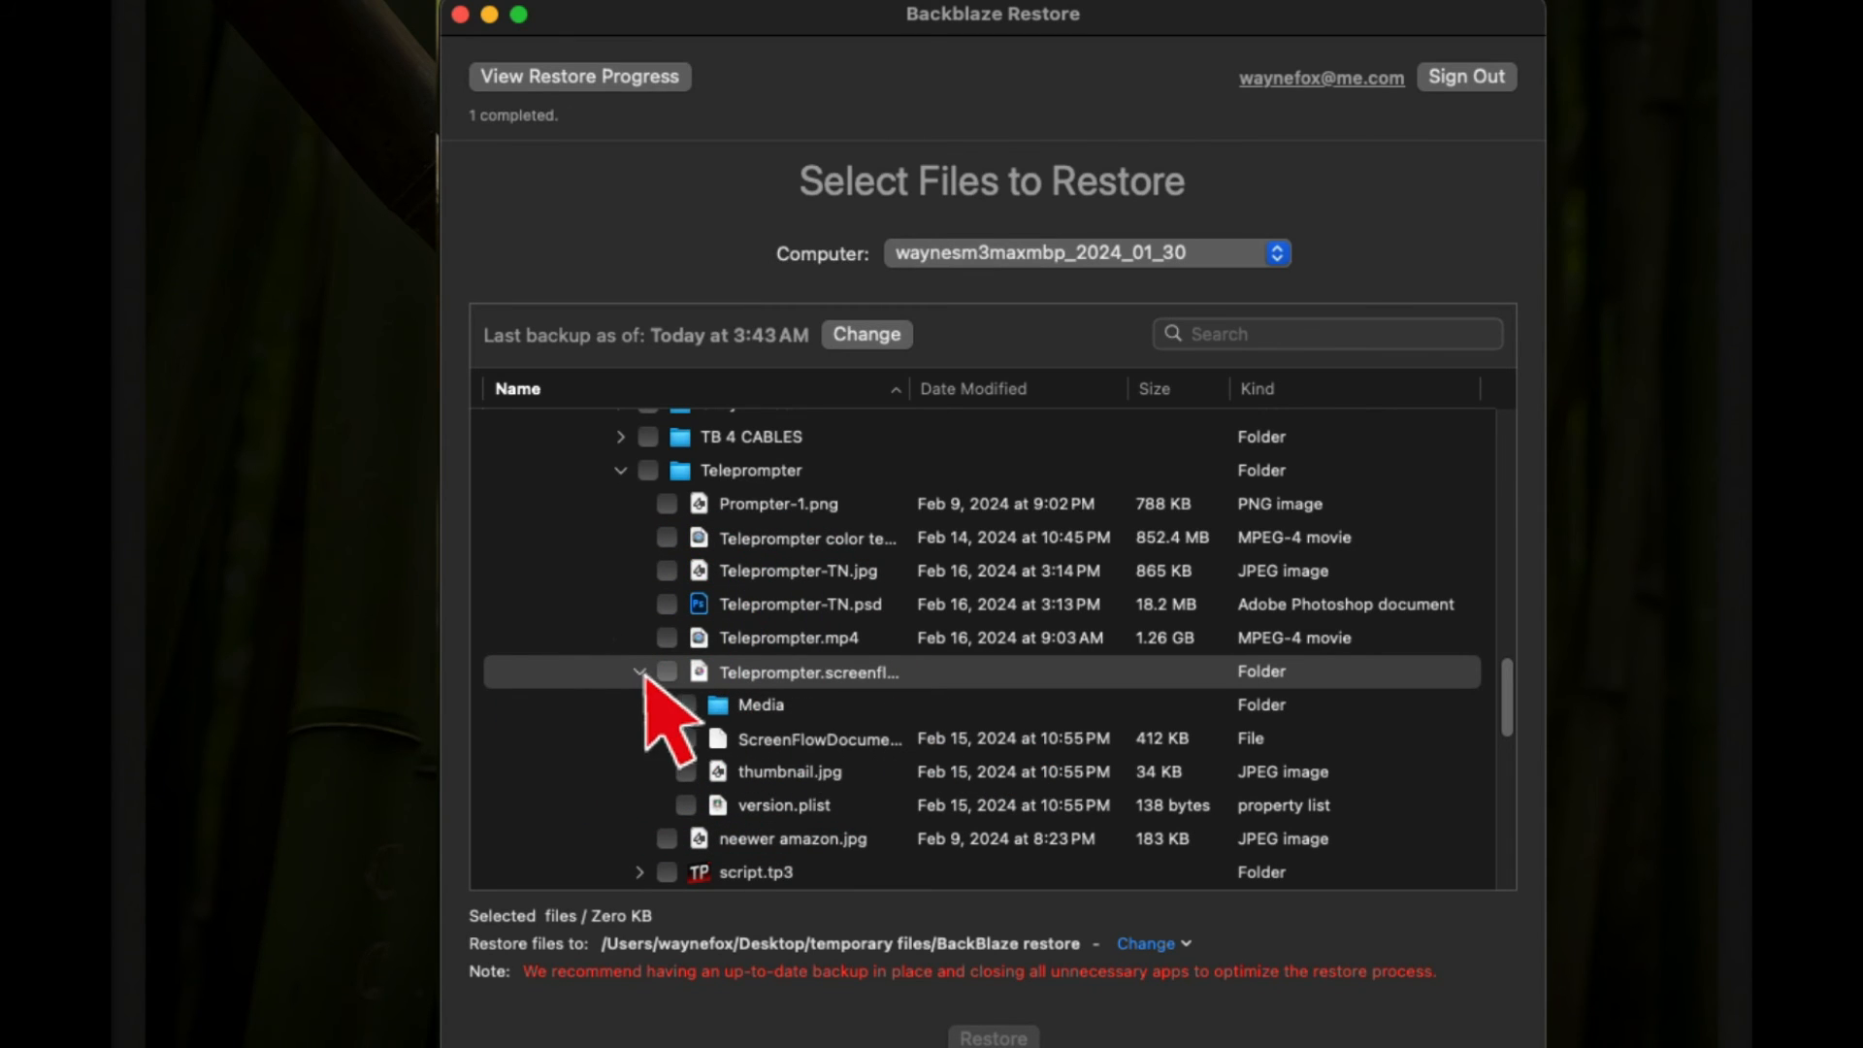
click(667, 672)
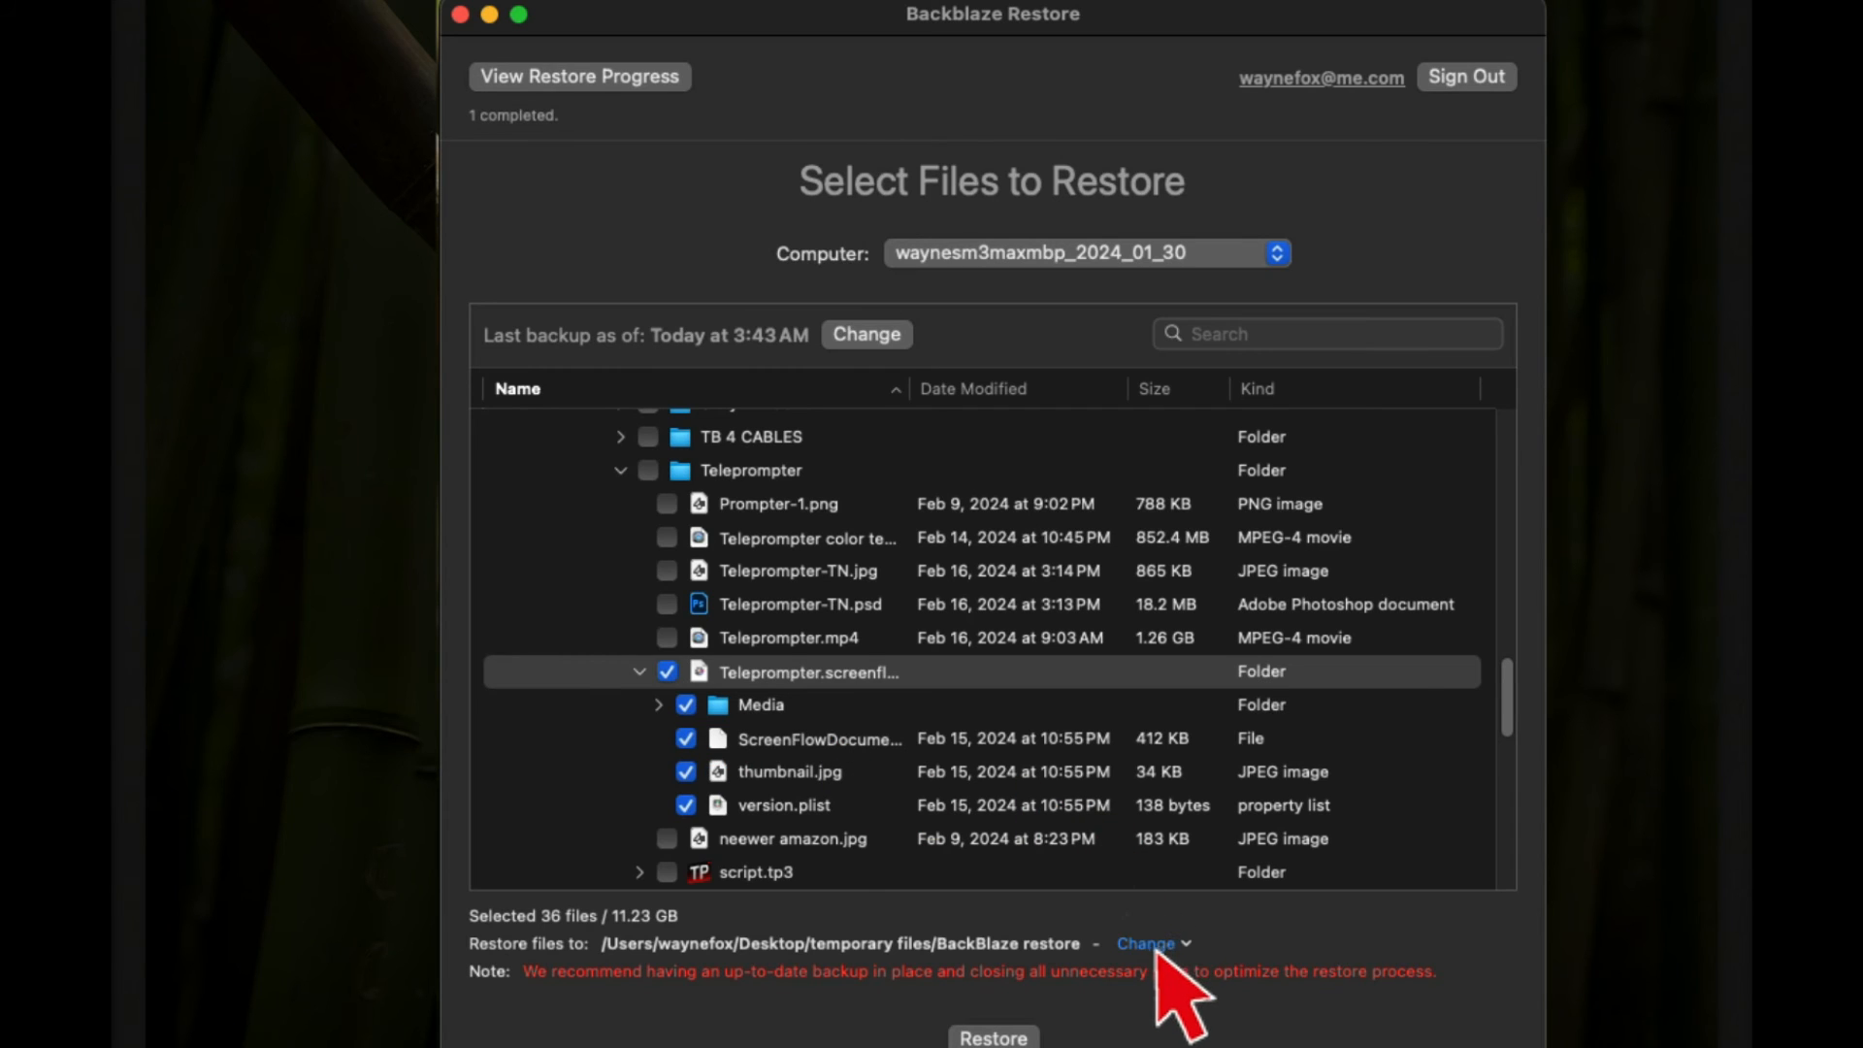
mouse_move(1159, 980)
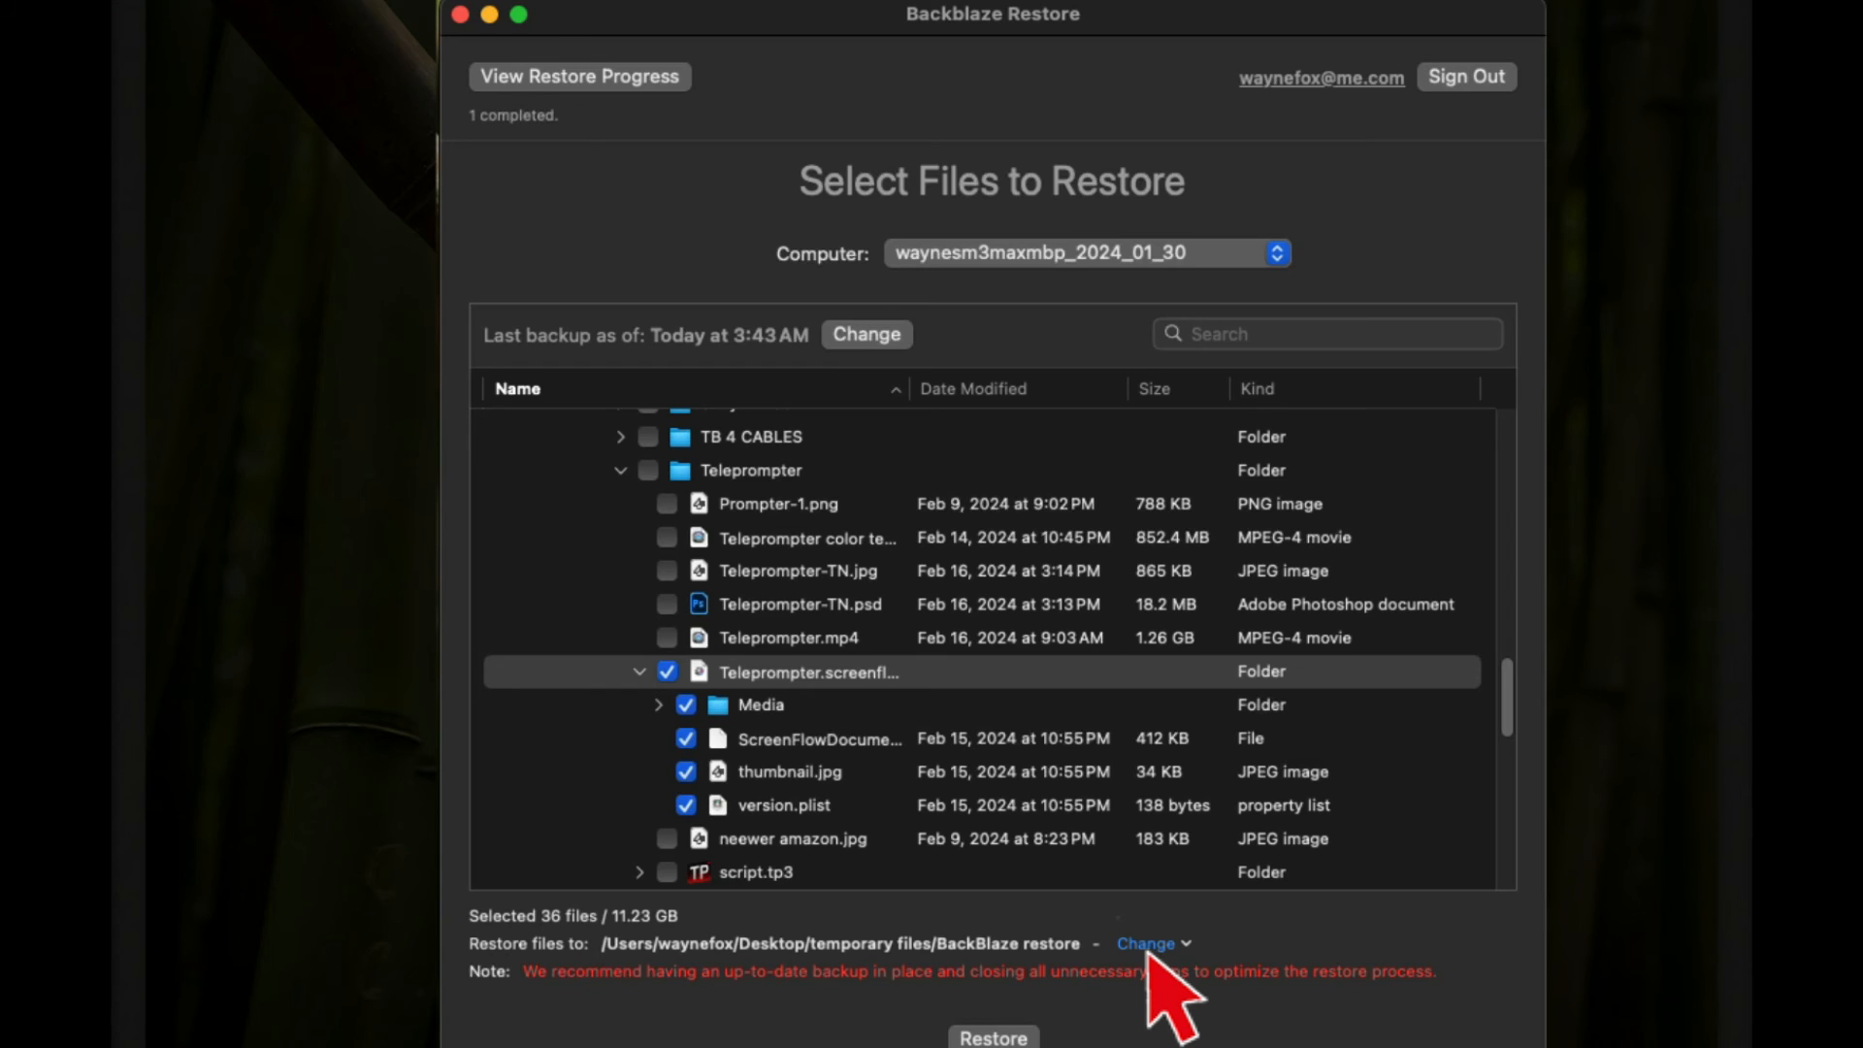
mouse_move(1055, 999)
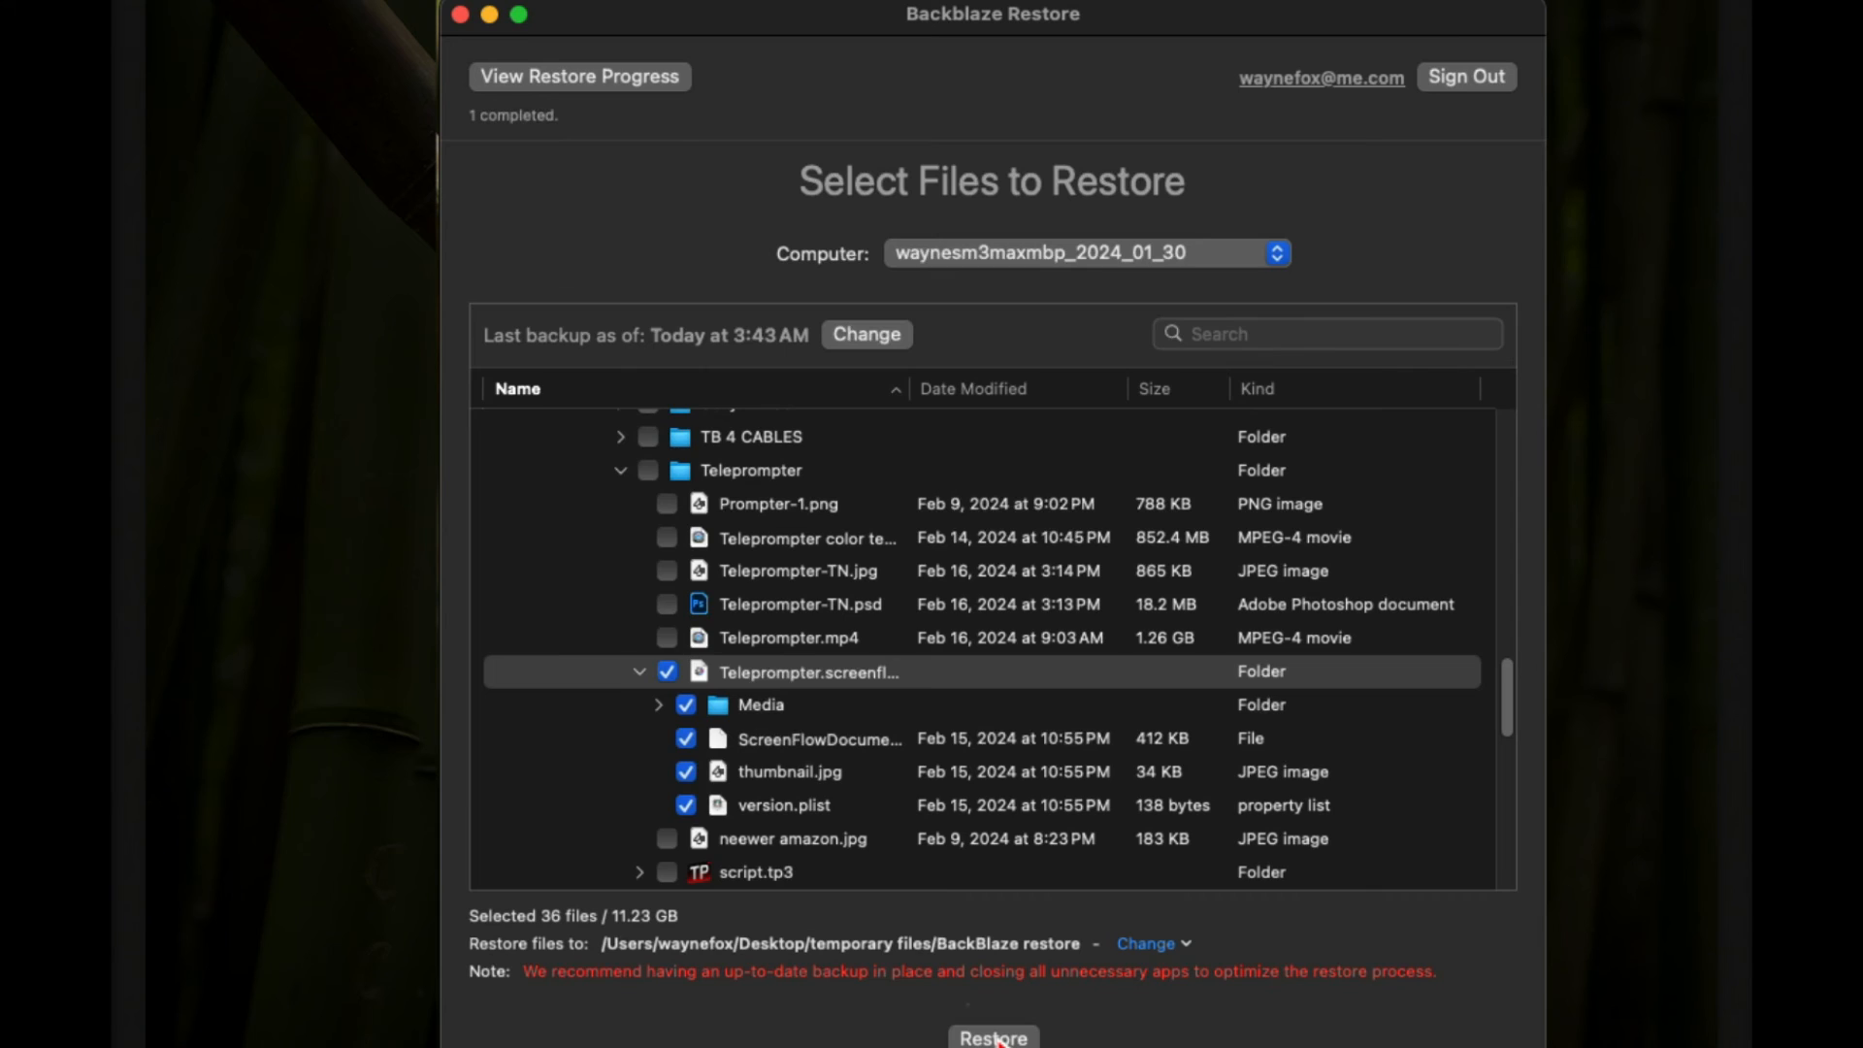
Start restoring the 36-file Teleprompter package, then cancel the restore and confirm.
click(991, 1038)
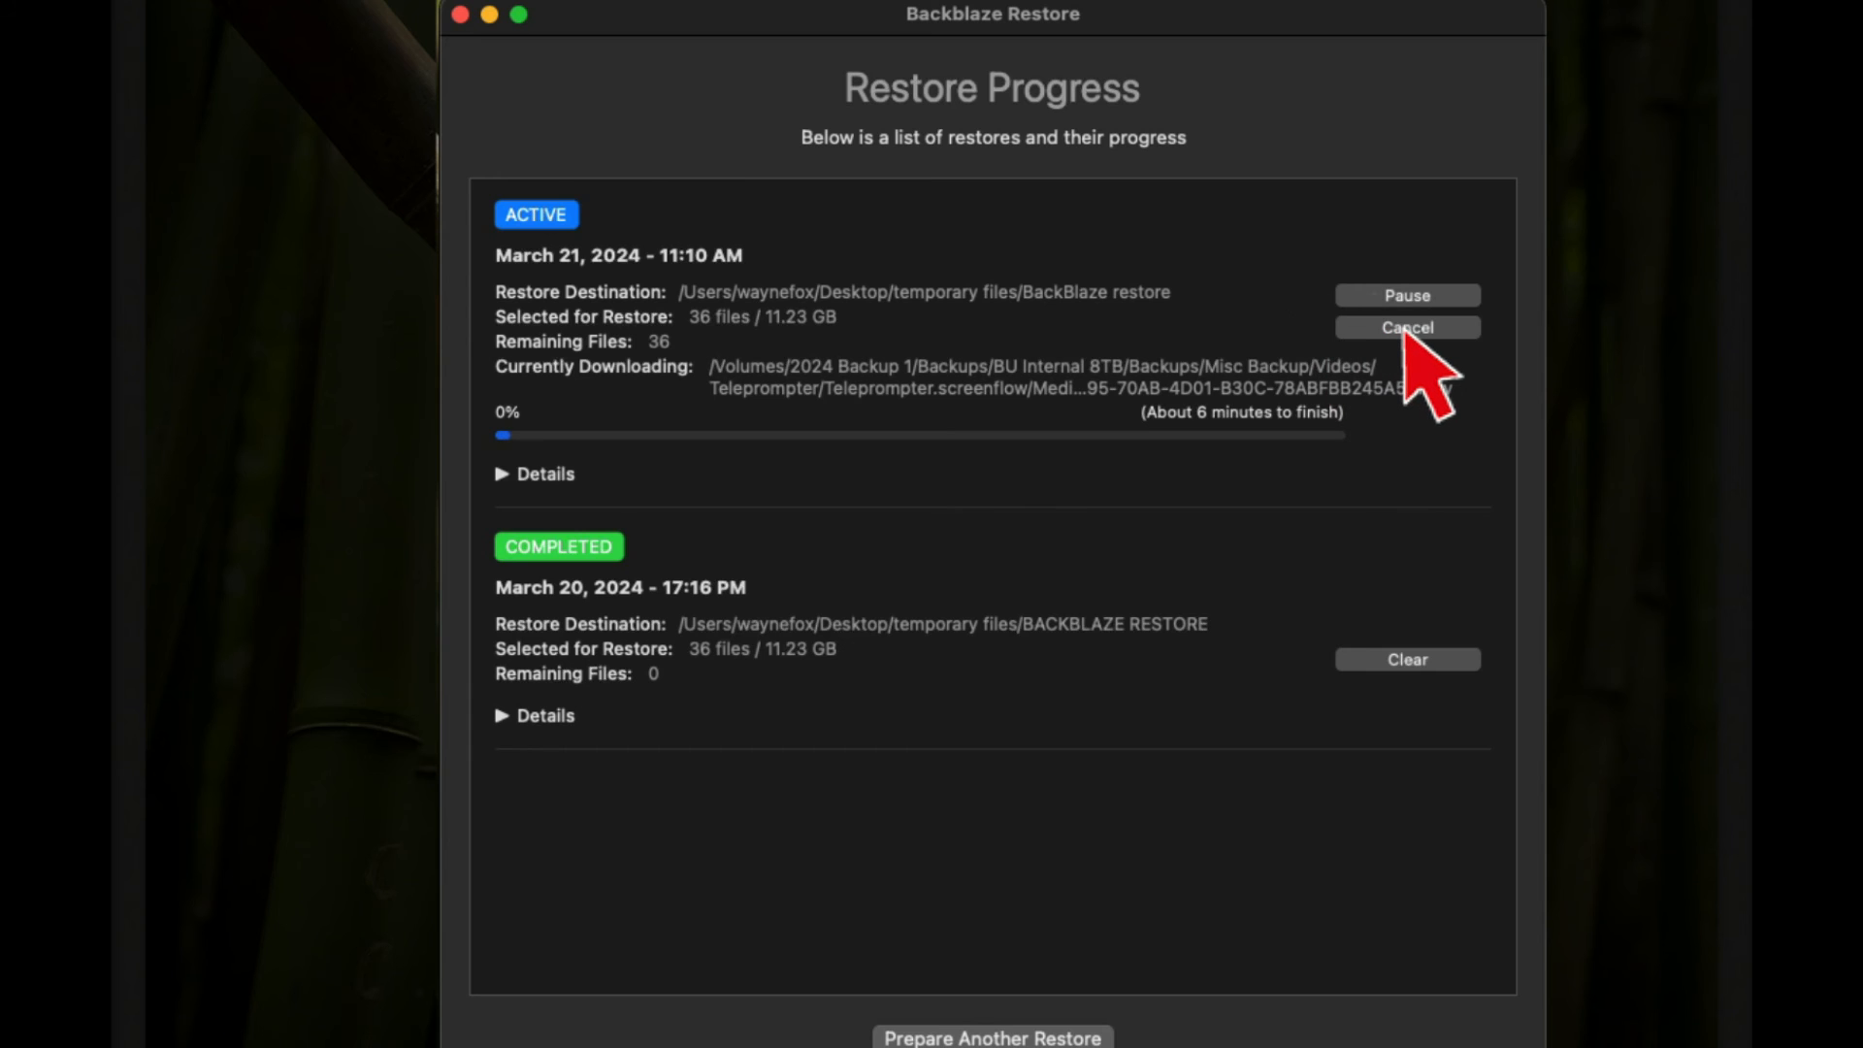
click(1407, 328)
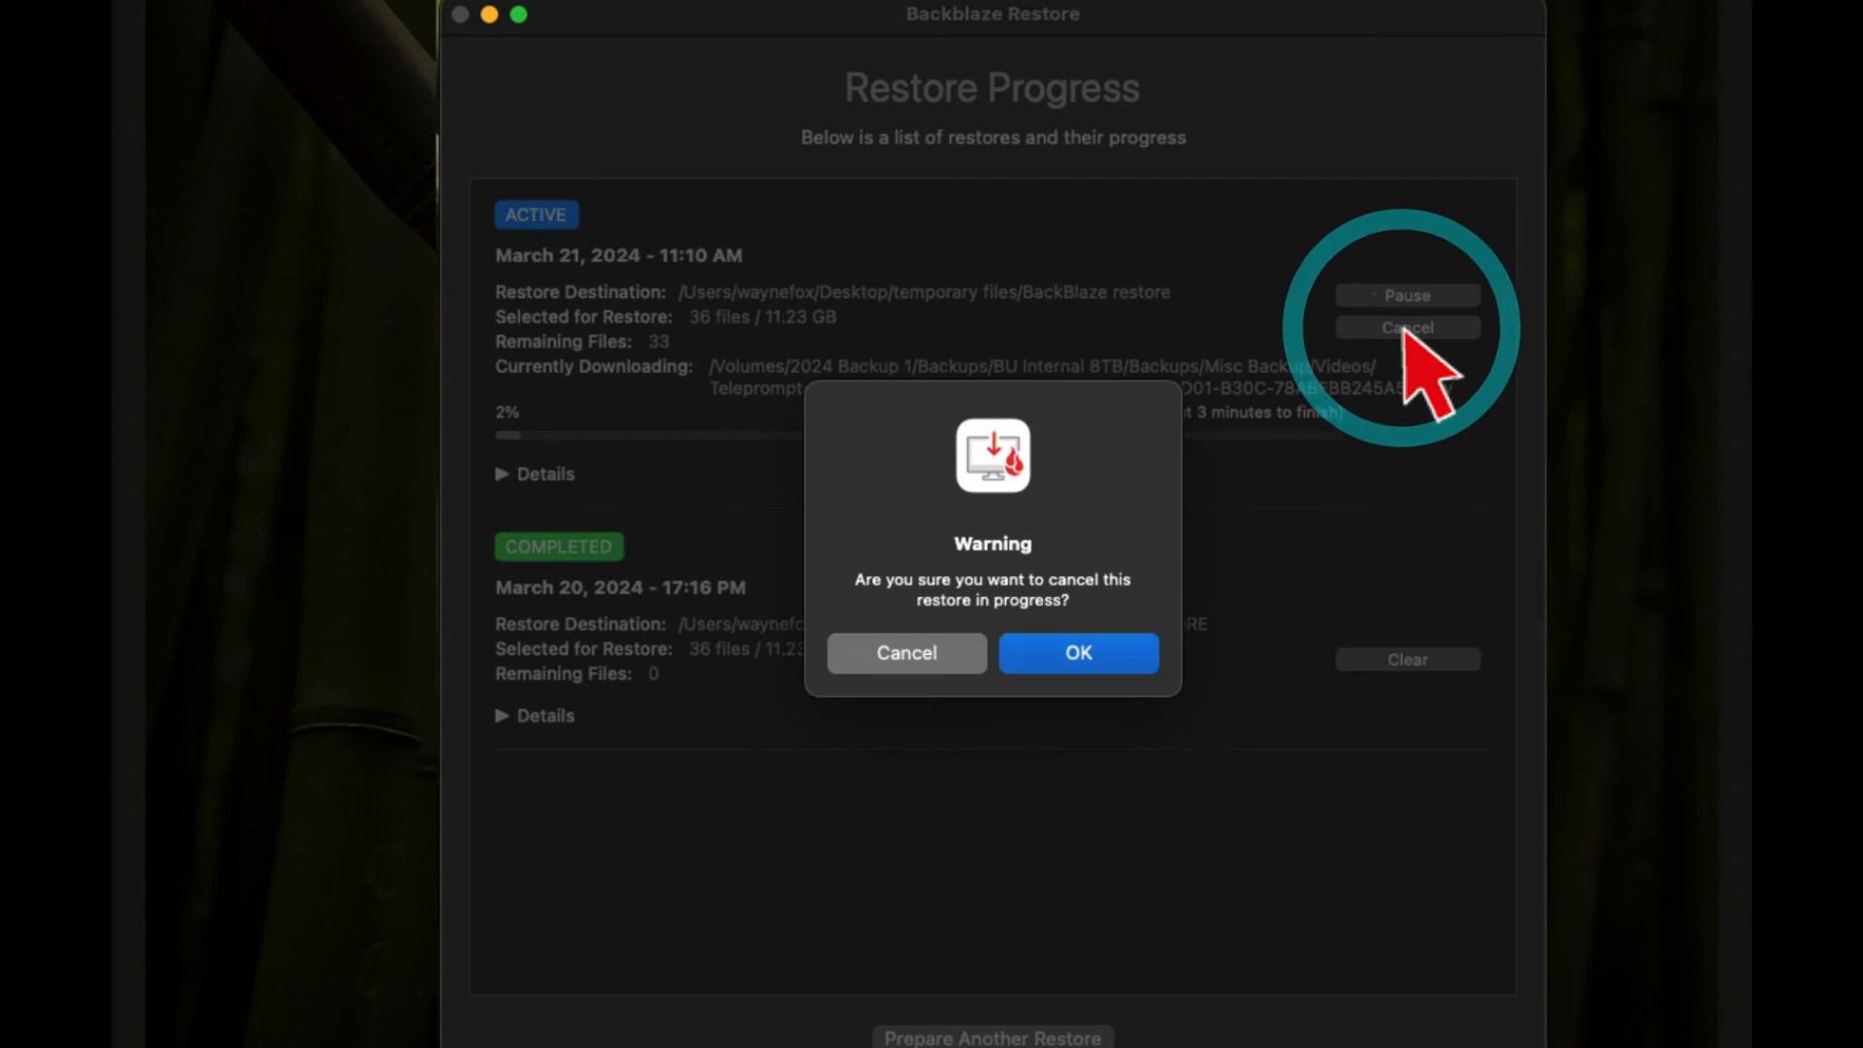
click(1075, 652)
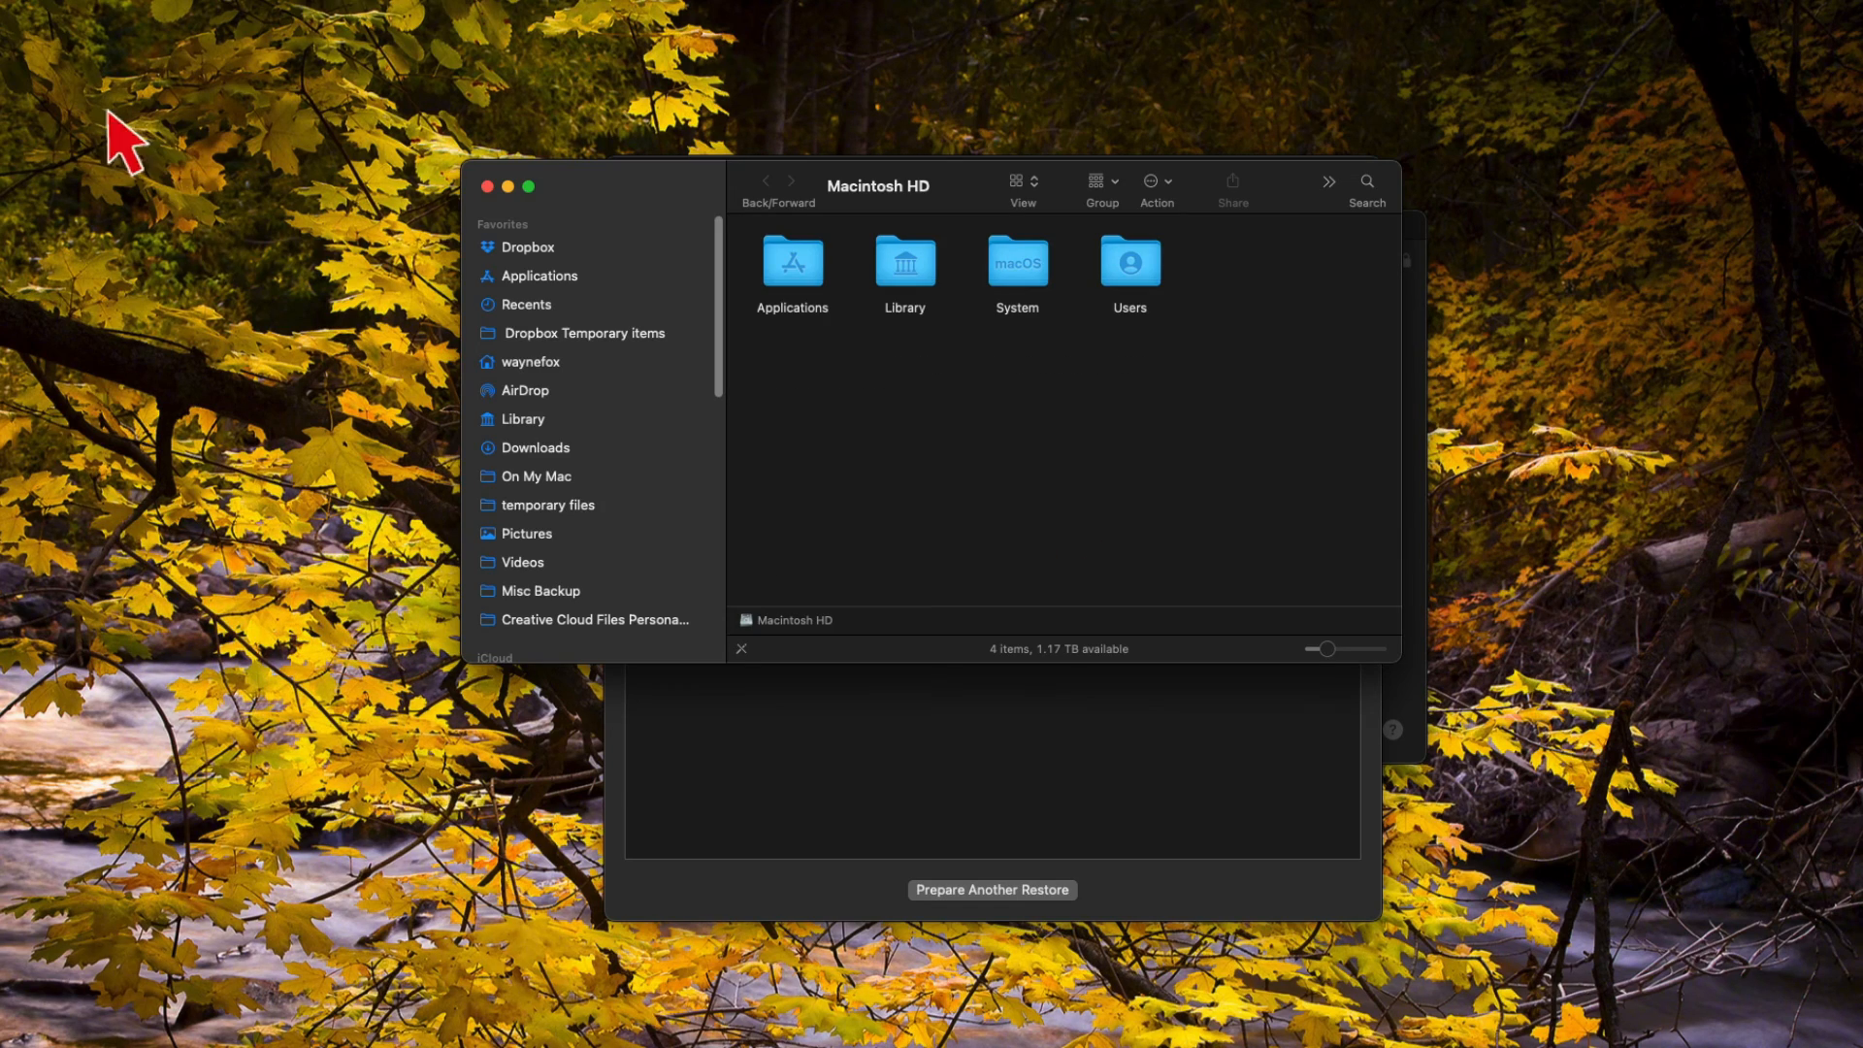
In list view, expand BACKBLAZE RESTORE's nested Volumes path down to Teleprompter.screenflow.
click(541, 504)
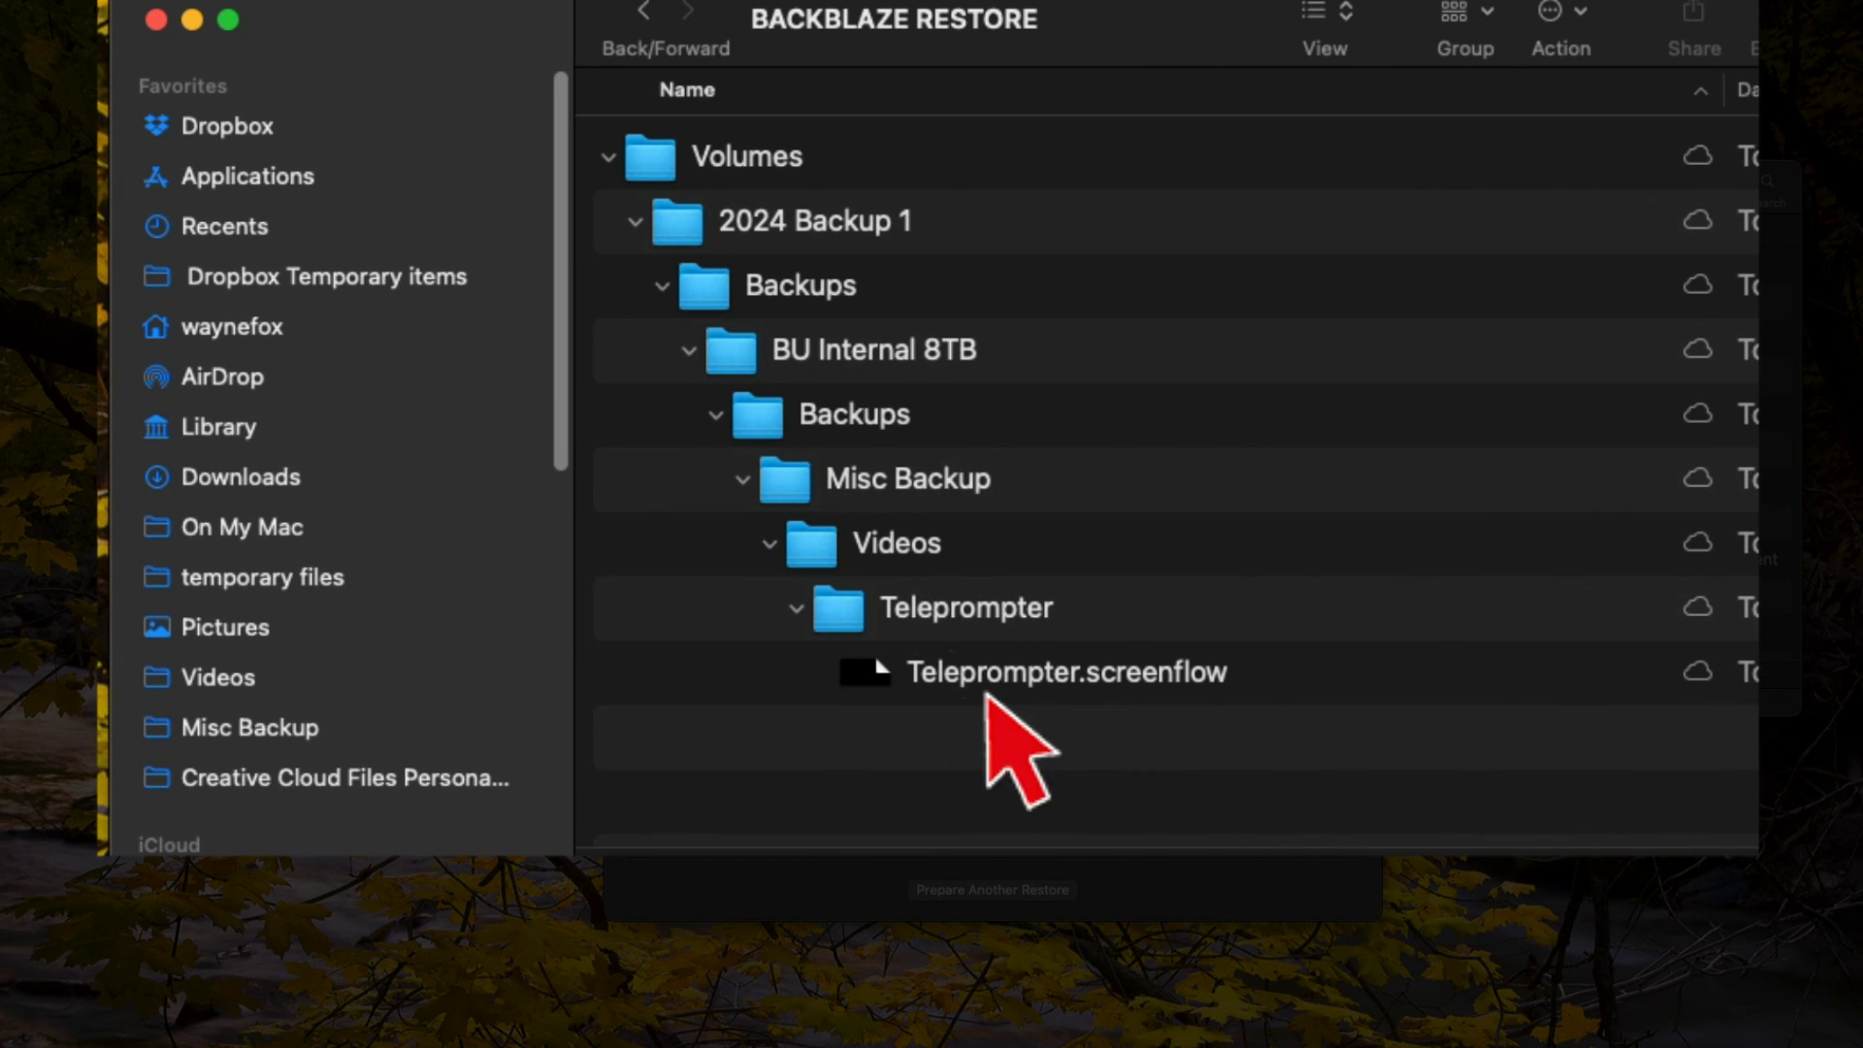
mouse_move(903, 713)
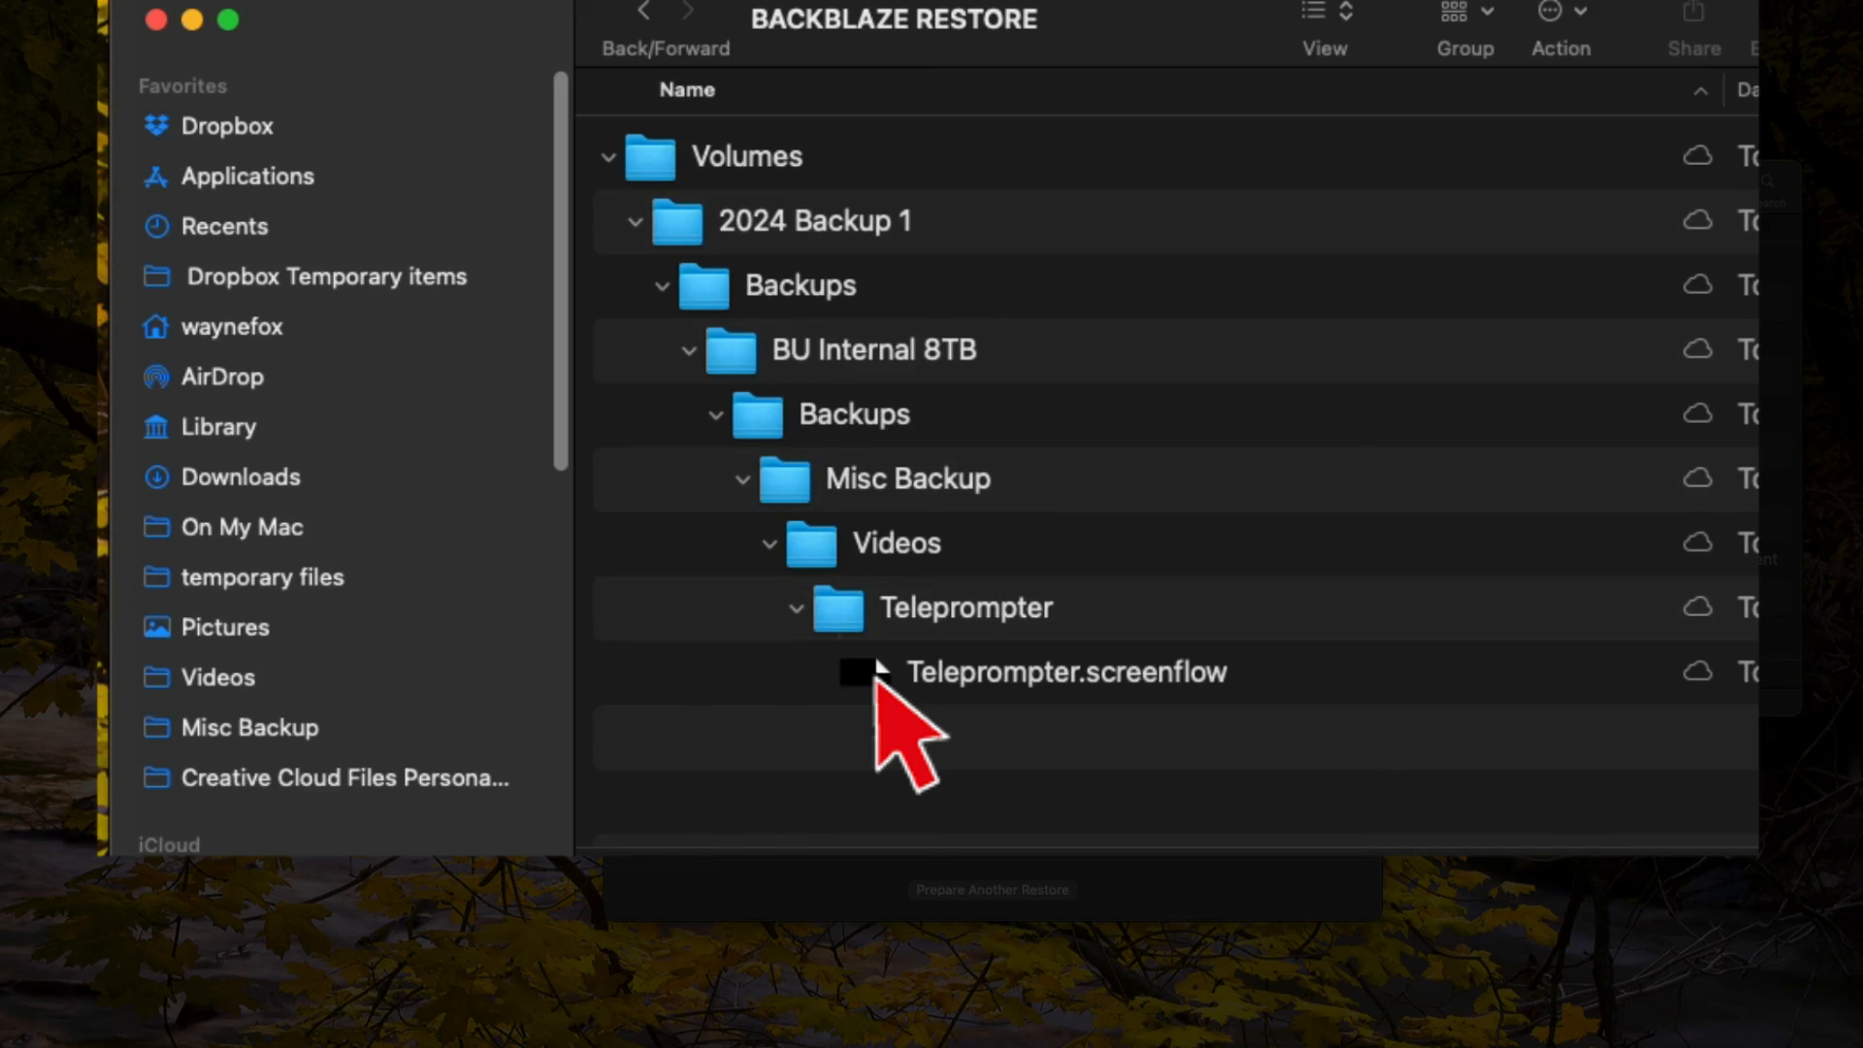